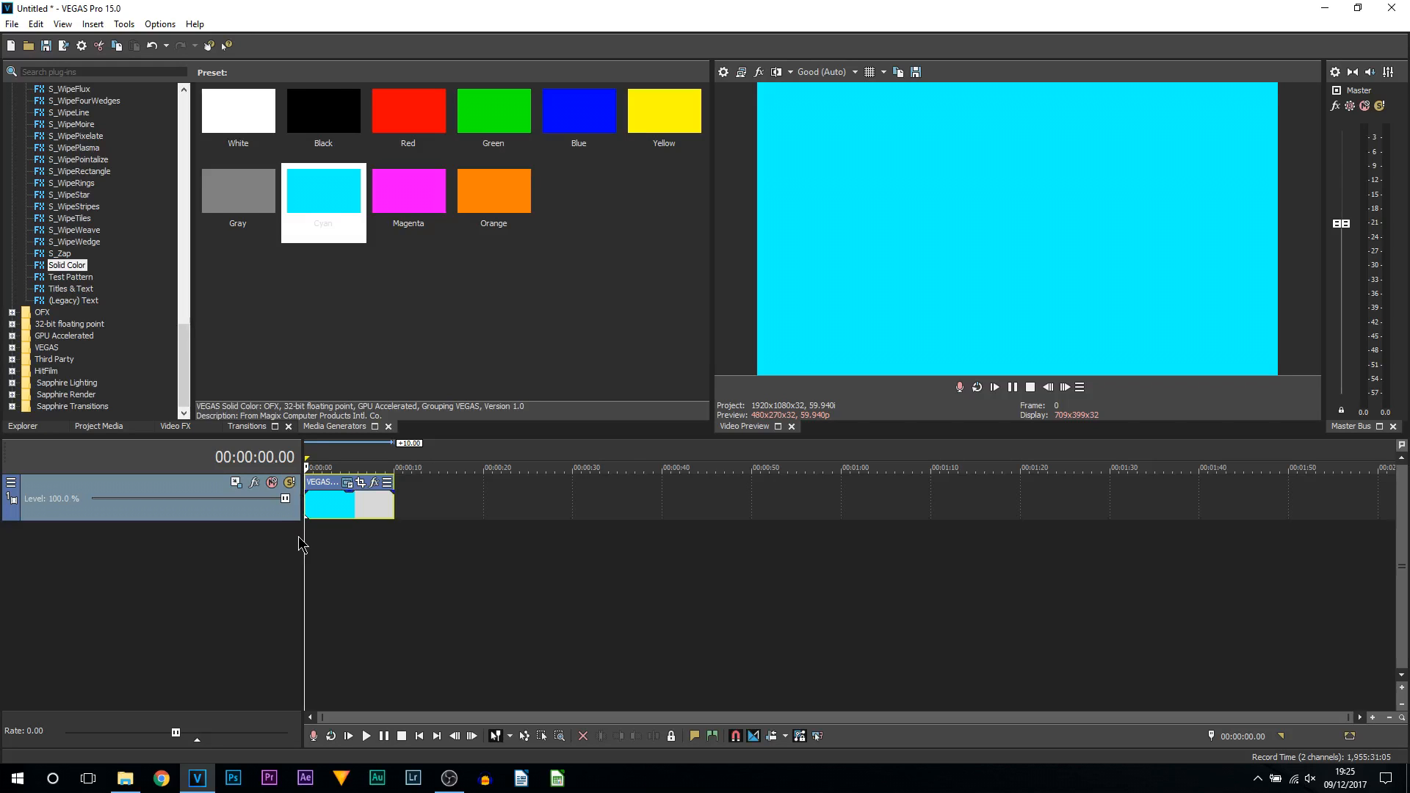
mouse_move(304, 565)
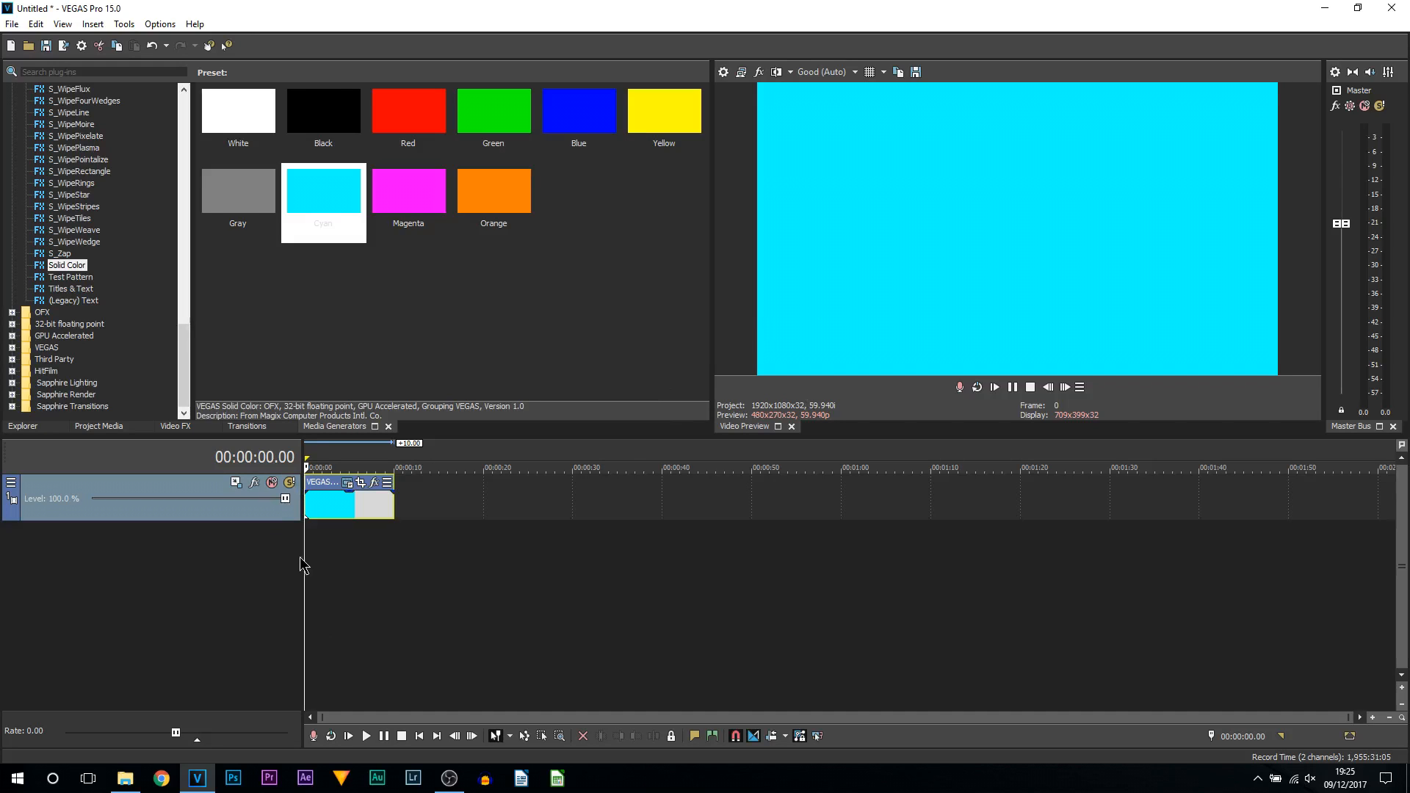
mouse_move(894, 295)
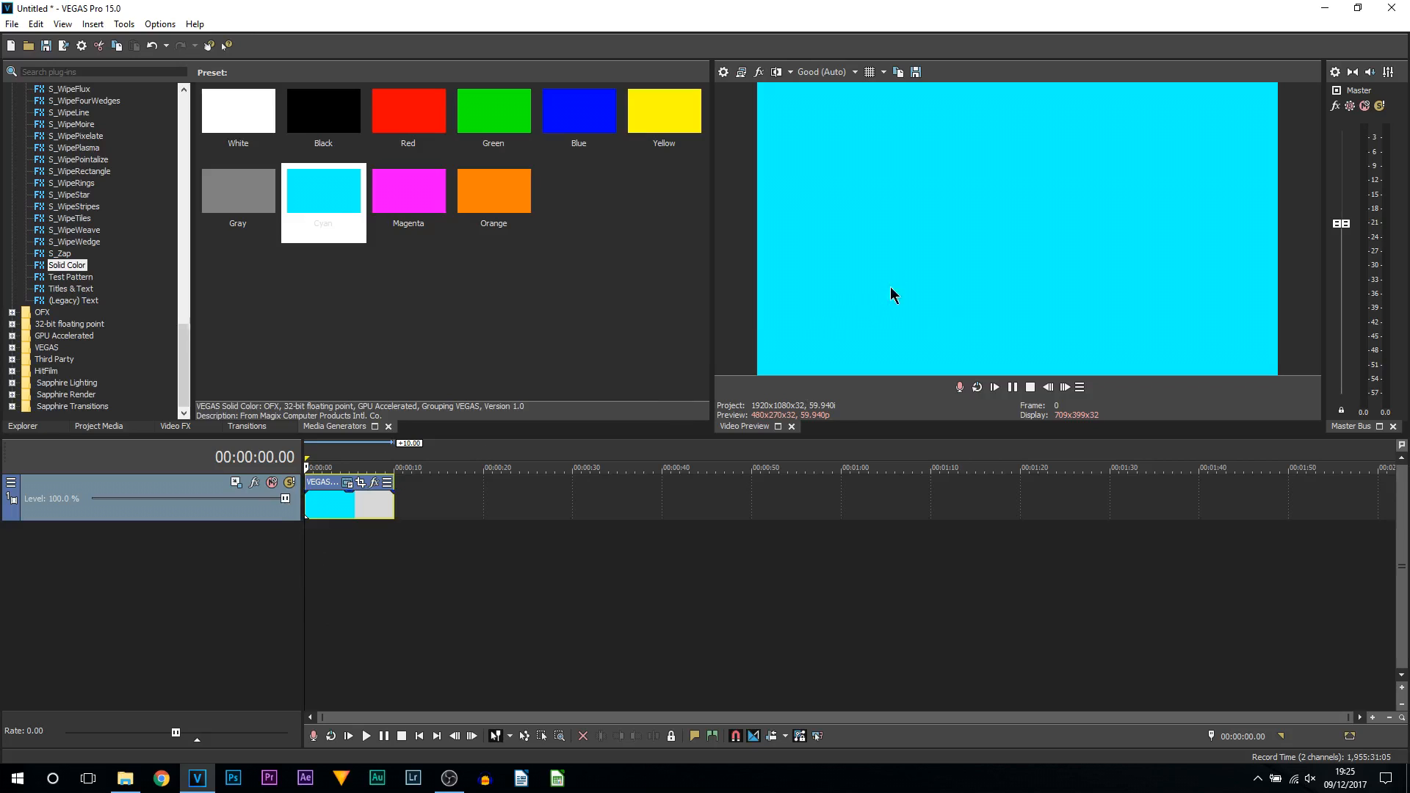
mouse_move(711, 340)
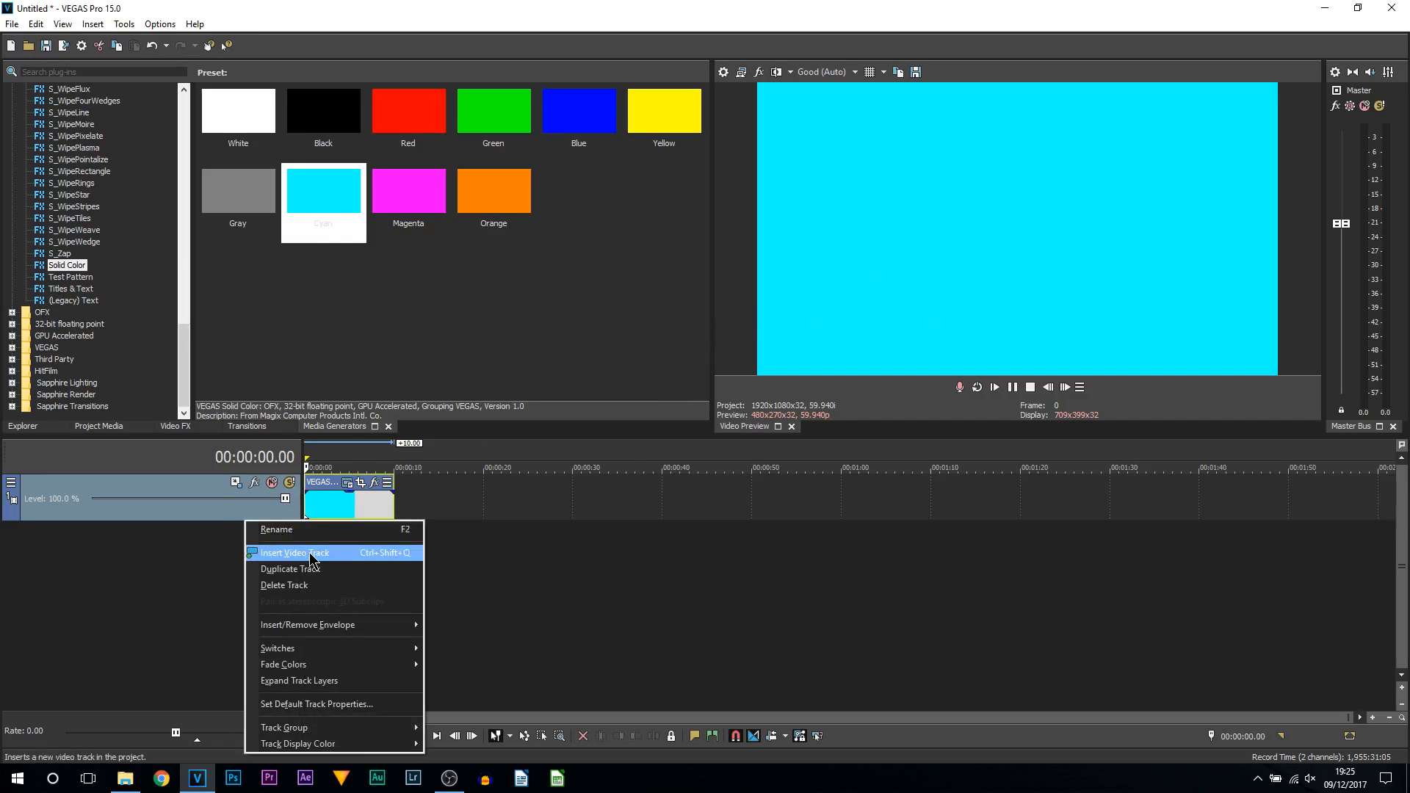
- Add a video track and place a (Legacy) Text clip reading 'SAVAGE' on it
left_click(293, 552)
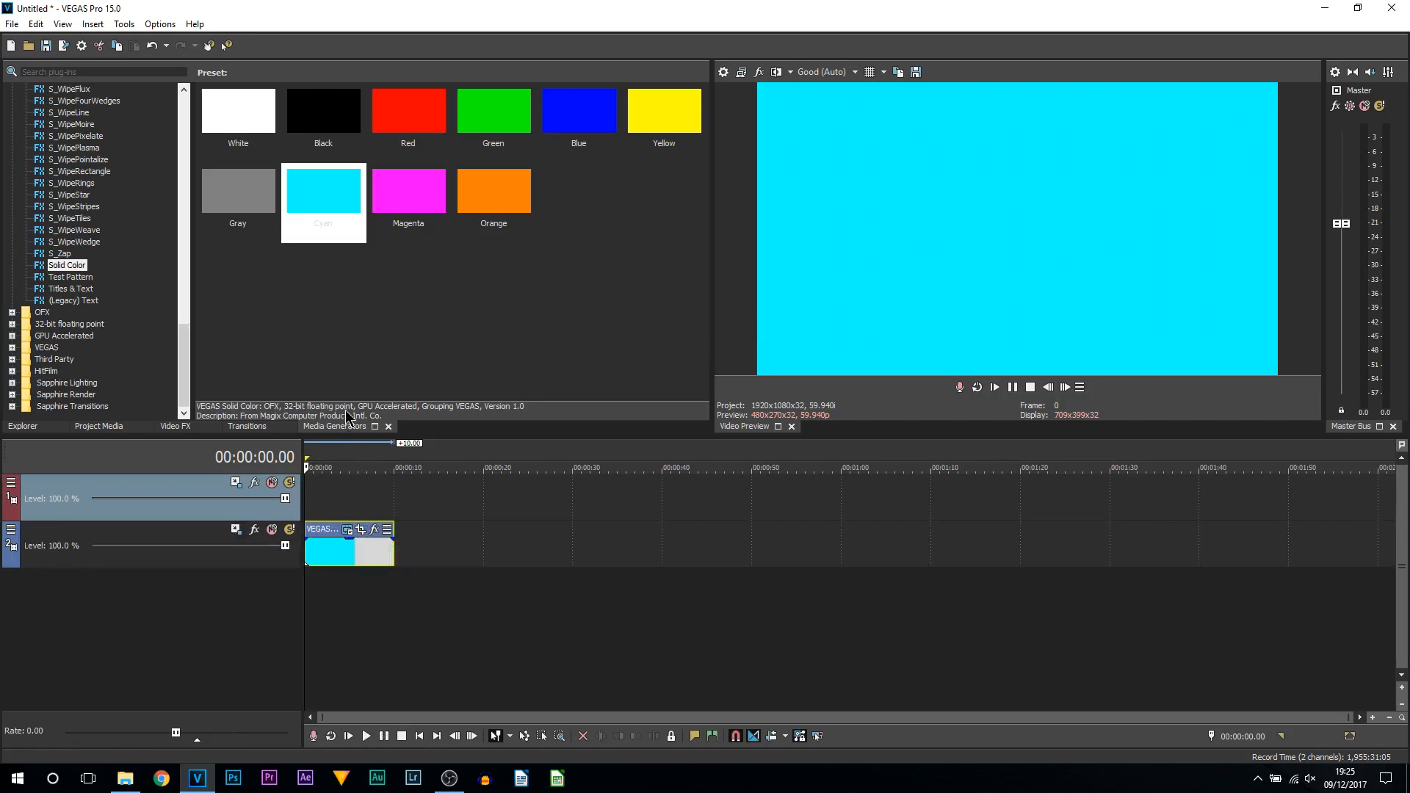
mouse_move(72, 317)
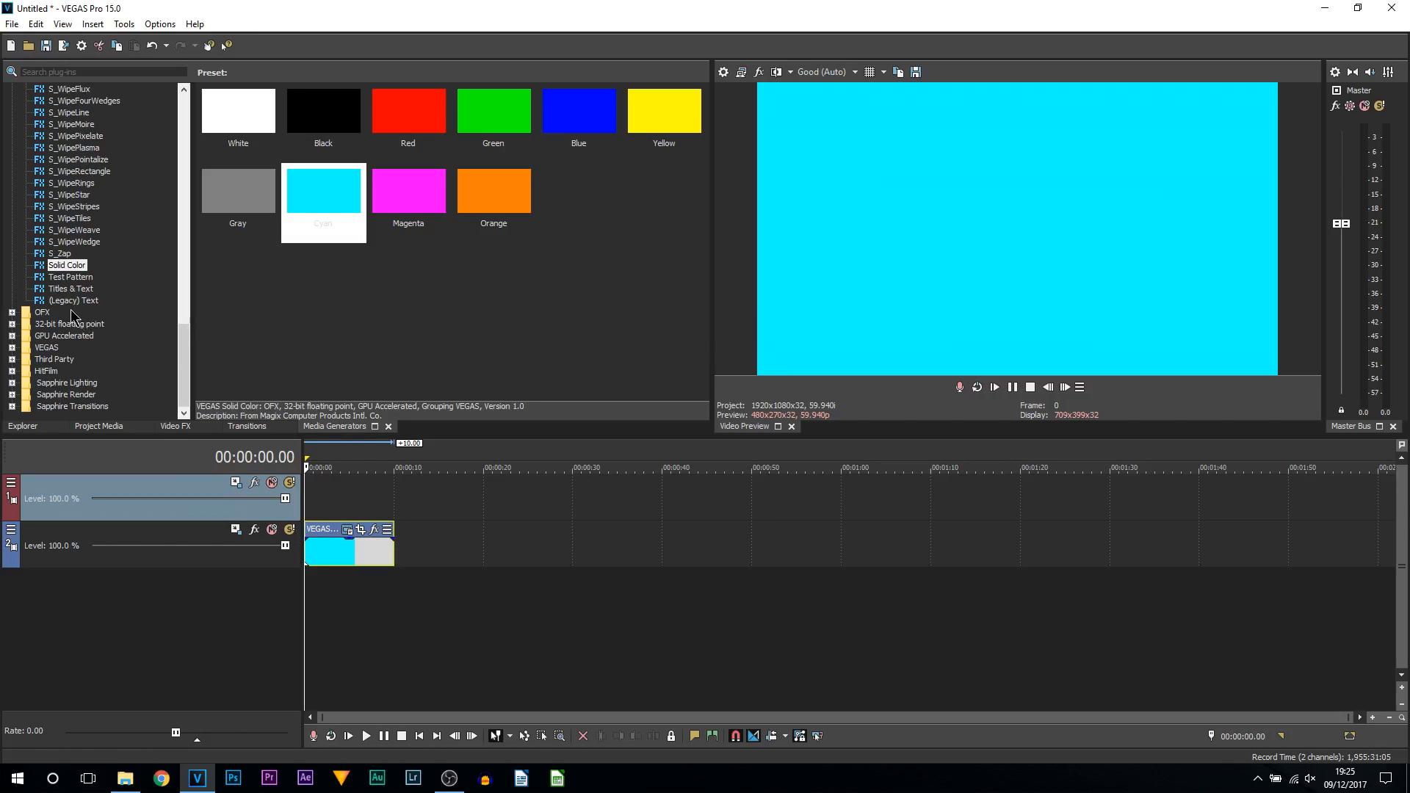
left_click(73, 300)
type("sa")
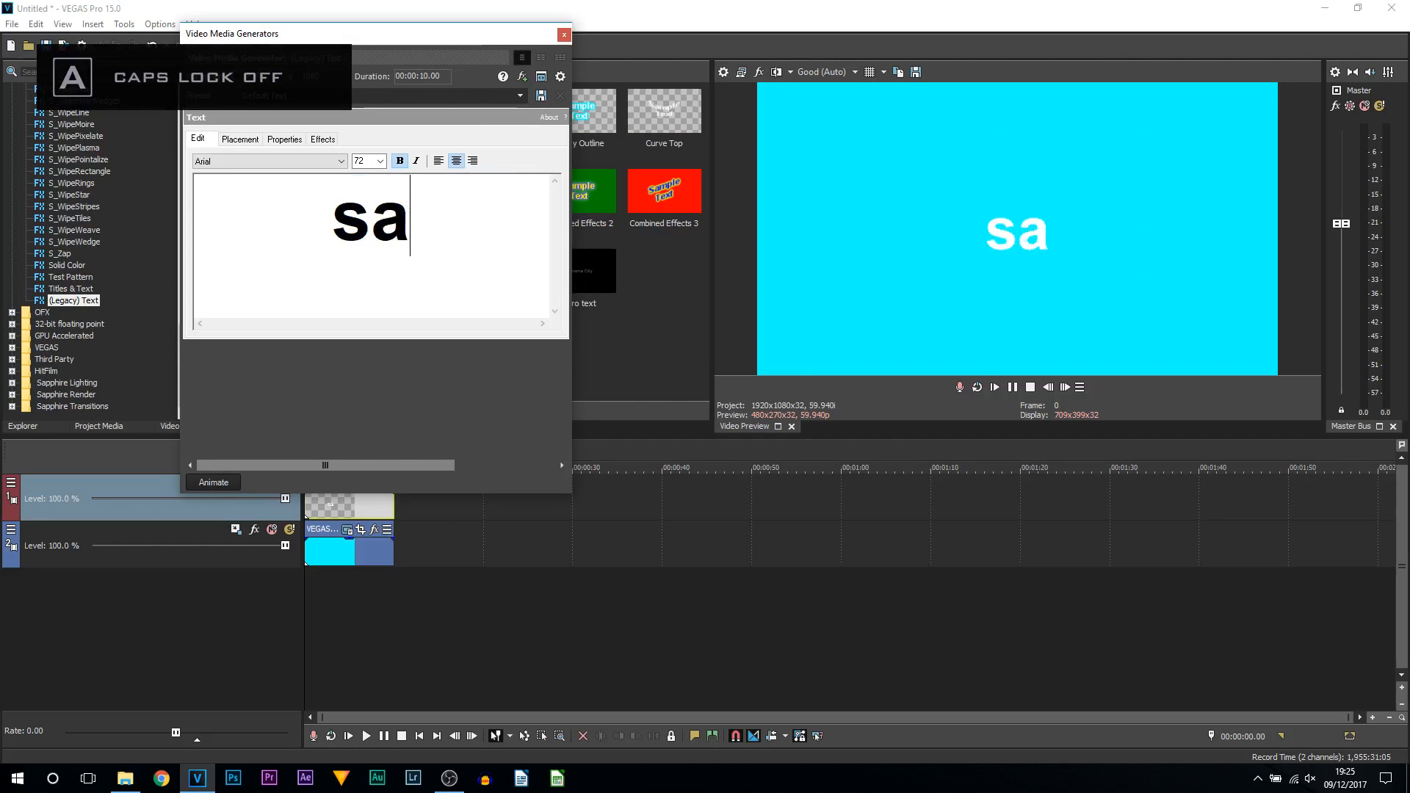
type("VAGE")
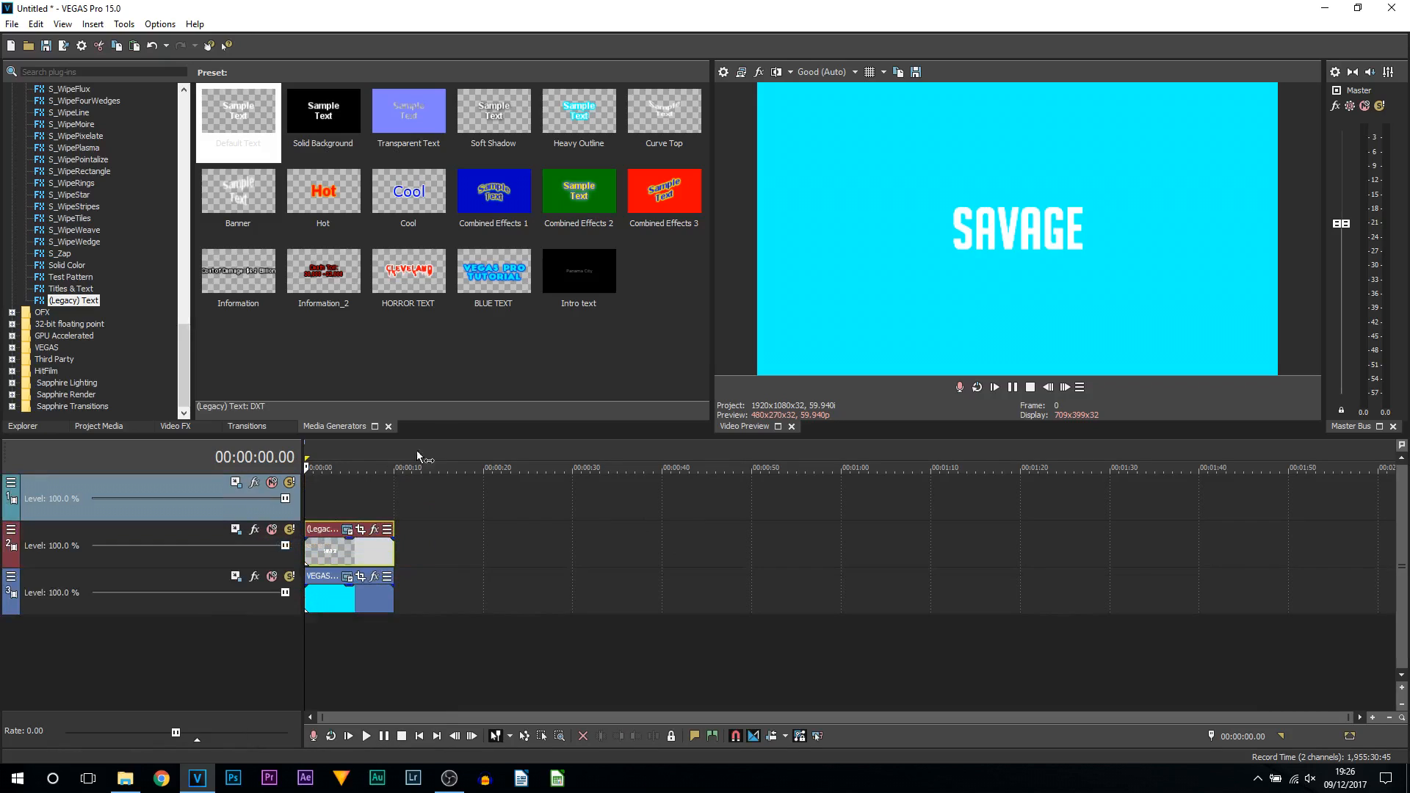
mouse_move(351, 367)
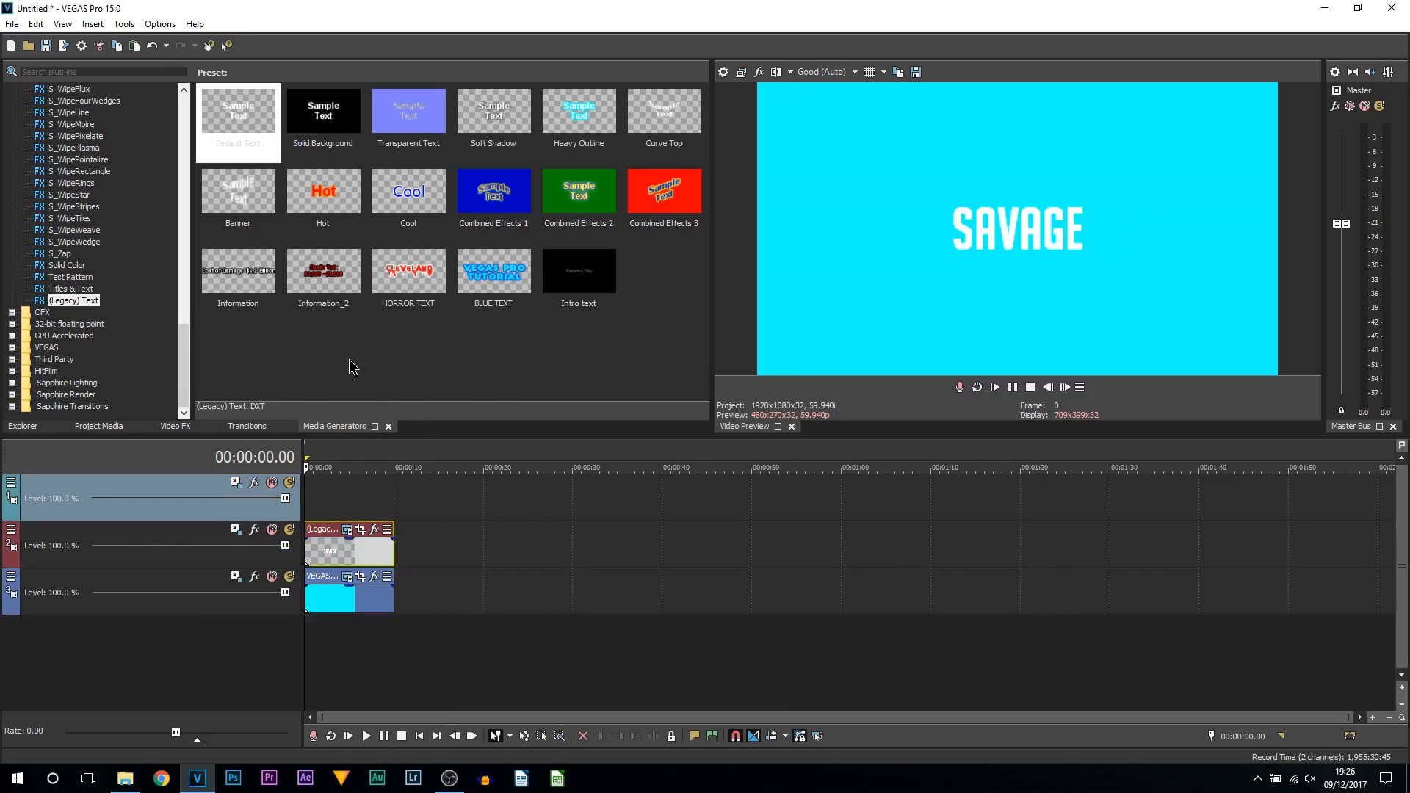
- Add a white Solid Color clip to the top track for the thin line
left_click(68, 264)
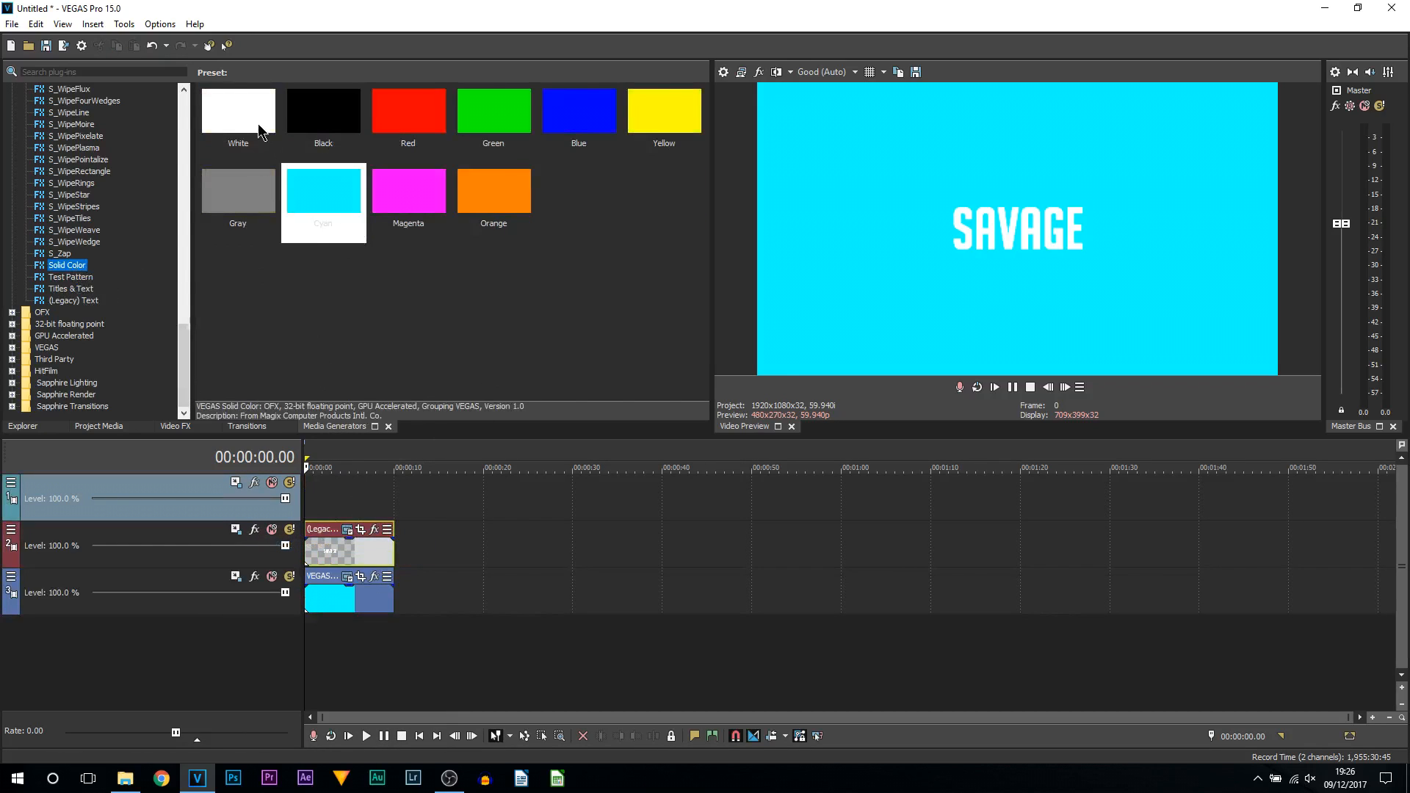
left_click(237, 111)
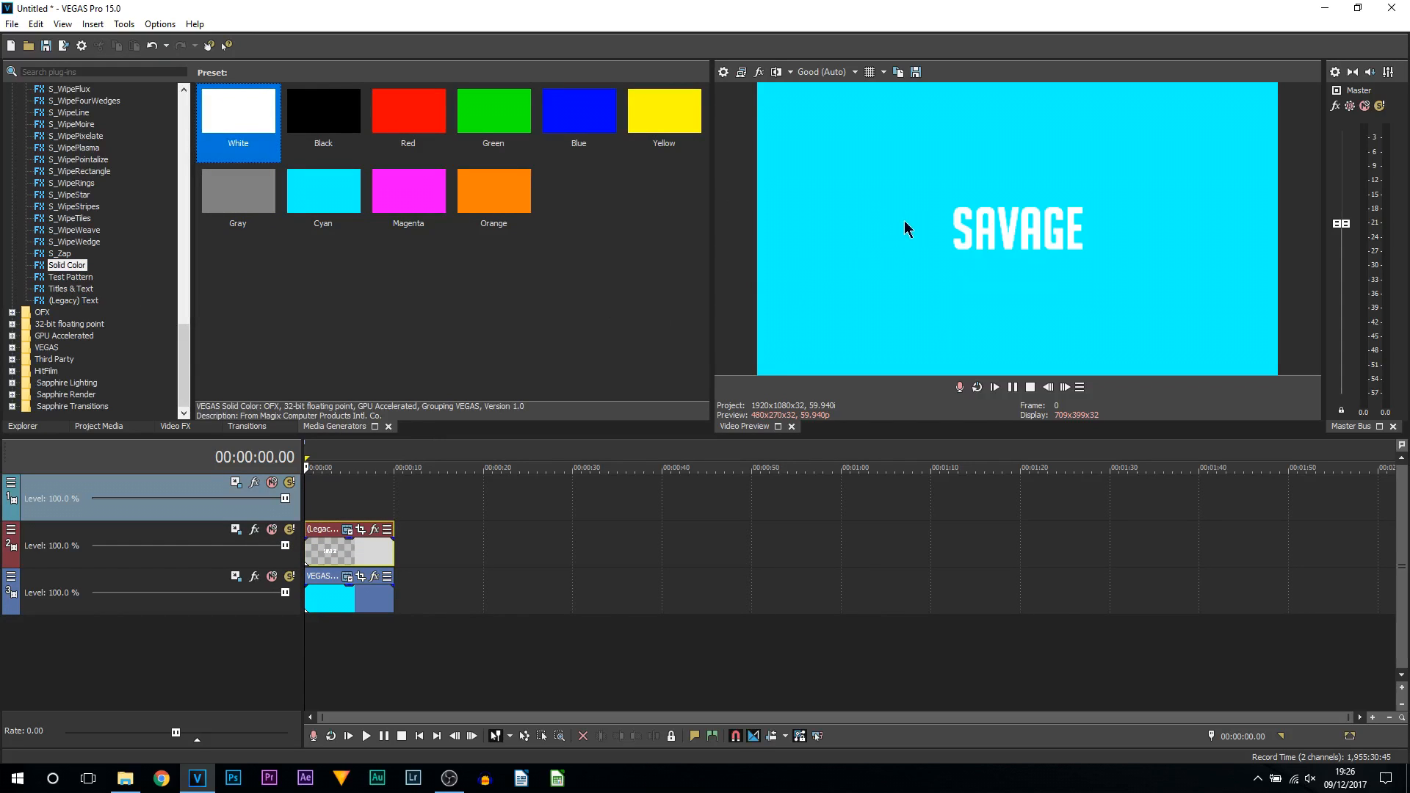
mouse_move(1009, 364)
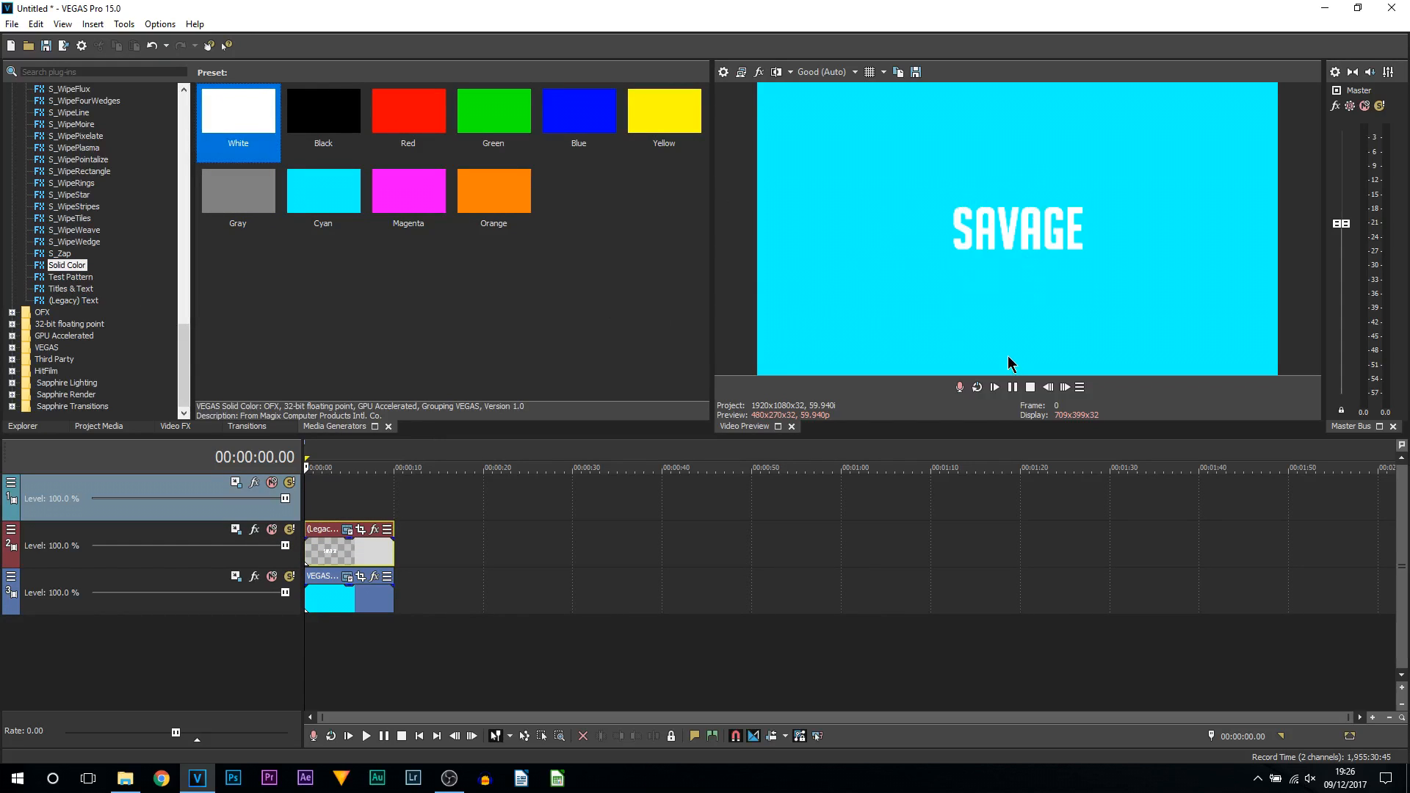
mouse_move(309, 249)
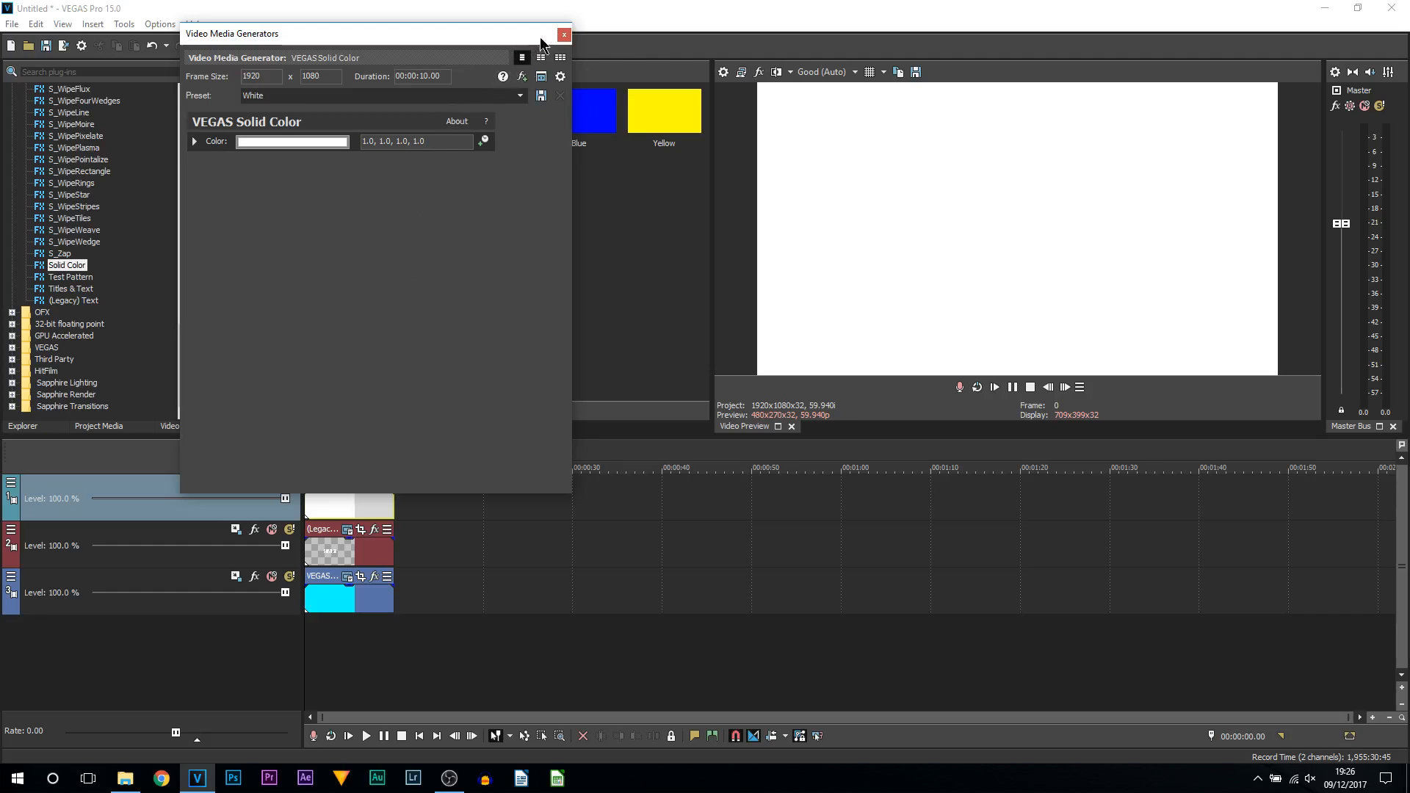
left_click(564, 35)
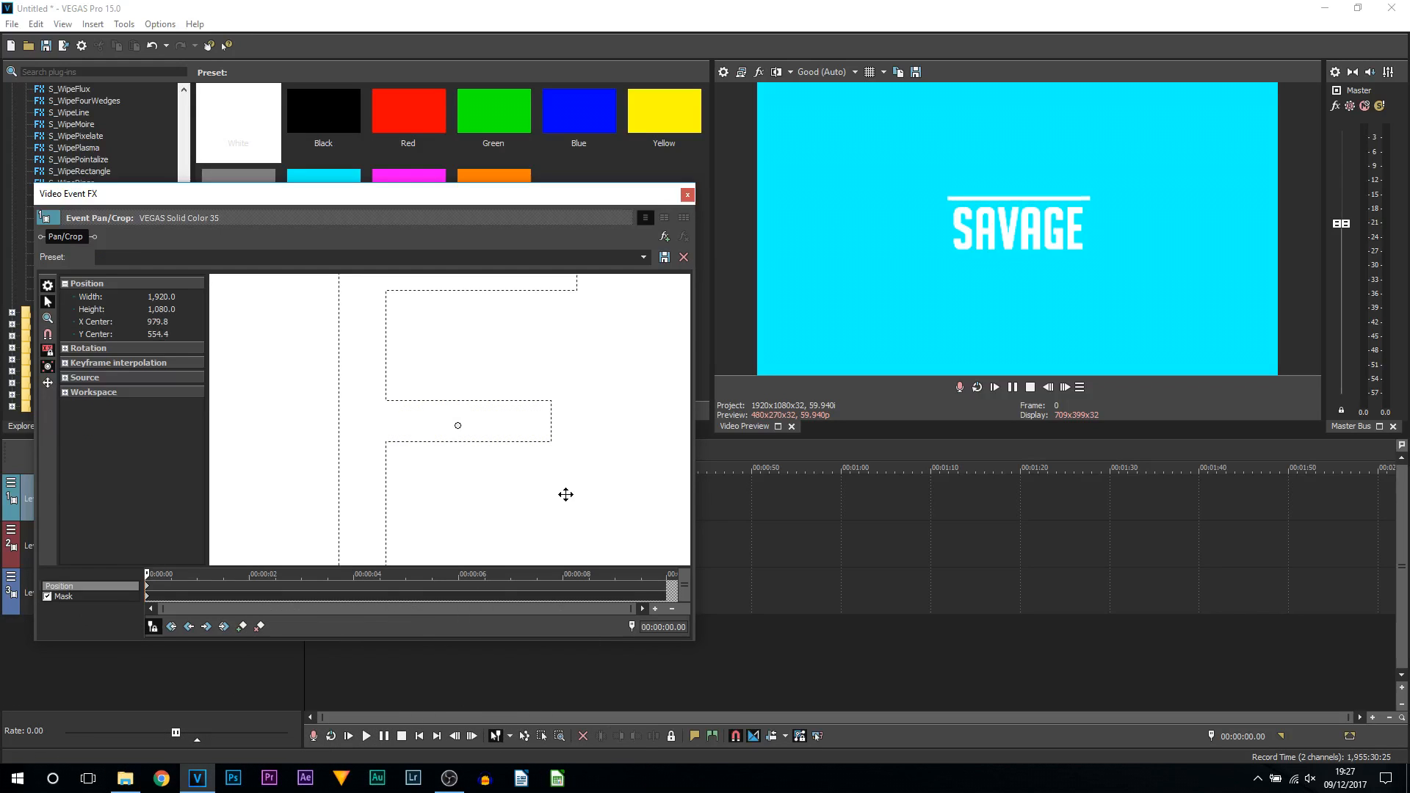
mouse_move(737, 498)
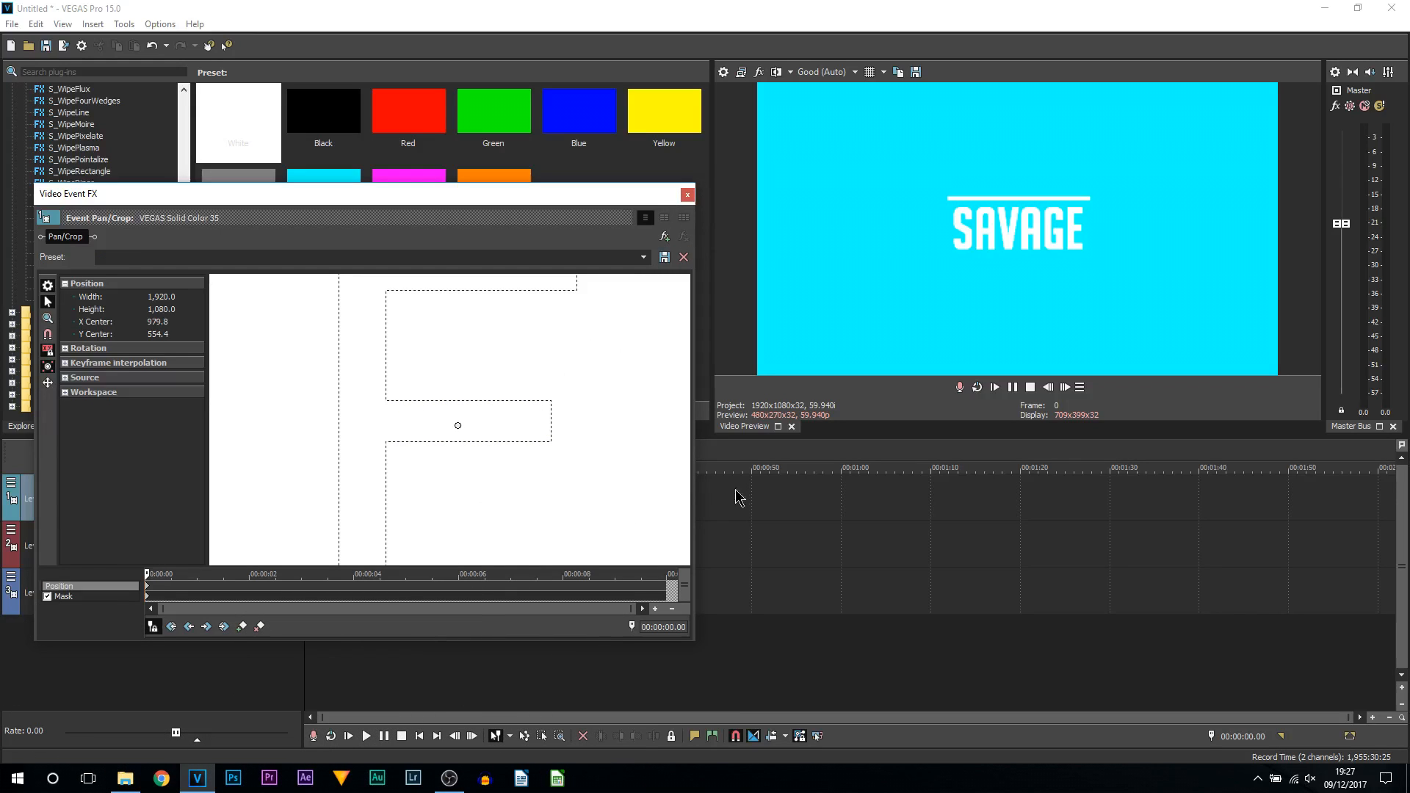
mouse_move(409, 340)
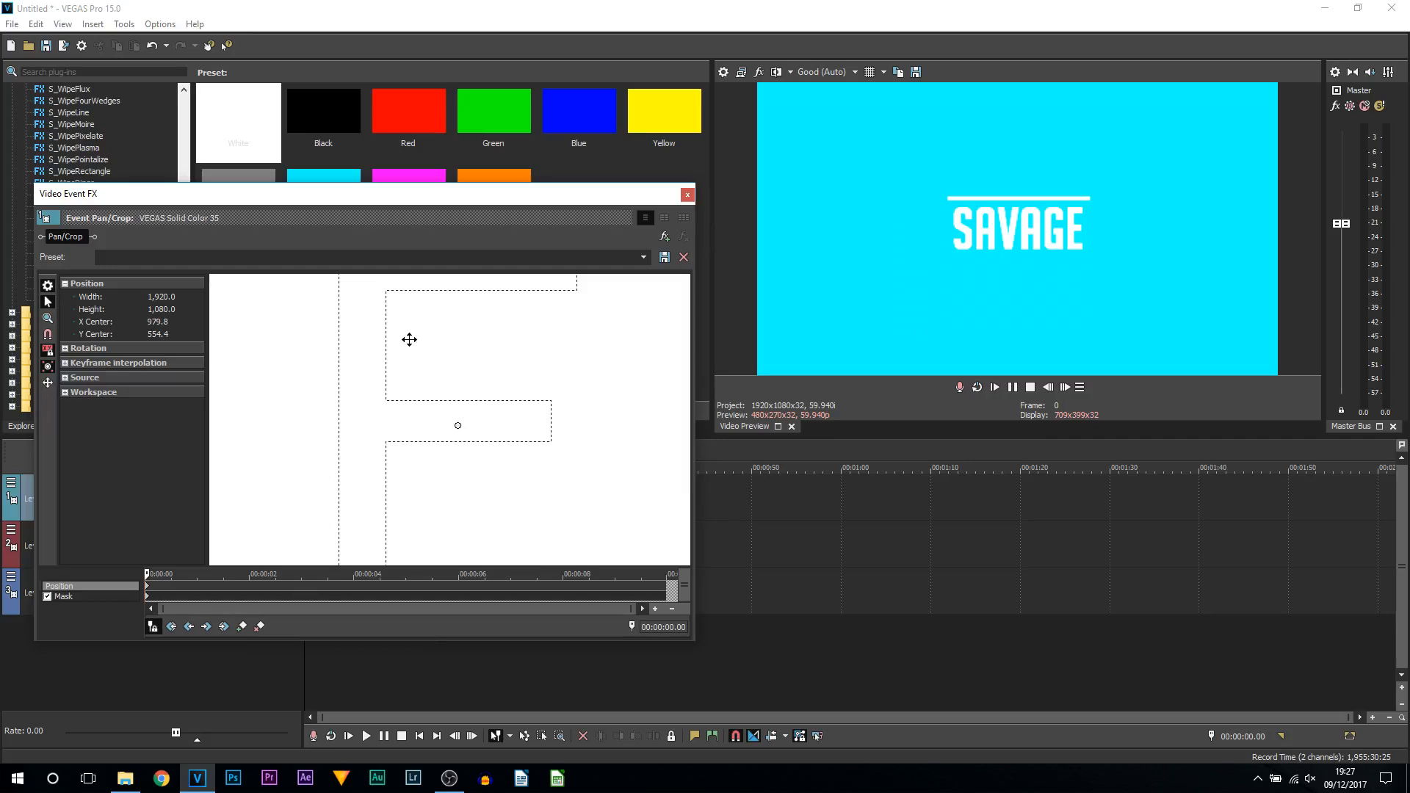
mouse_move(977, 208)
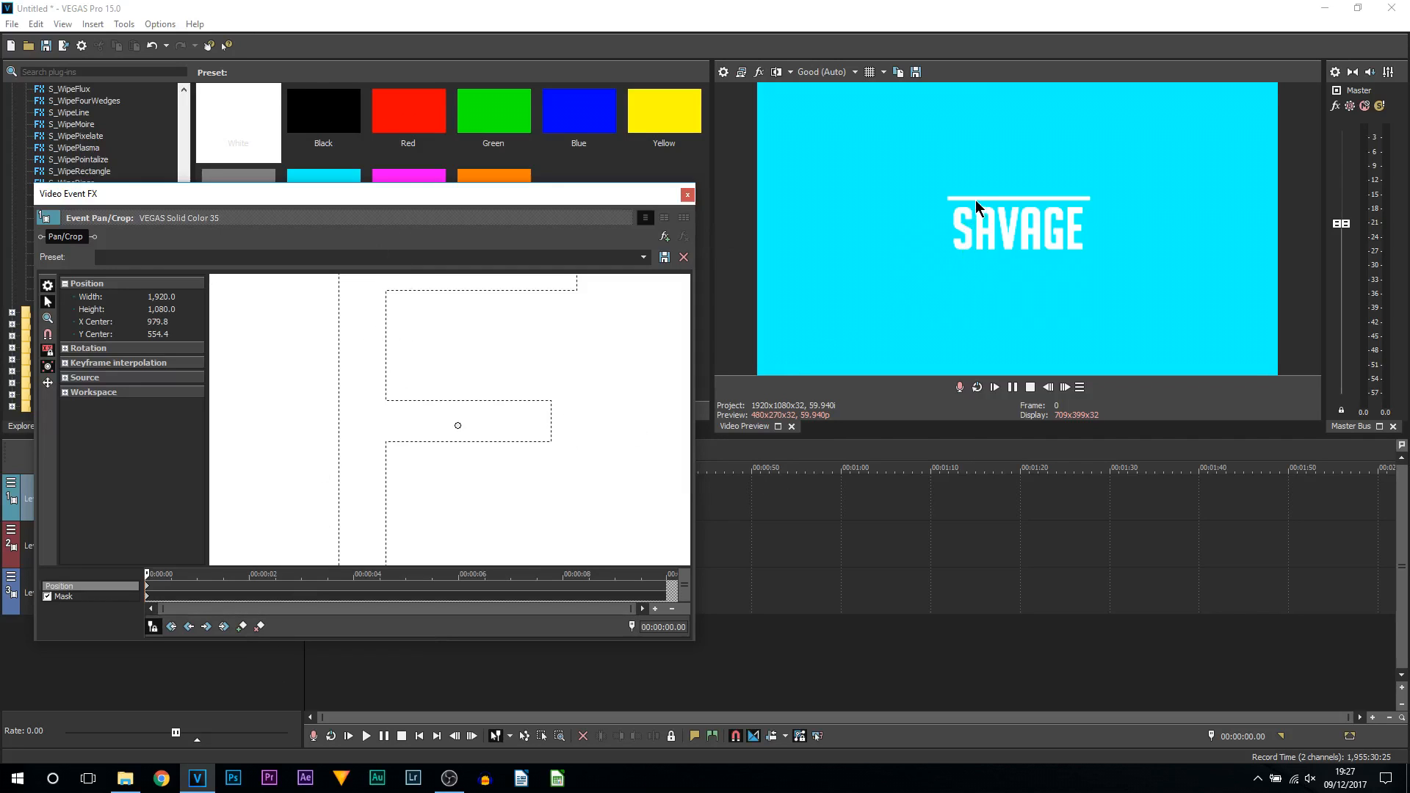
mouse_move(1009, 212)
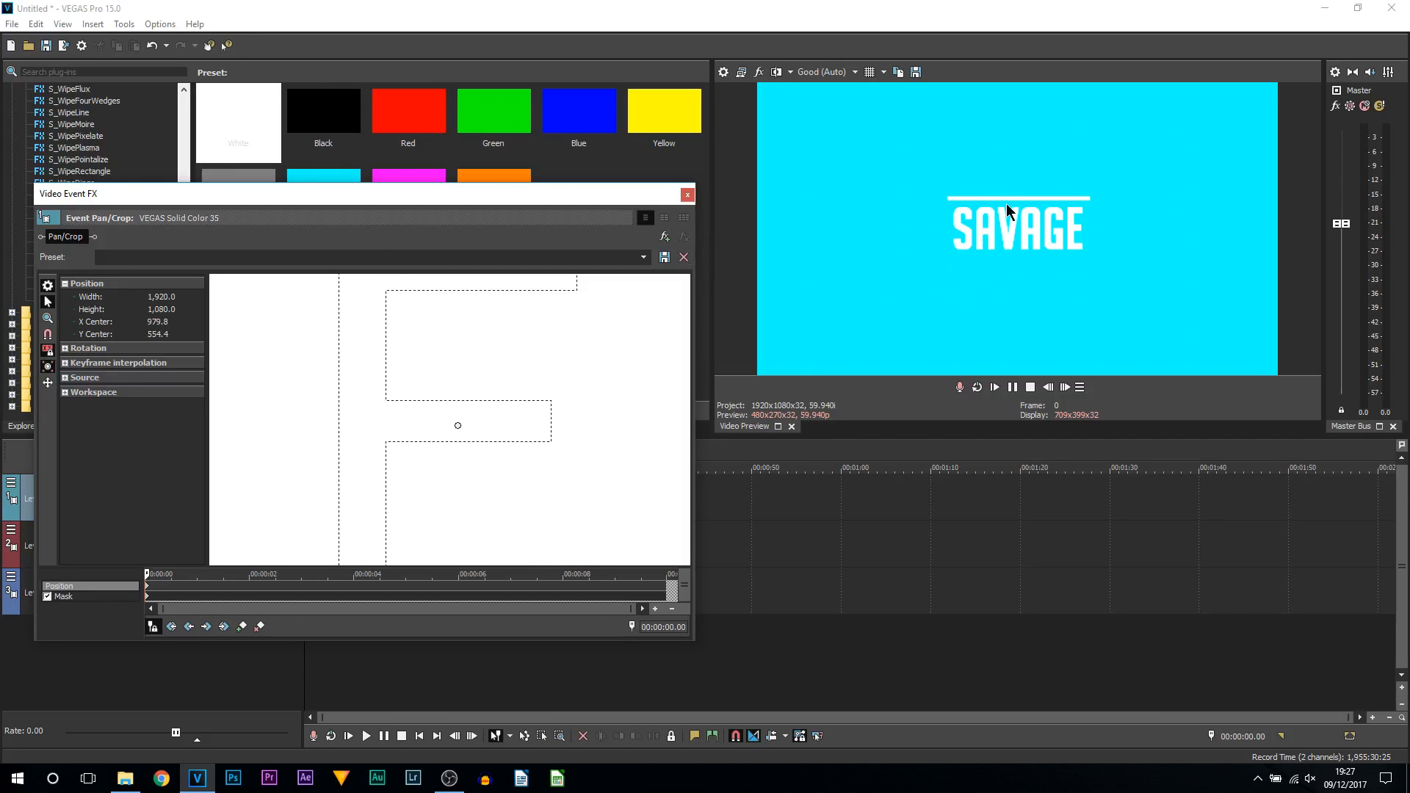
mouse_move(1001, 269)
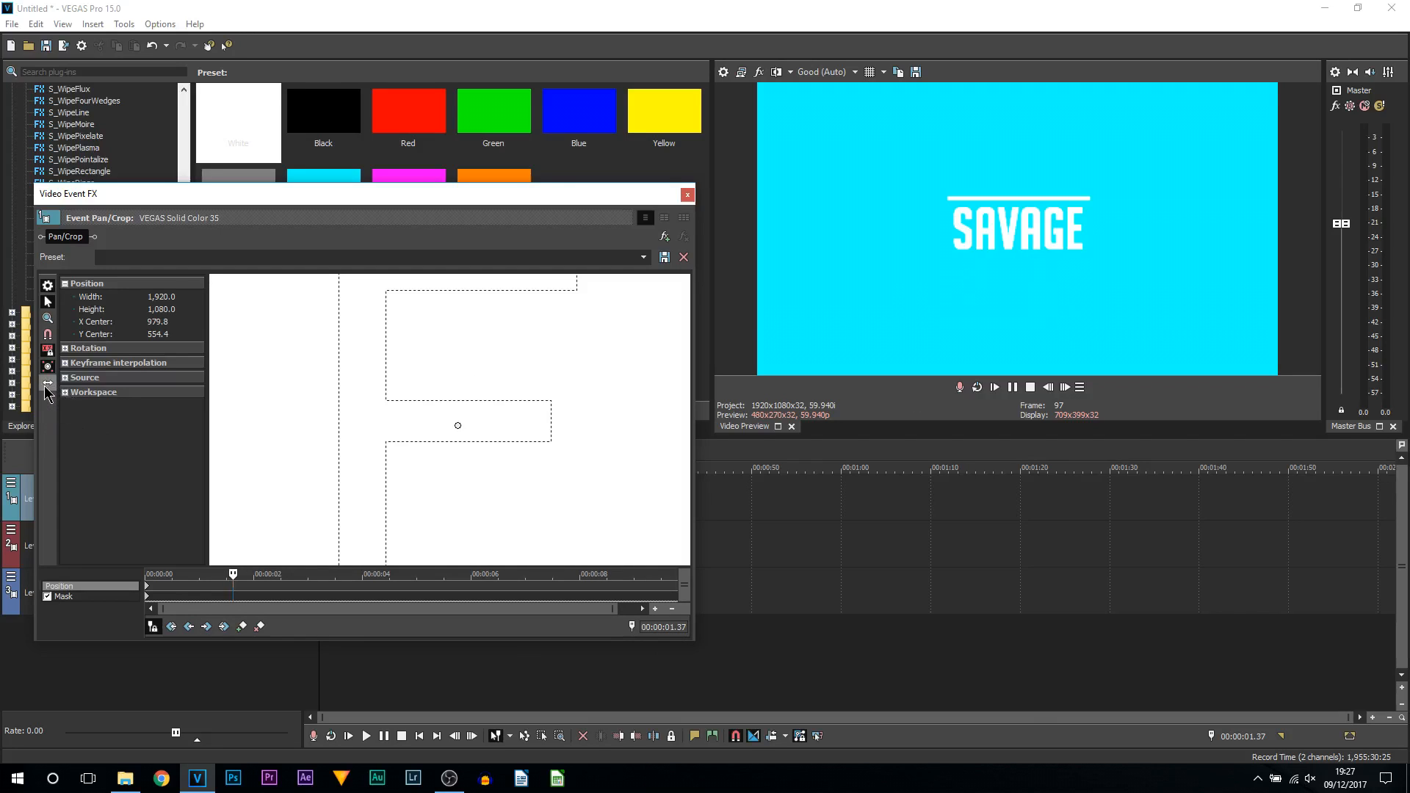
mouse_move(984, 183)
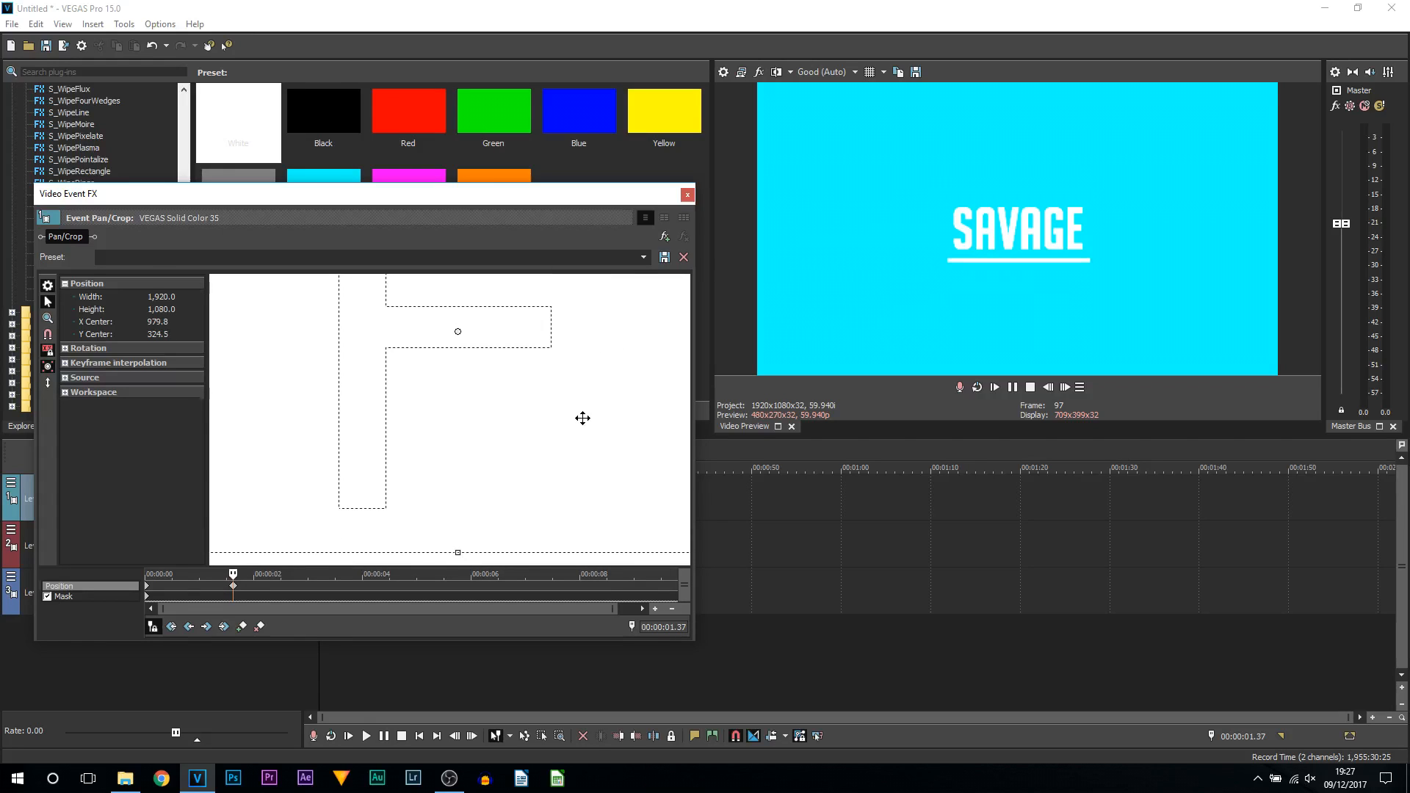
- Keyframe the line mask below the title at 00:00:01.37 and close Pan/Crop
left_click(687, 194)
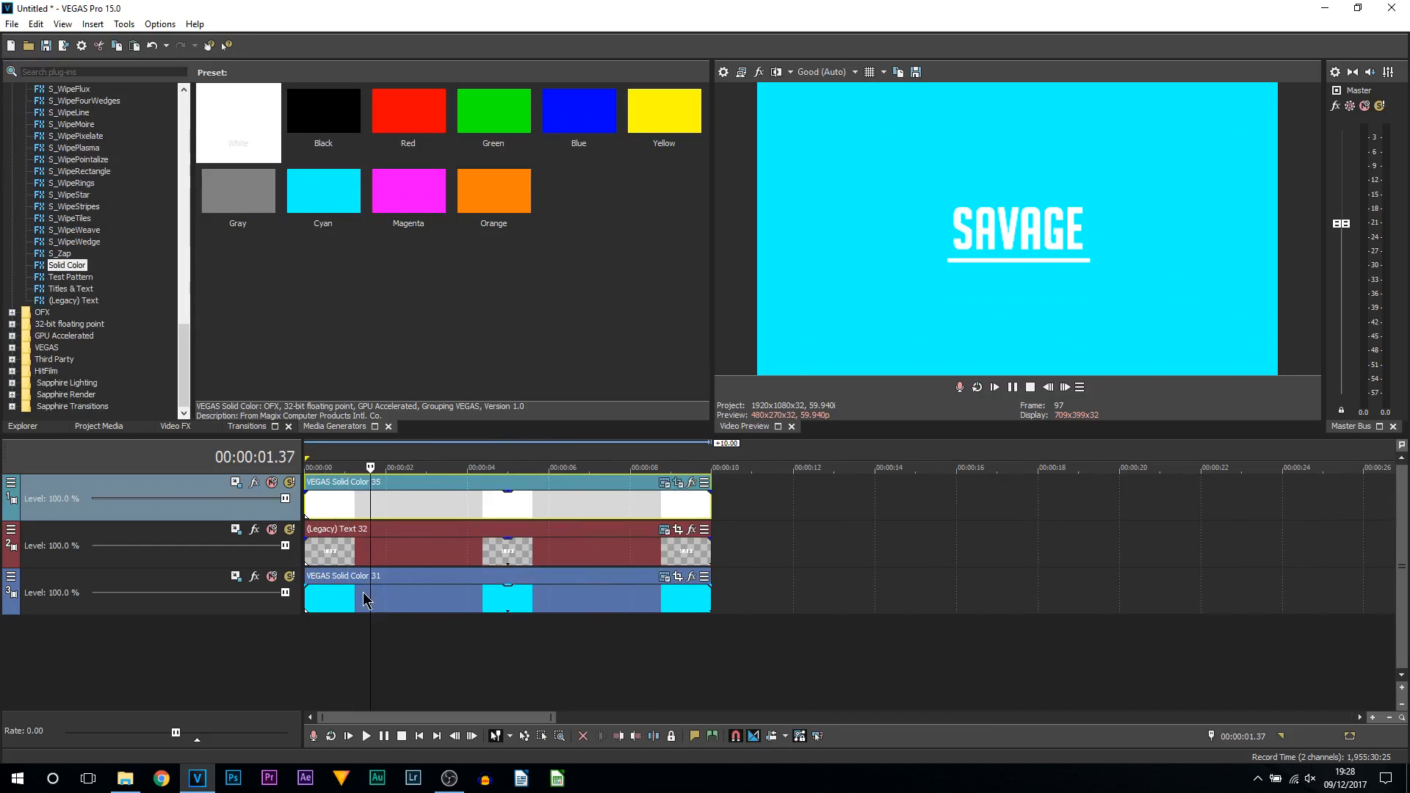
- Select the Gradient Wipe transition's Linear Top-Bottom preset
left_click(245, 426)
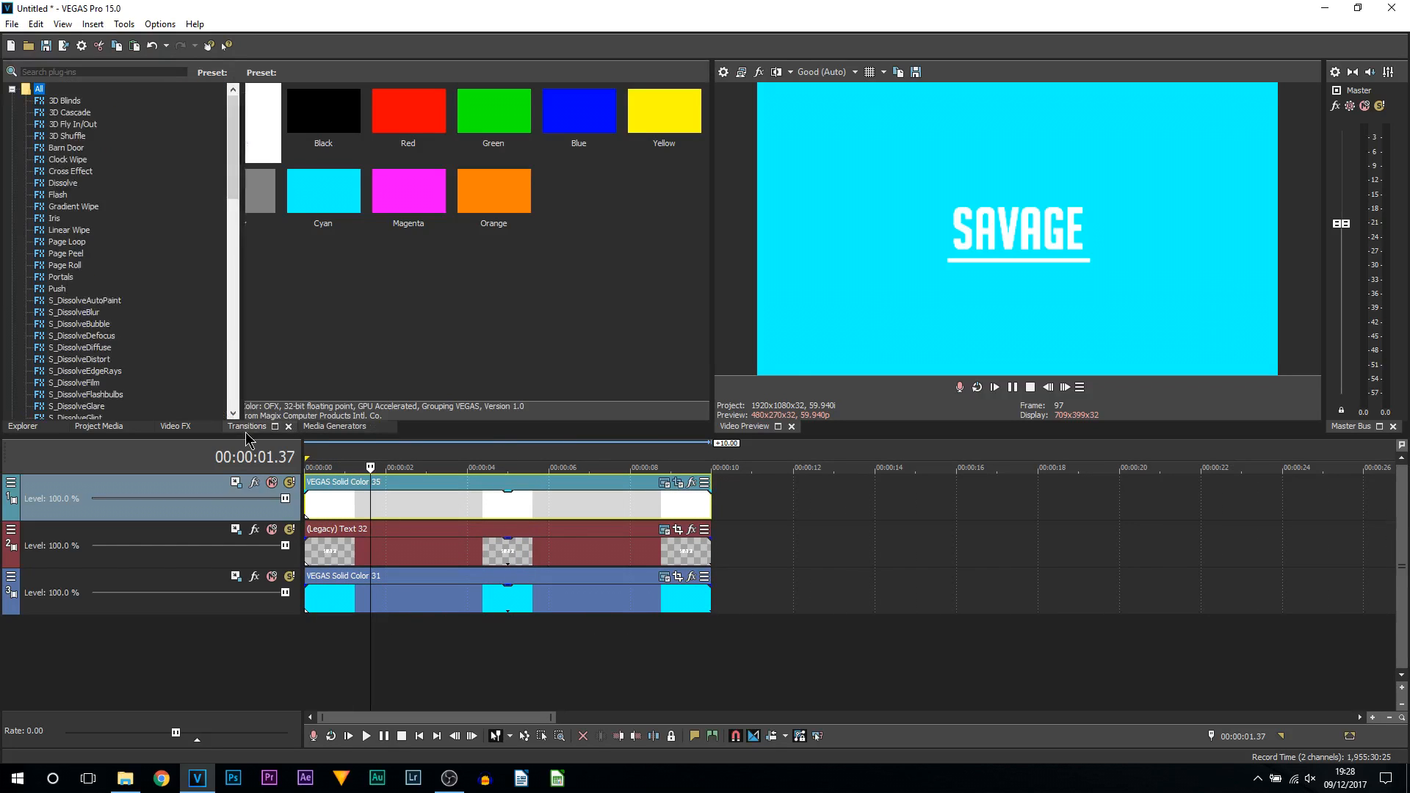
left_click(73, 206)
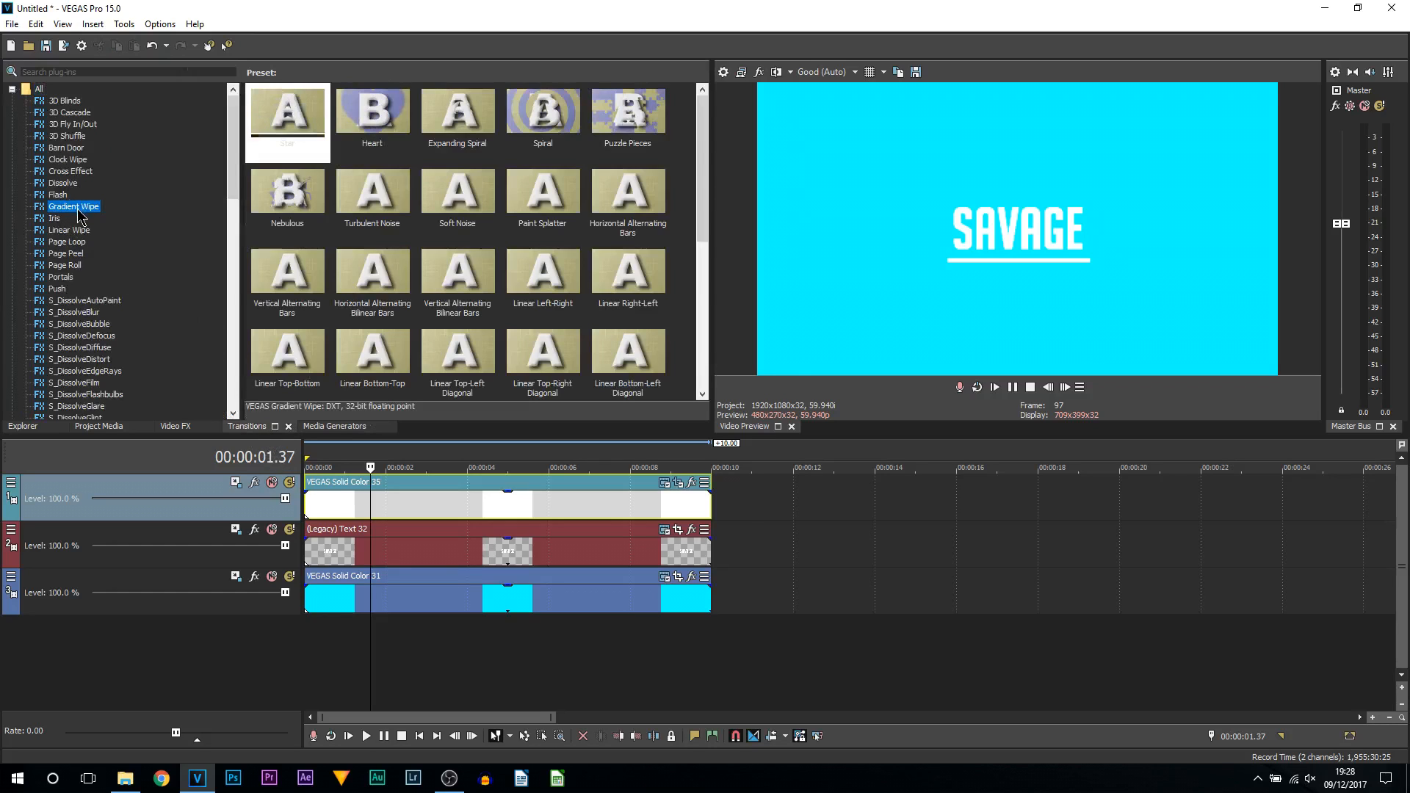
scroll("down", 3)
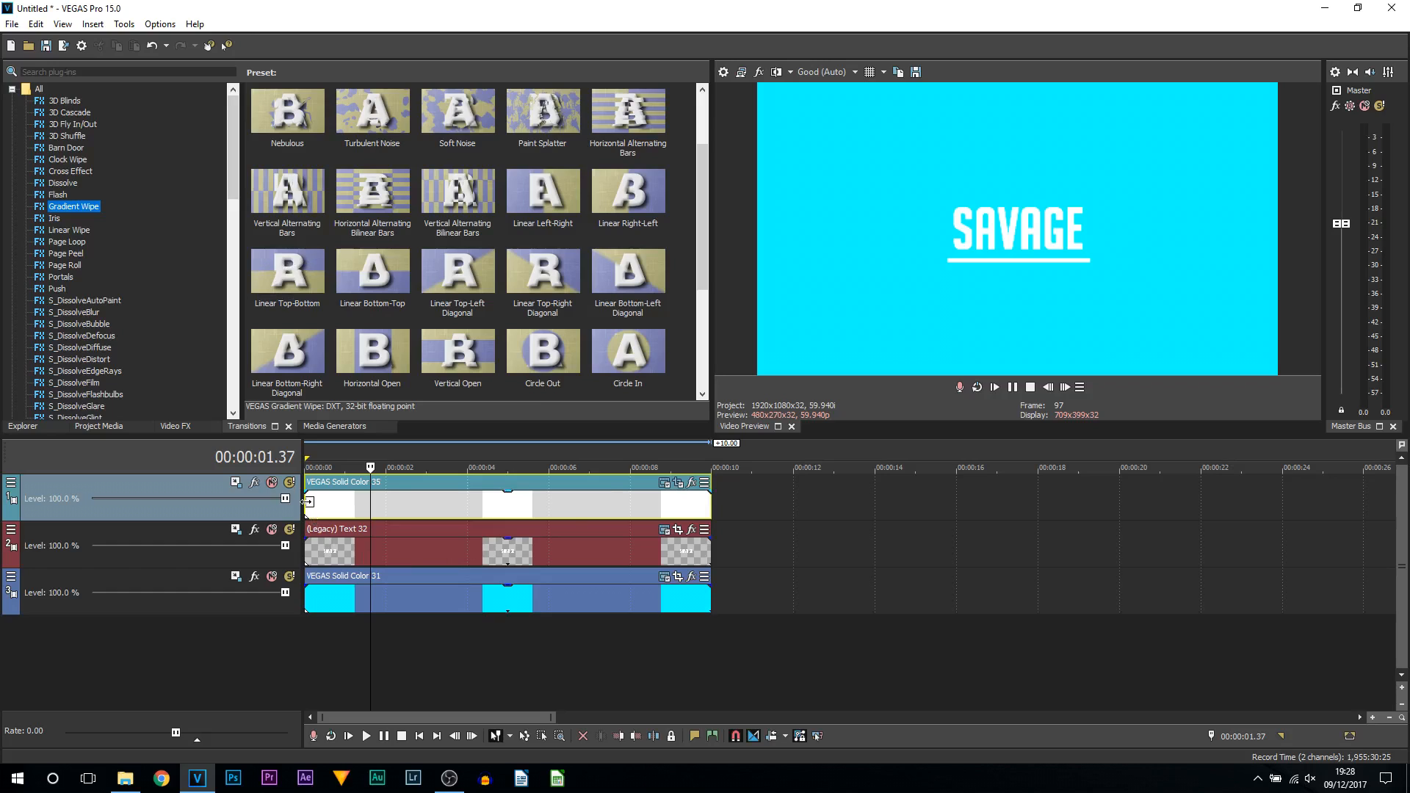
left_click(994, 387)
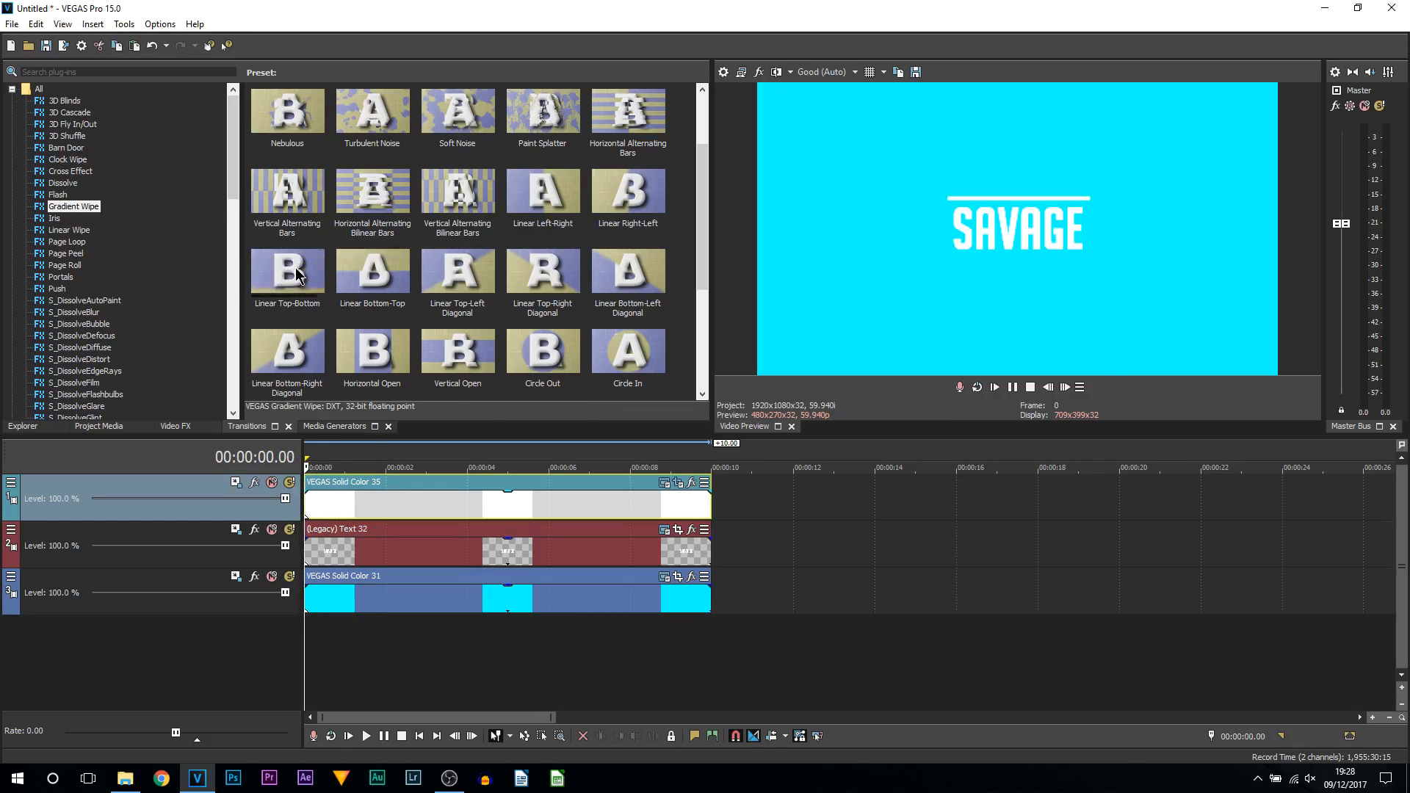
mouse_move(286, 265)
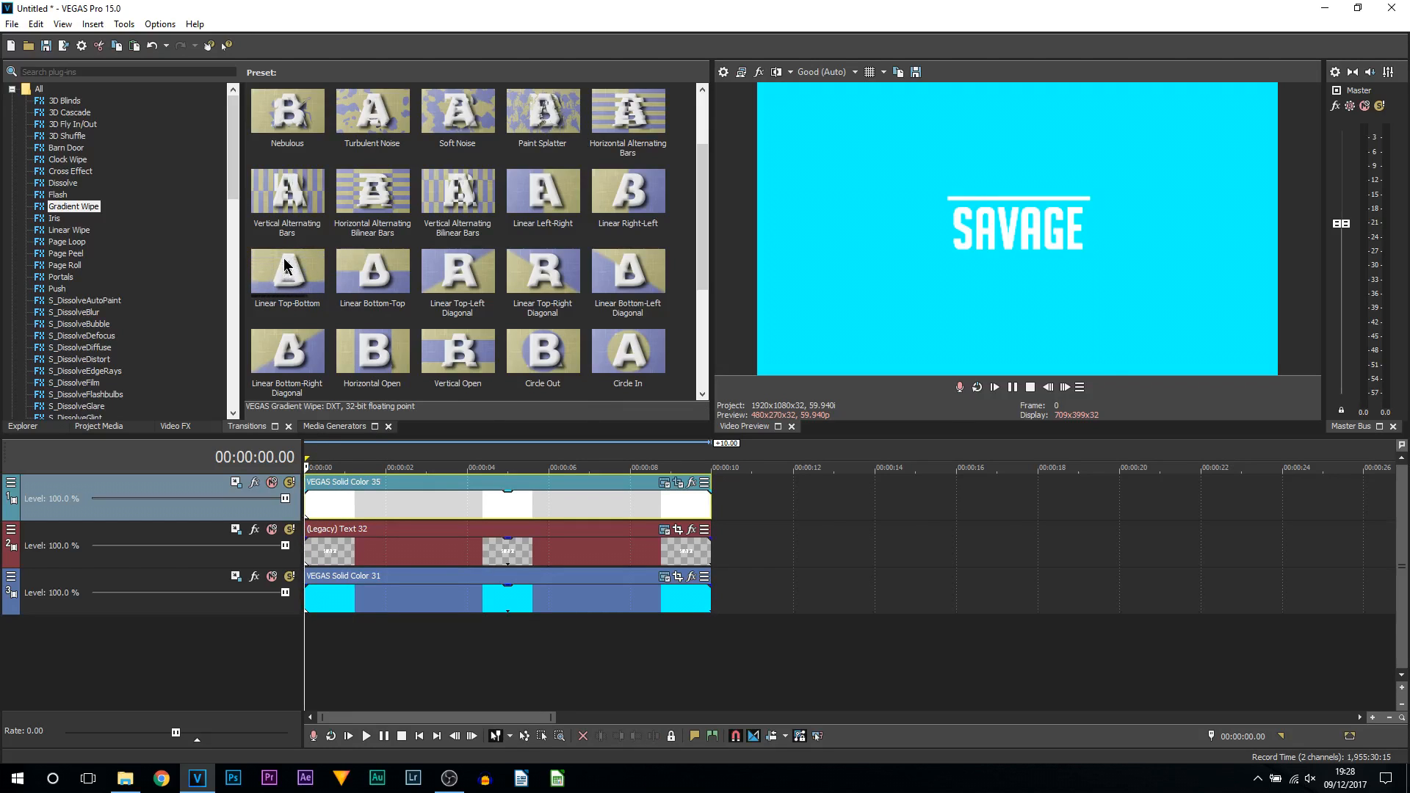
left_click(287, 269)
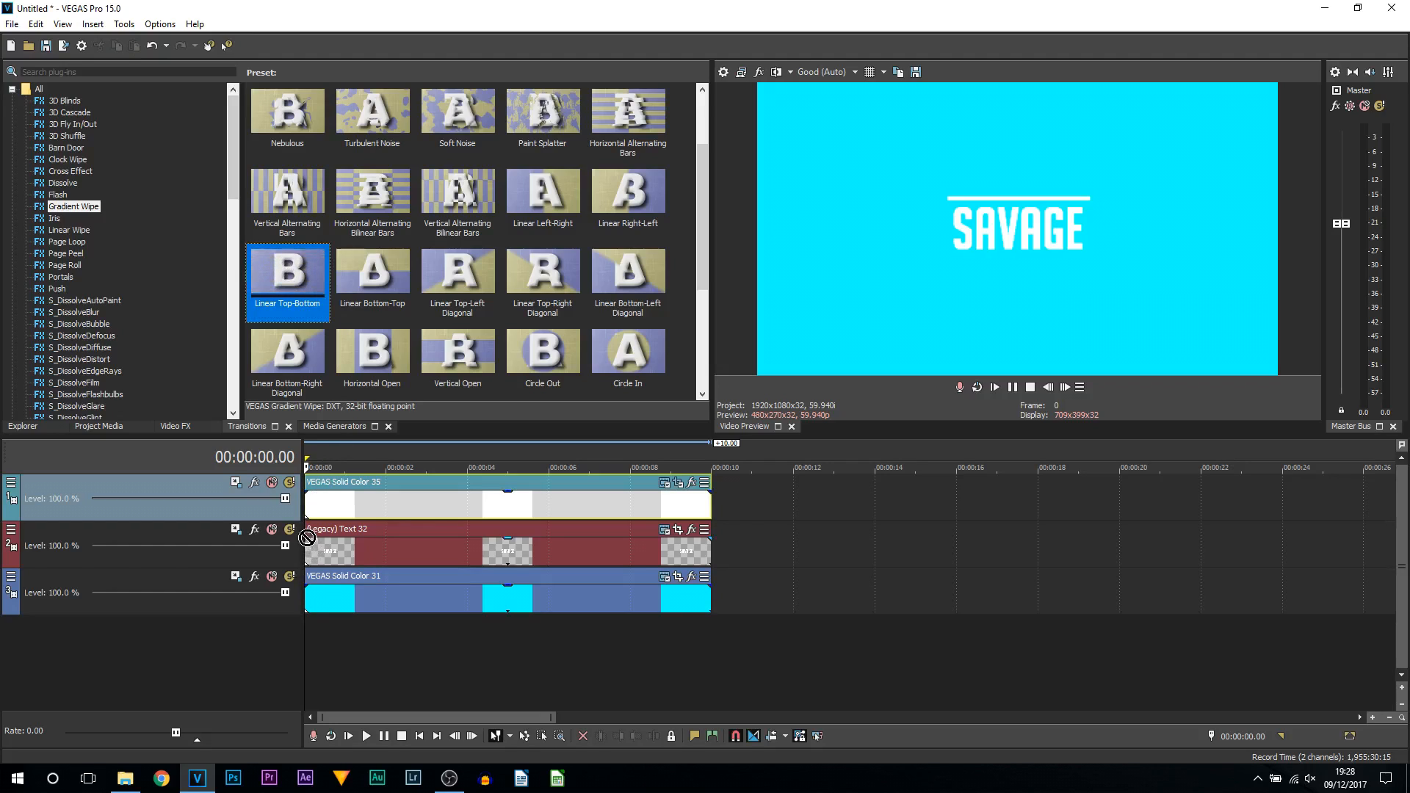
- Apply the wipe to the start of the SAVAGE clip, lengthen it to about two seconds and preview
left_click(993, 387)
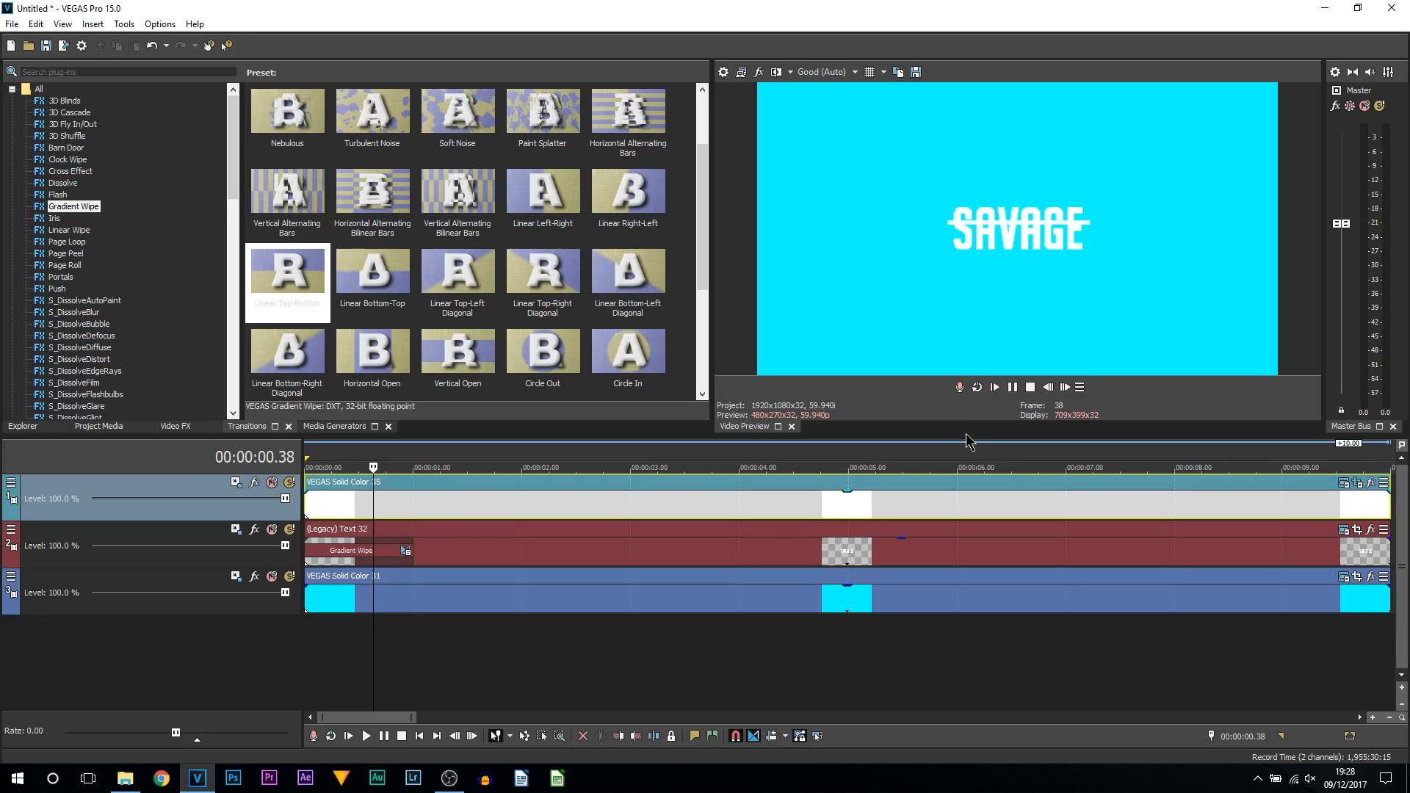
left_click(428, 467)
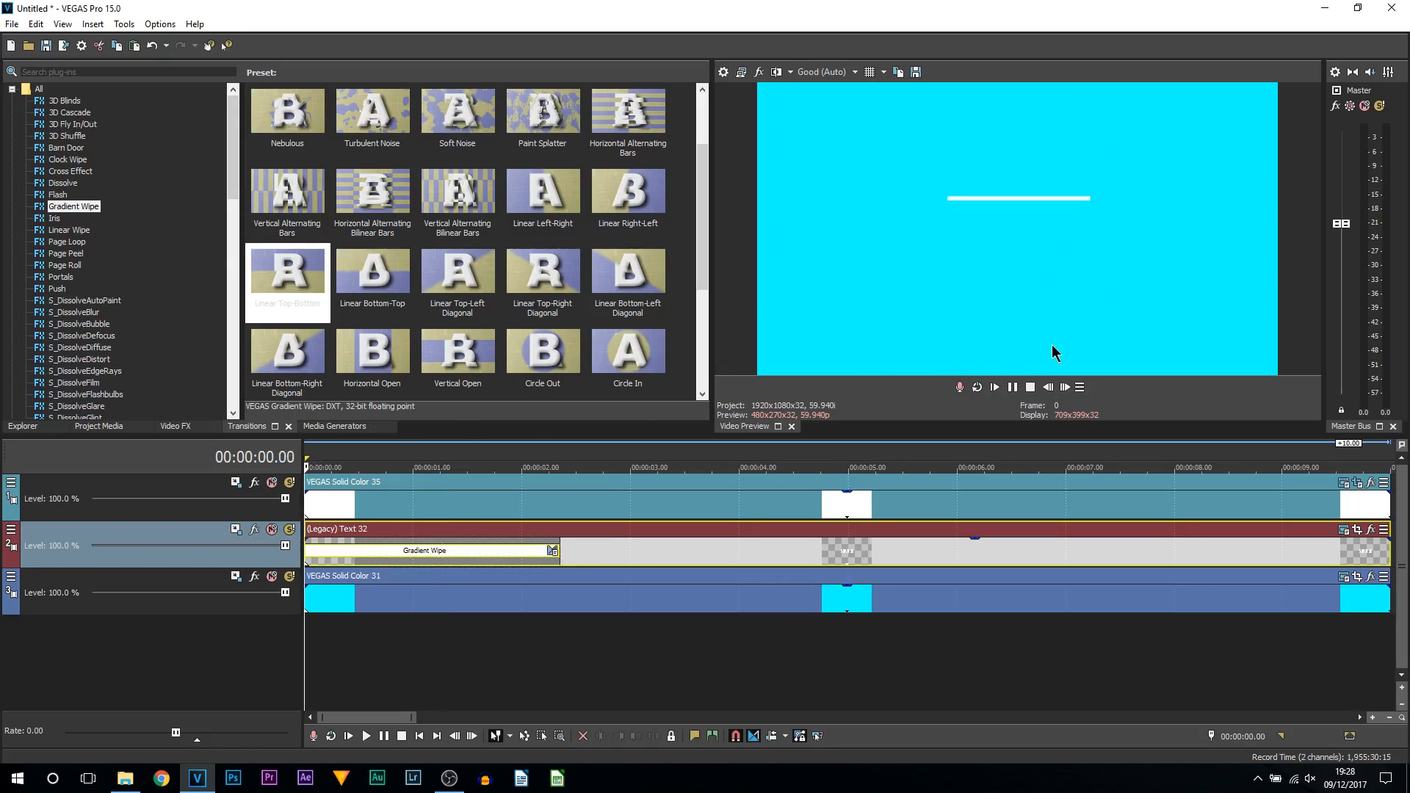
left_click(995, 387)
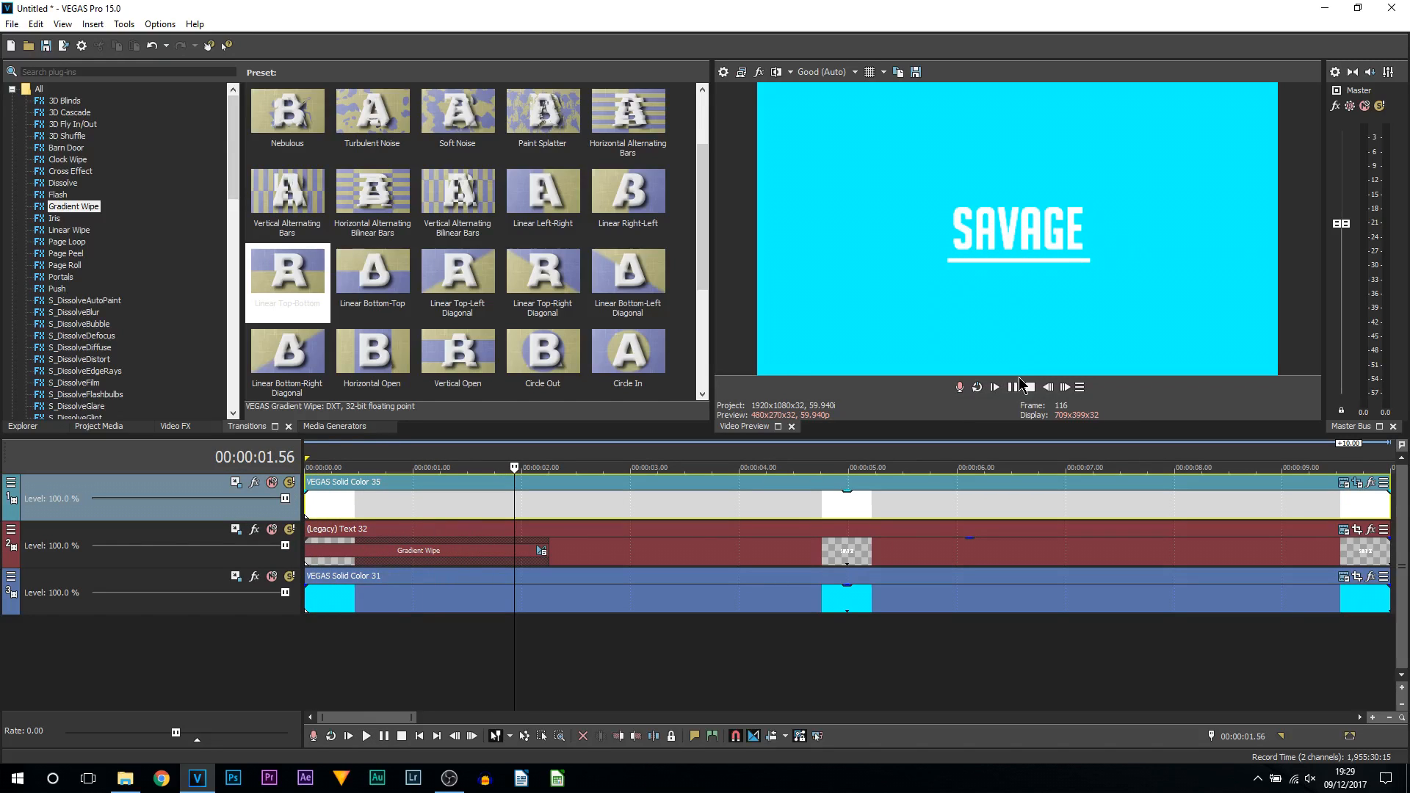
- Zoom the timeline out and return the cursor to the project start
scroll("up", 3)
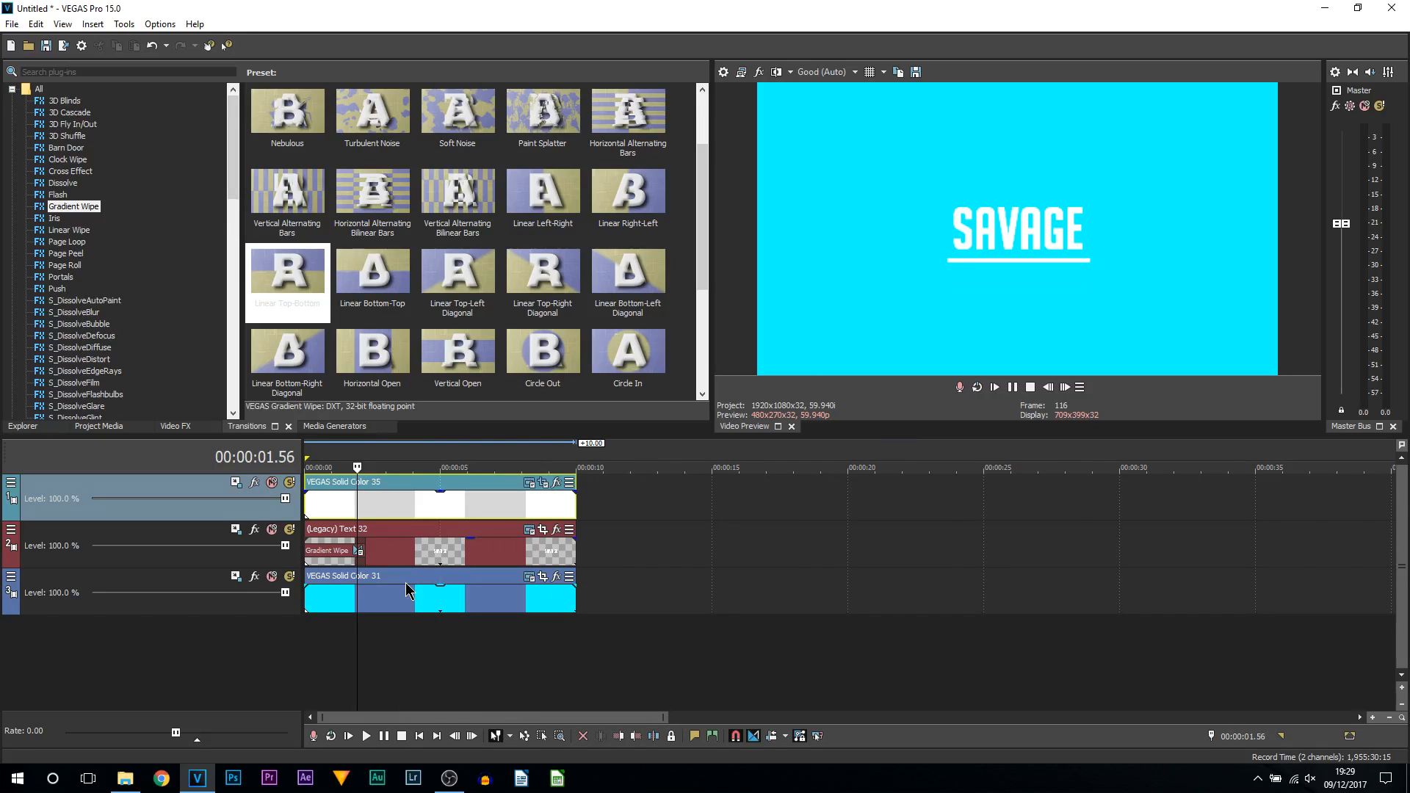
key("home")
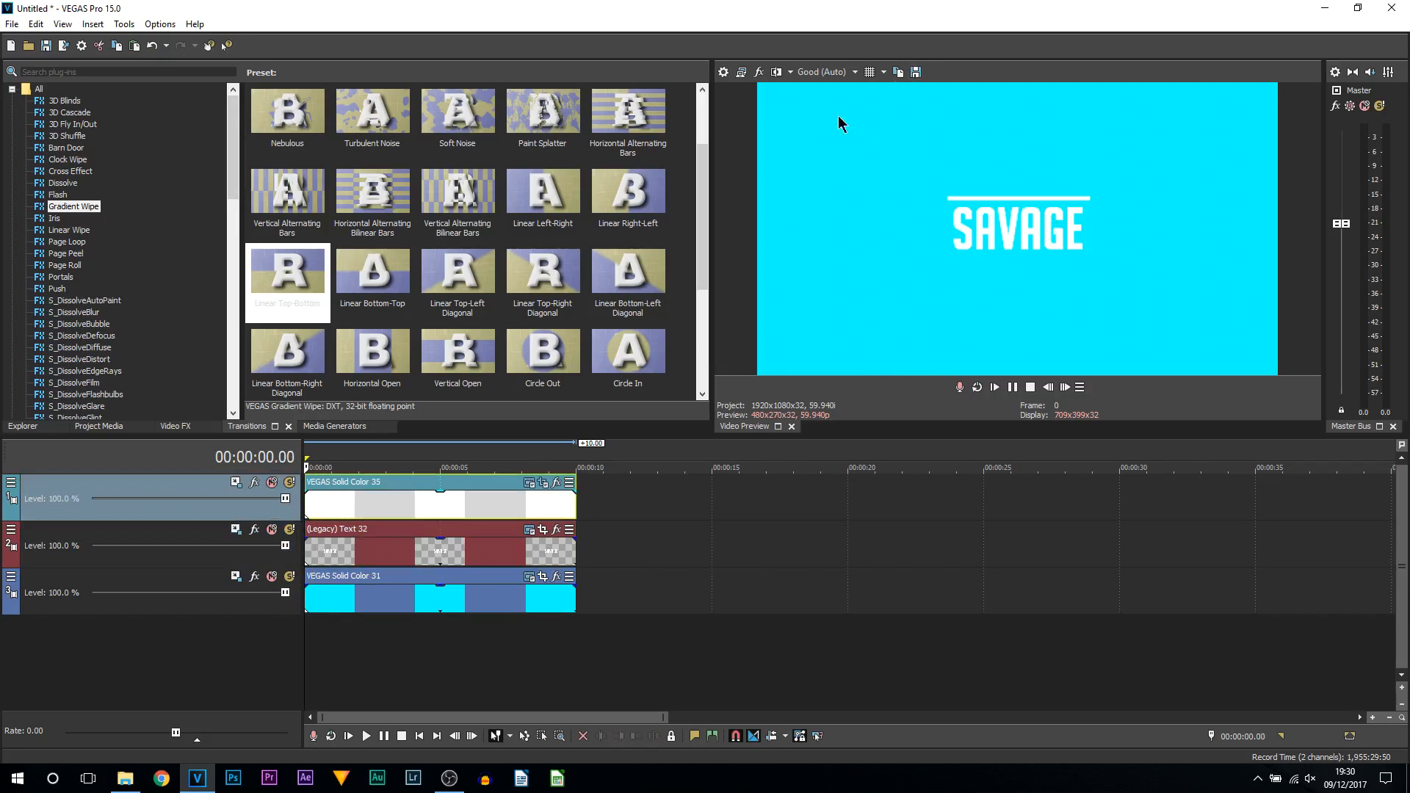
mouse_move(1088, 214)
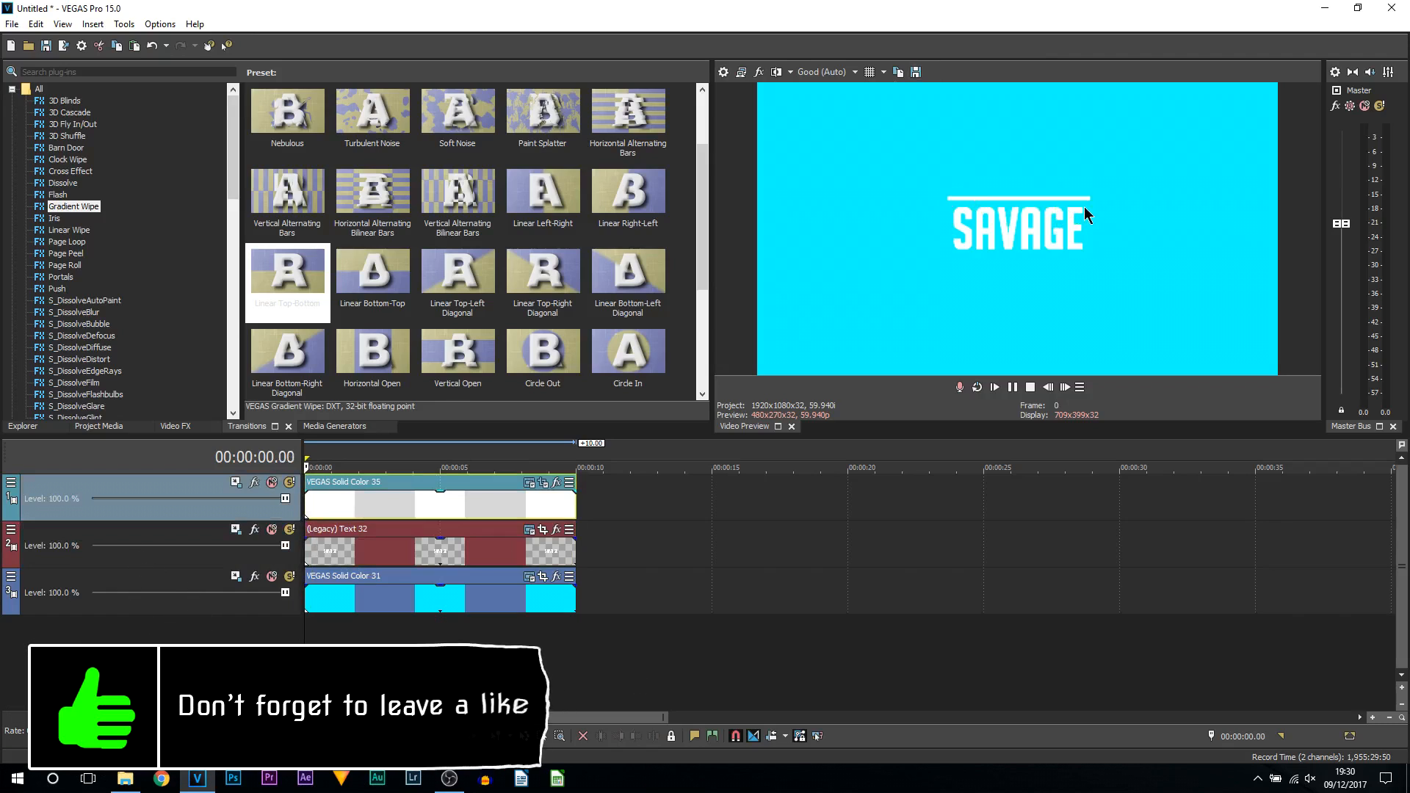
mouse_move(806, 326)
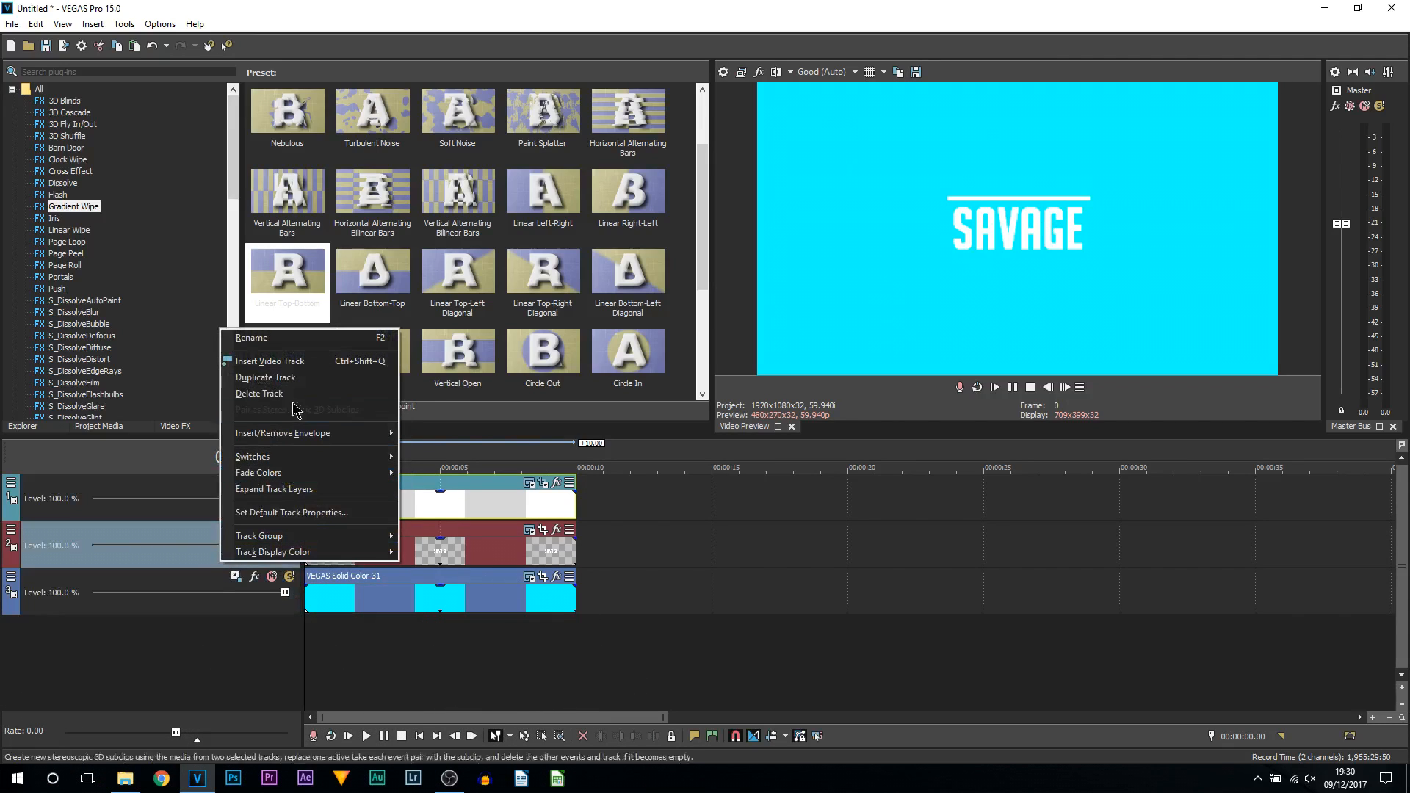
- Insert a track above the text holding a full-length cyan Solid Color clip
left_click(270, 361)
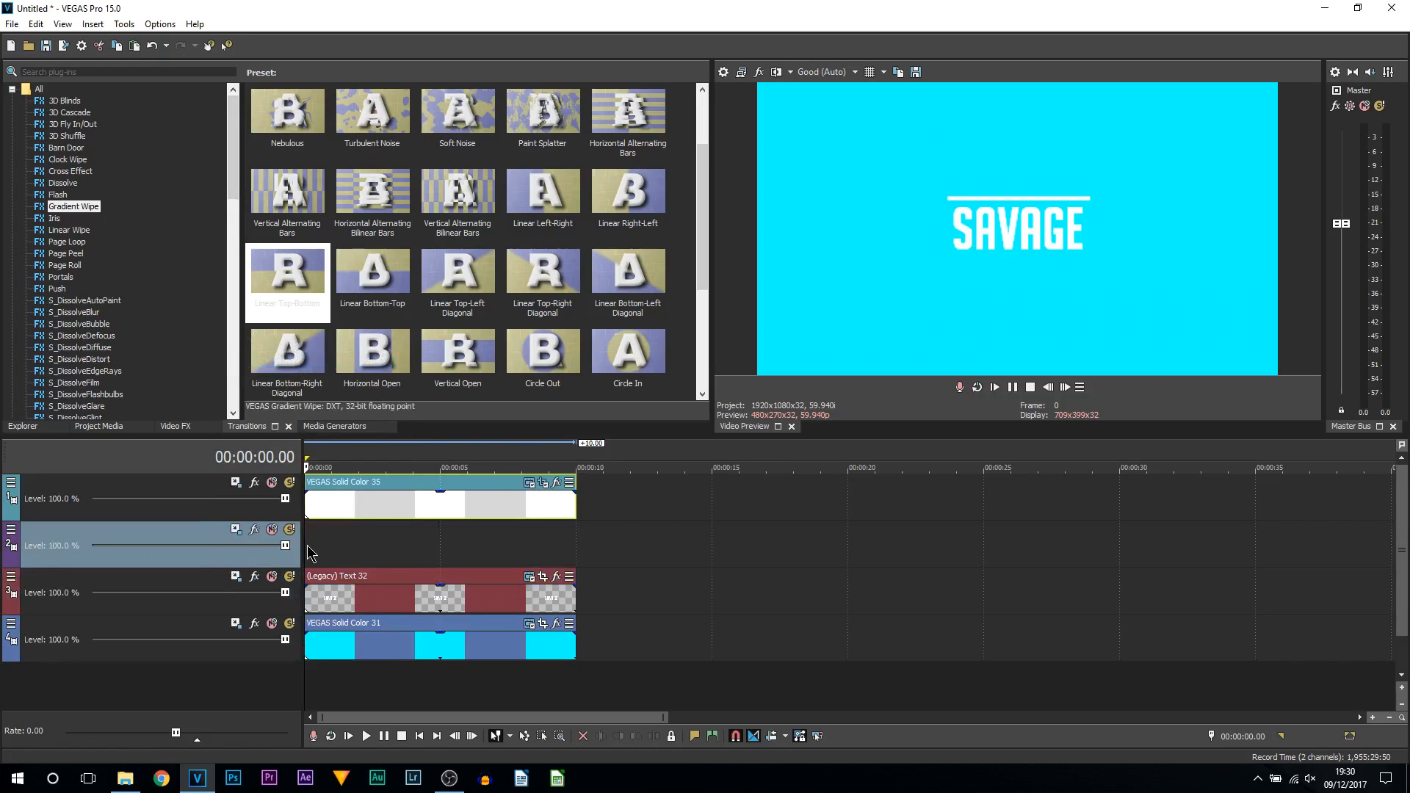
mouse_move(326, 433)
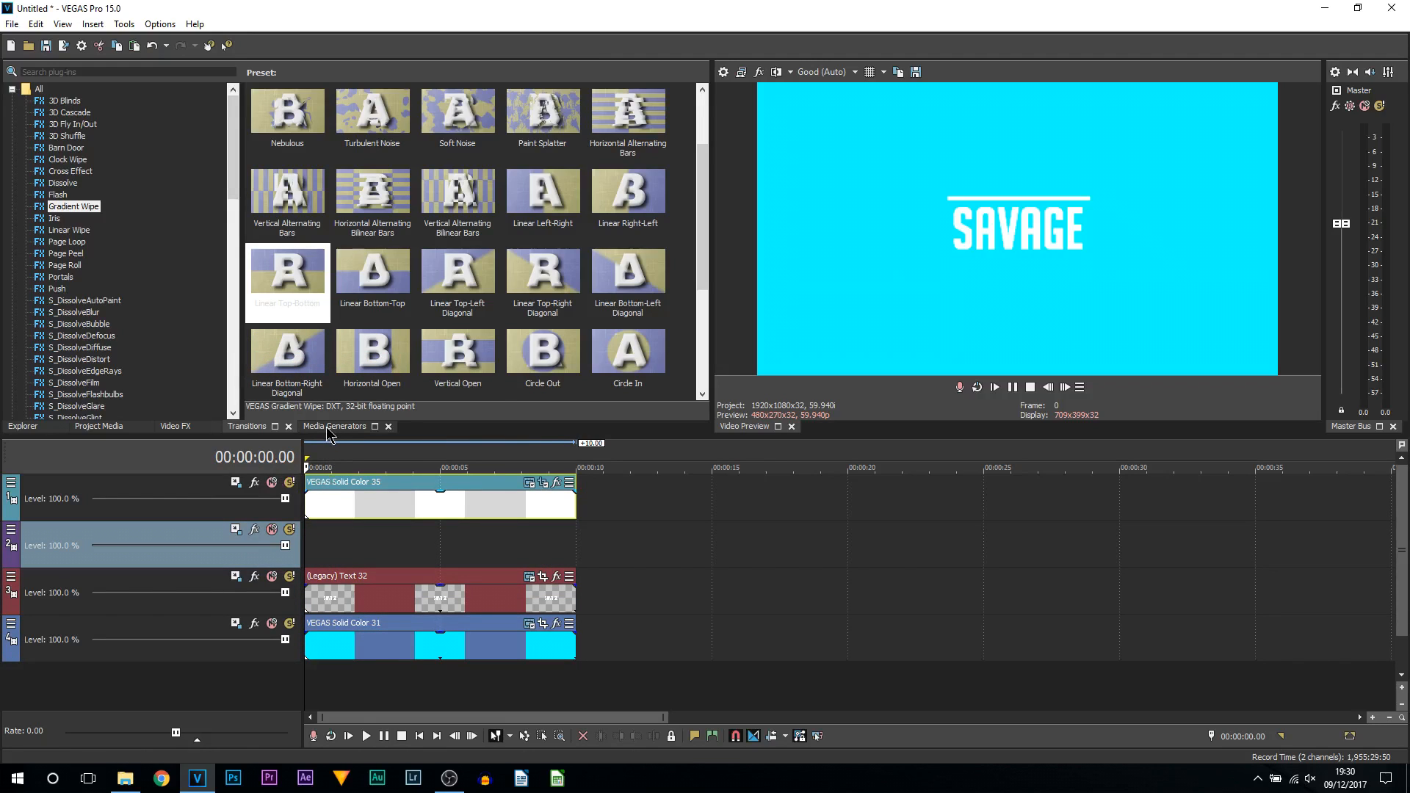
left_click(64, 264)
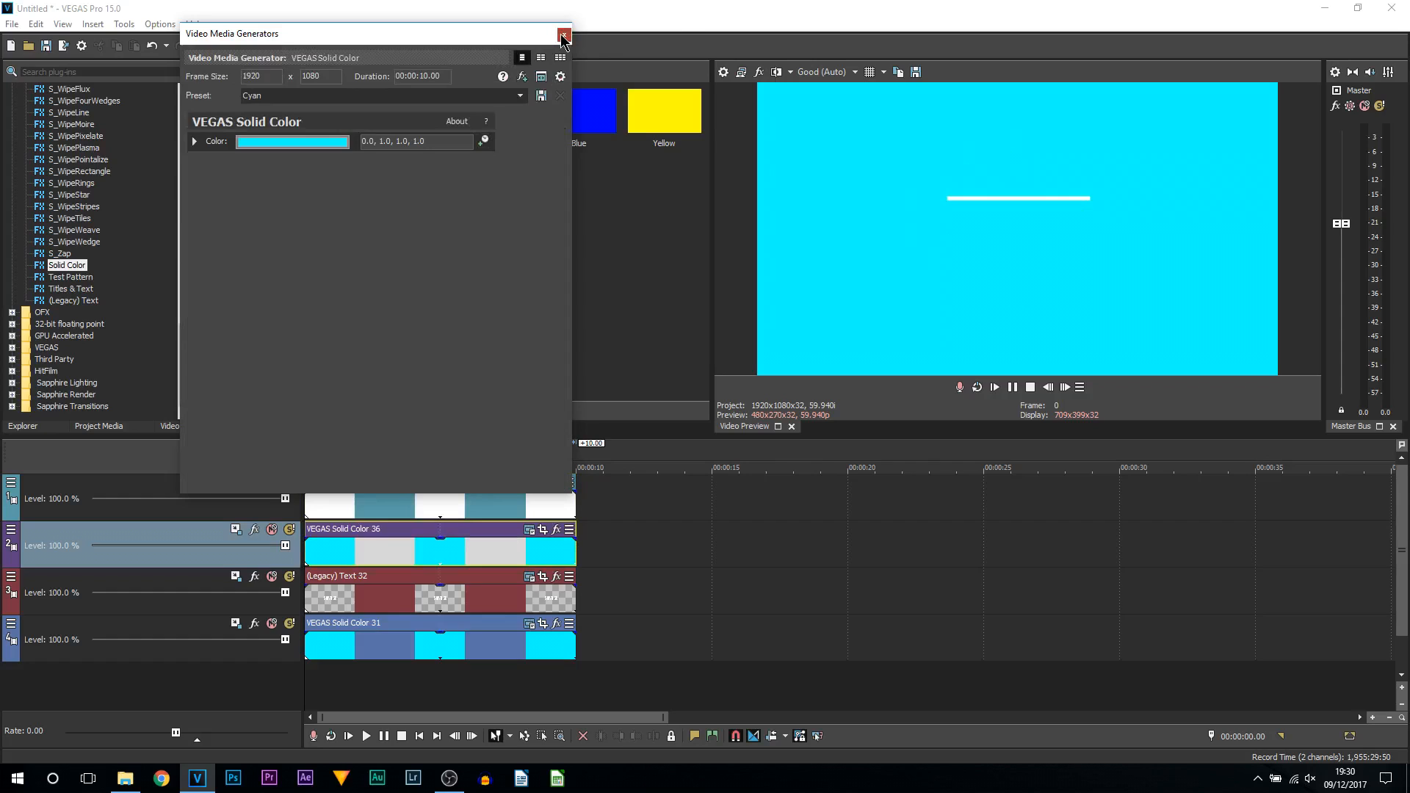
left_click(565, 37)
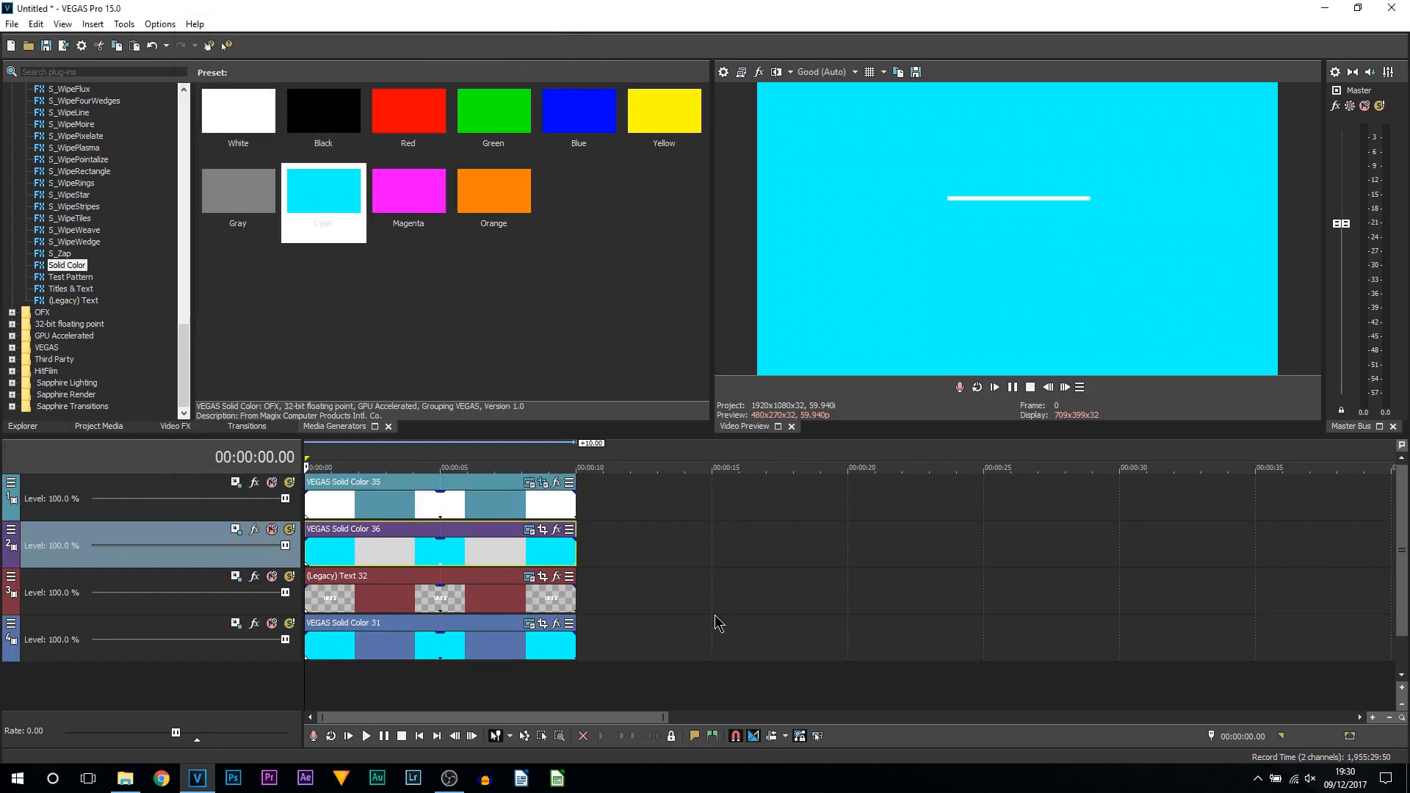
mouse_move(668, 576)
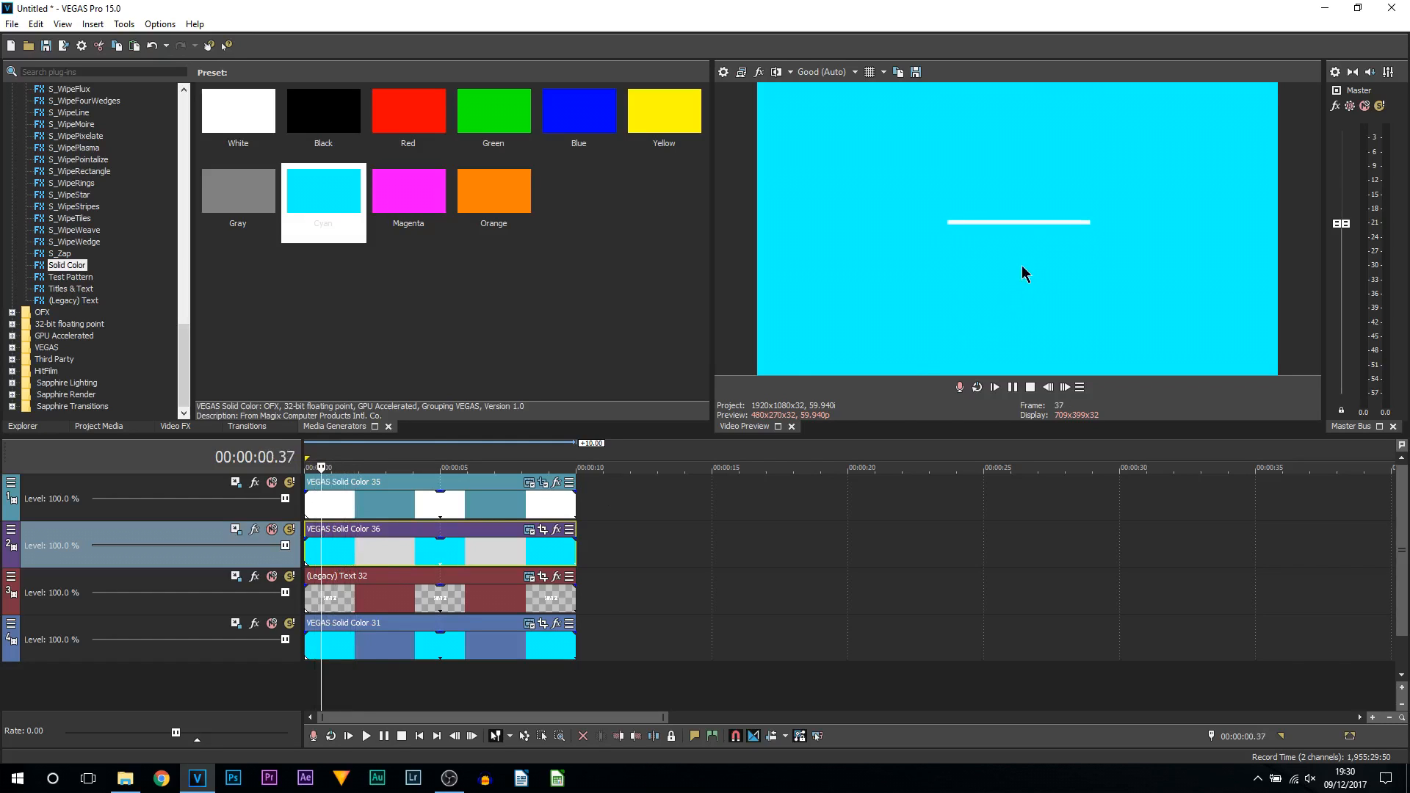
mouse_move(981, 229)
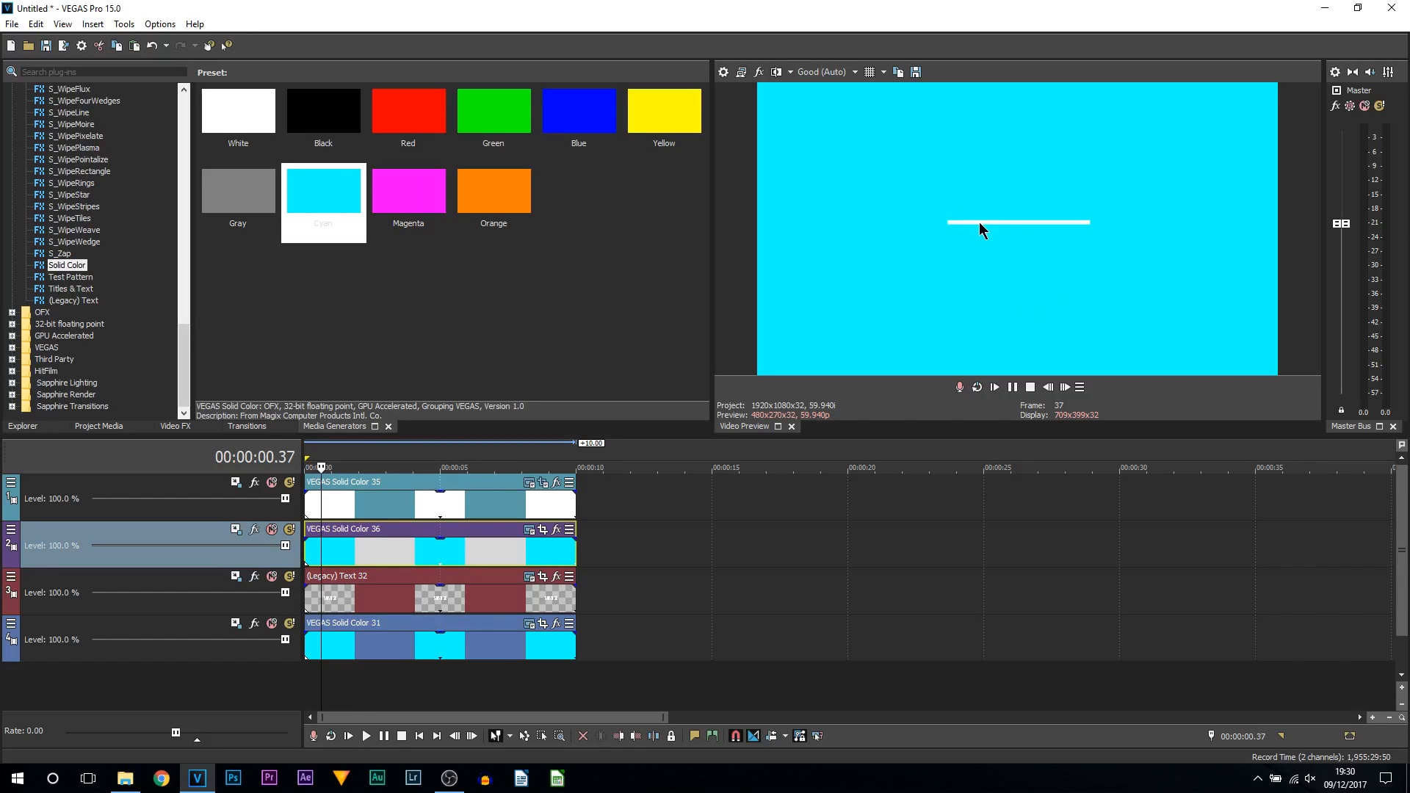
mouse_move(918, 248)
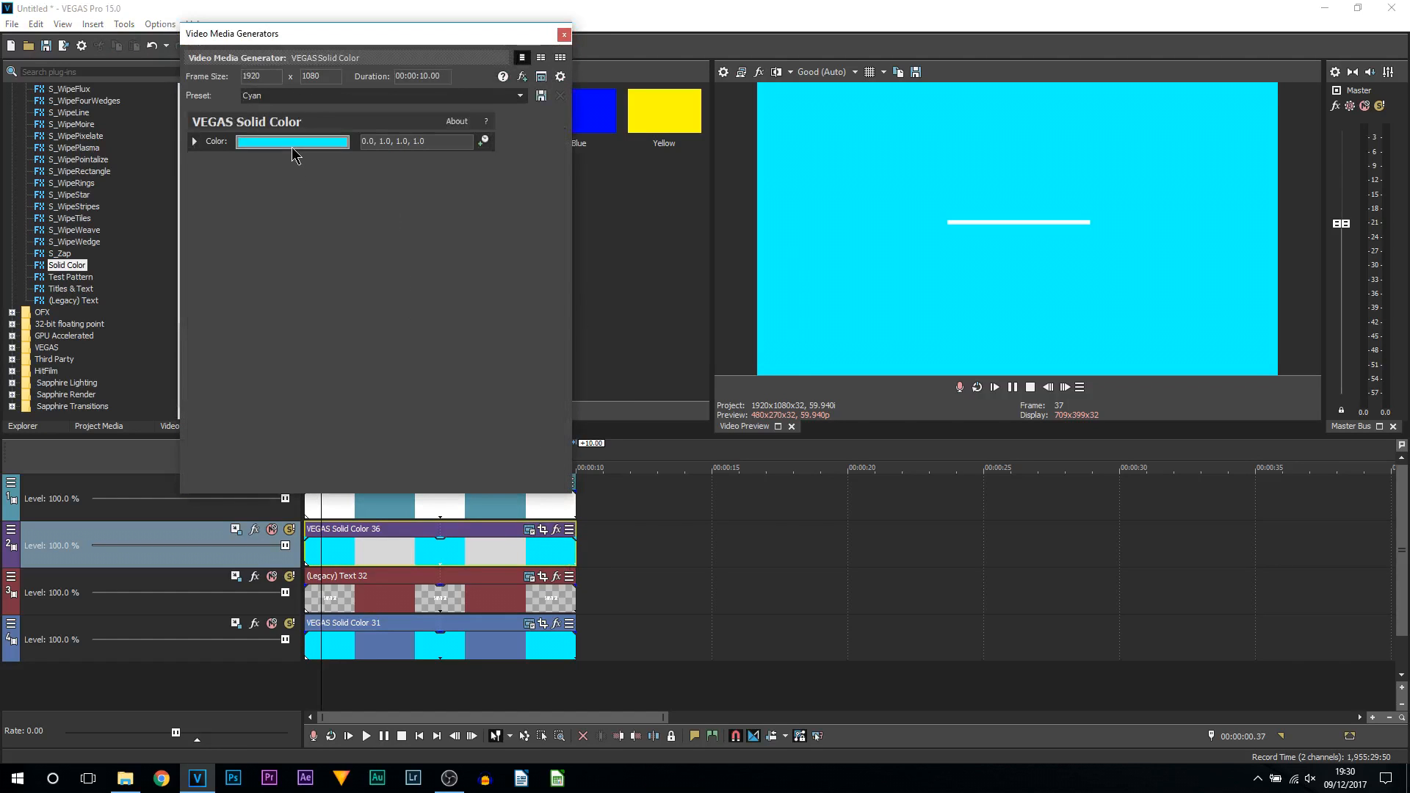
- Recolour the new solid clip from cyan to blue via the Color swatch
left_click(292, 141)
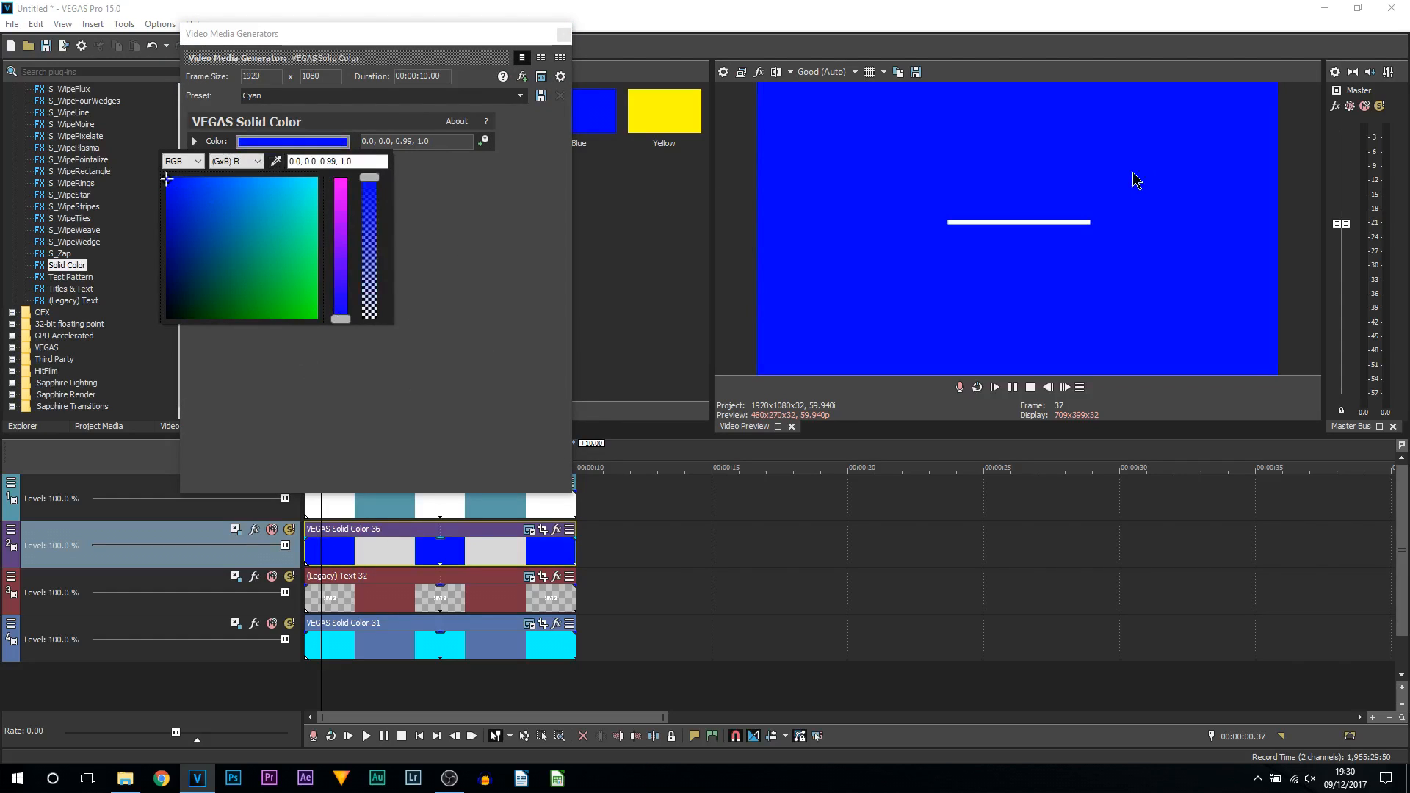
left_click(193, 141)
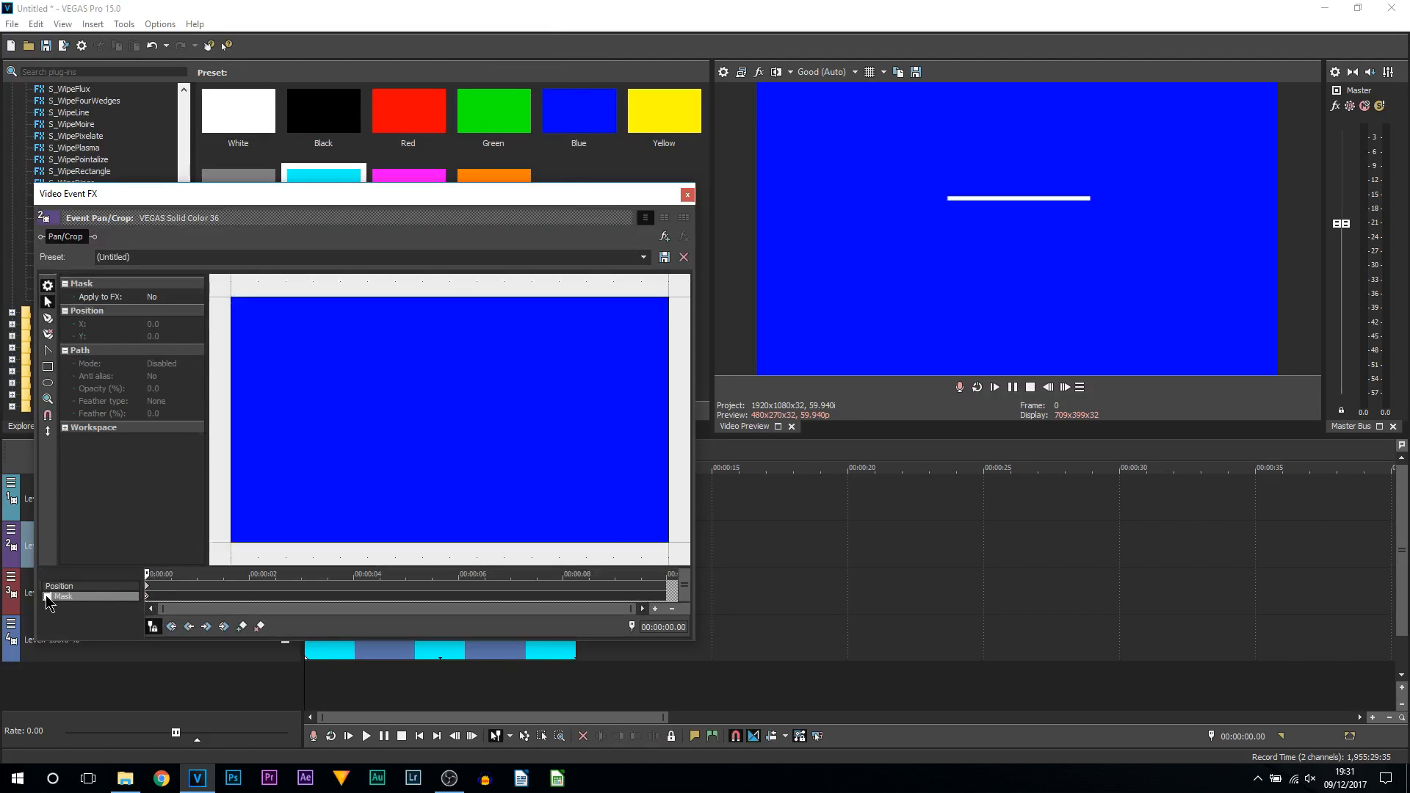
mouse_move(47, 369)
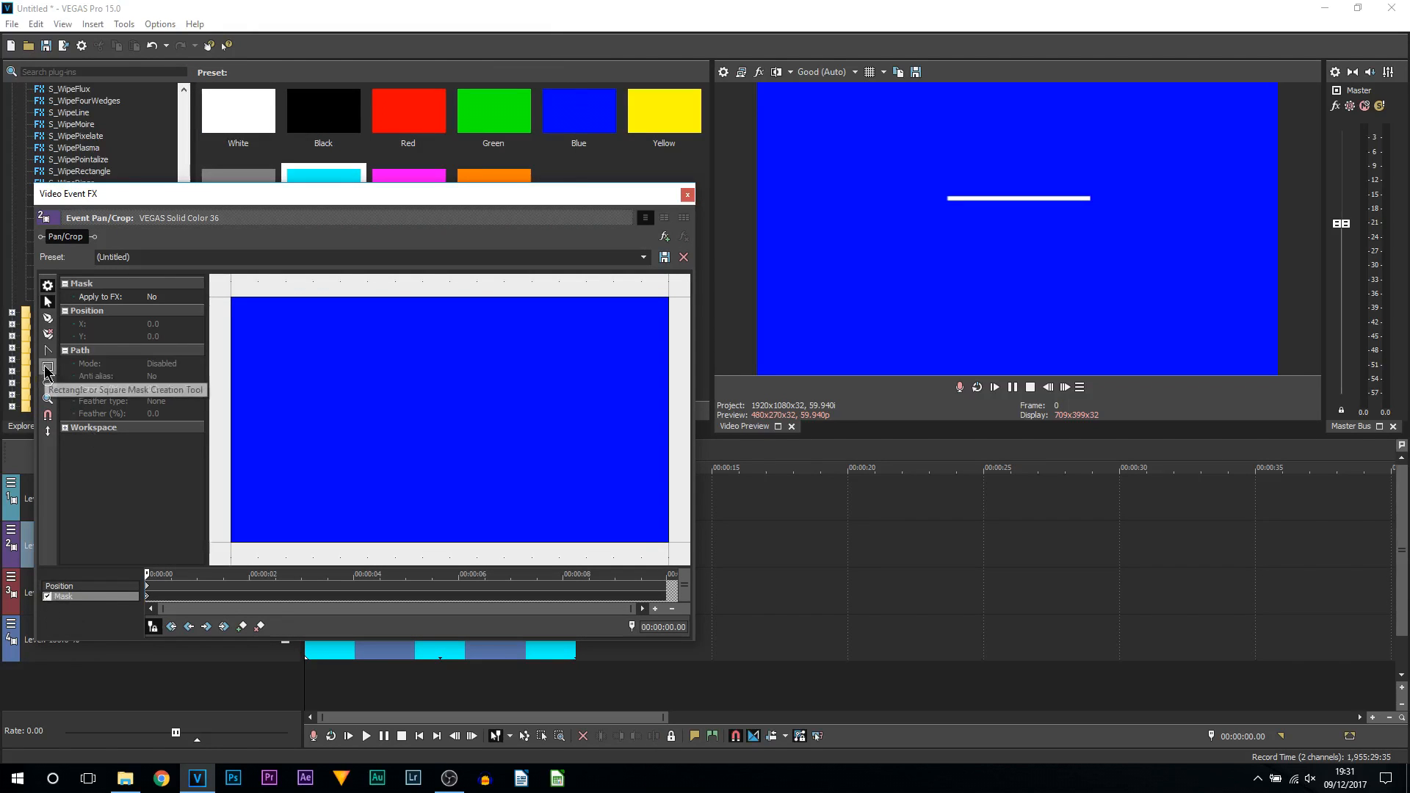
- Mask the blue solid to a rectangle directly beneath the white line
left_click(47, 368)
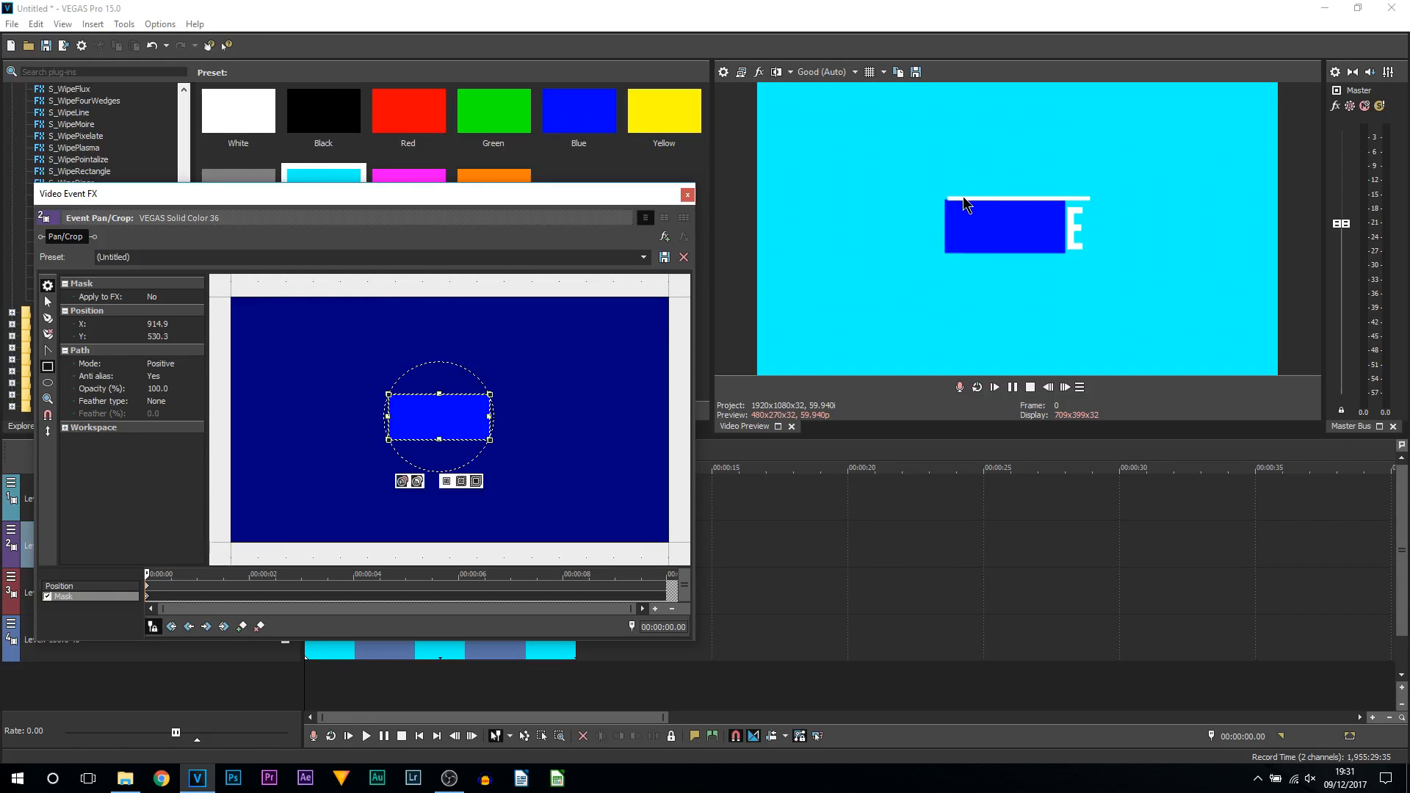
left_click(687, 194)
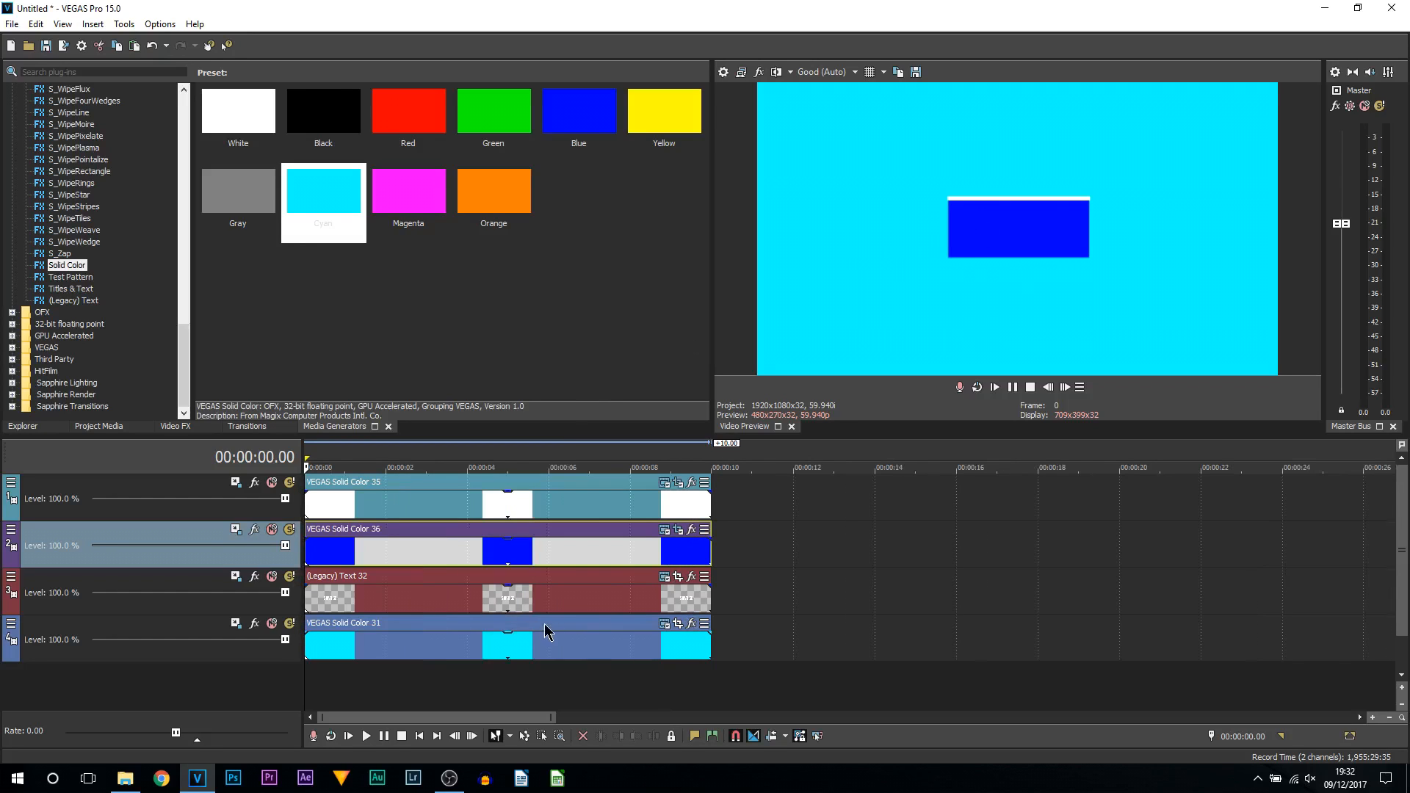
mouse_move(354, 601)
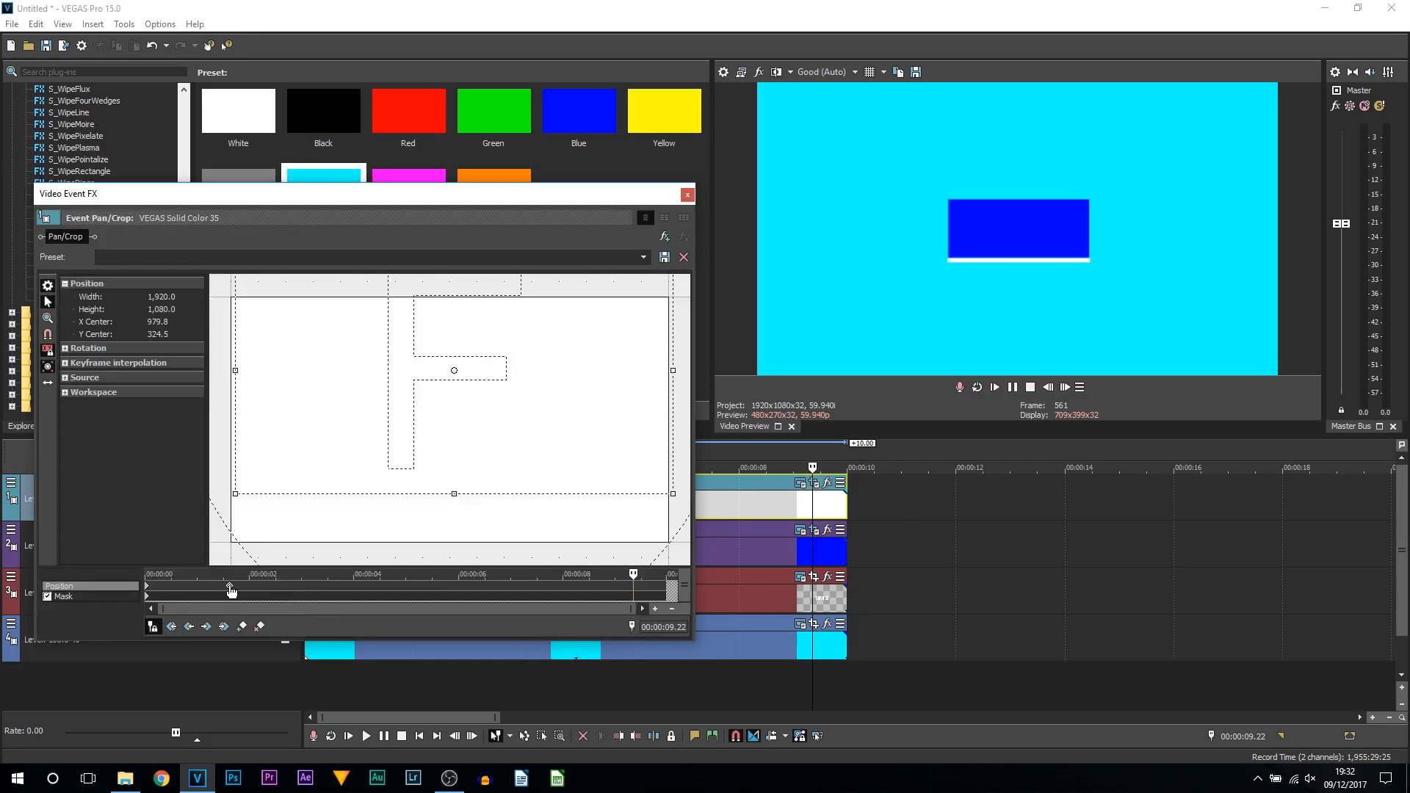
- Park the effect time at 00:00:01.37 and select the white line event
left_click(153, 626)
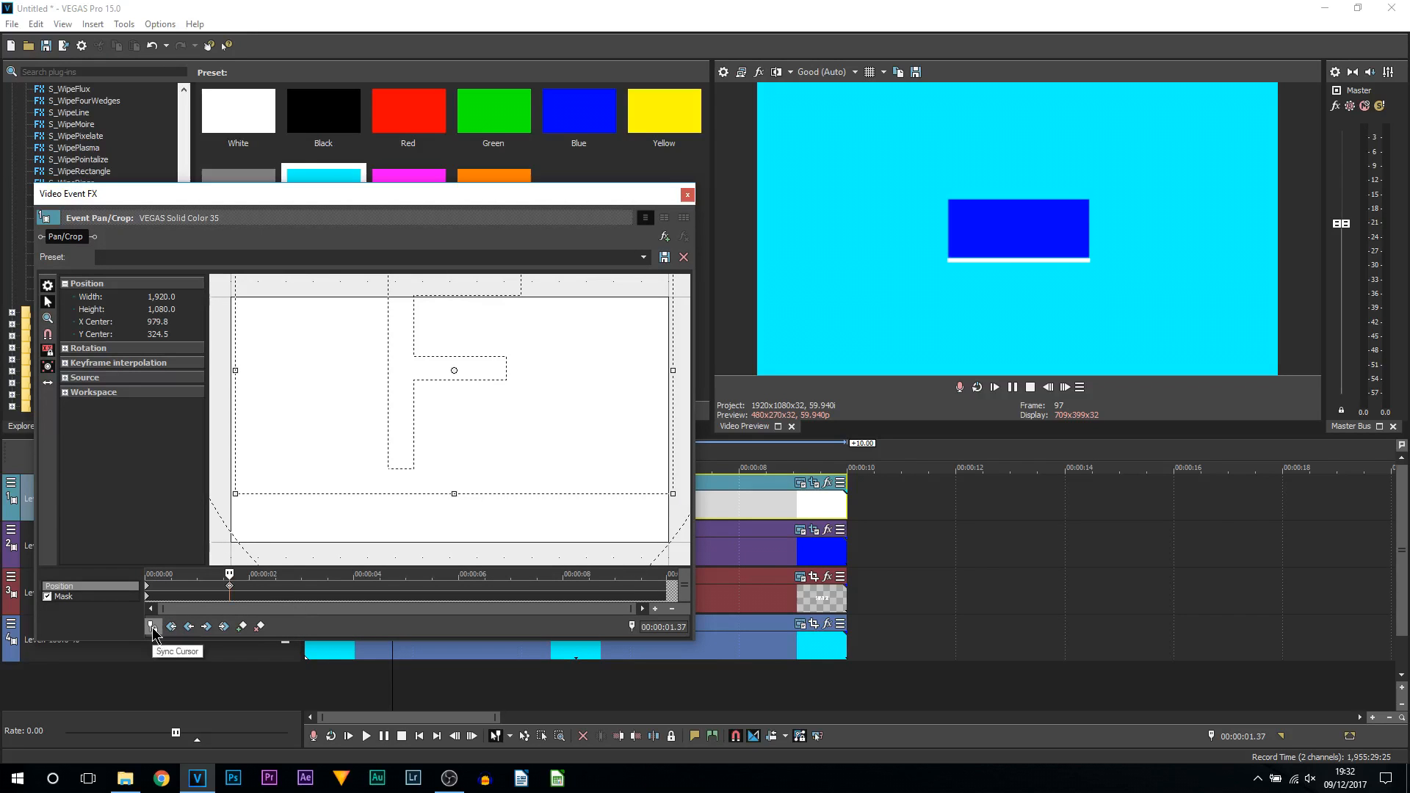
left_click(688, 194)
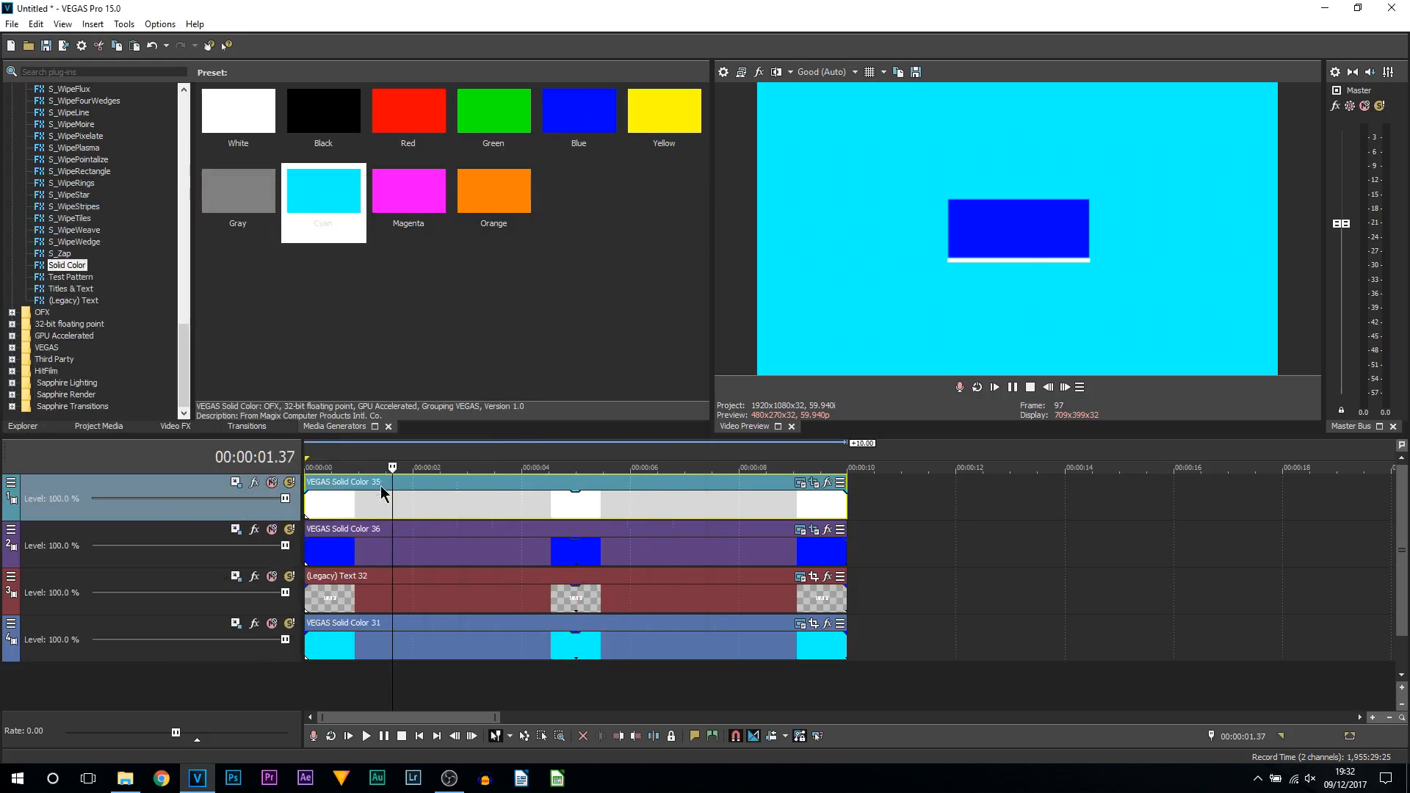
mouse_move(458, 521)
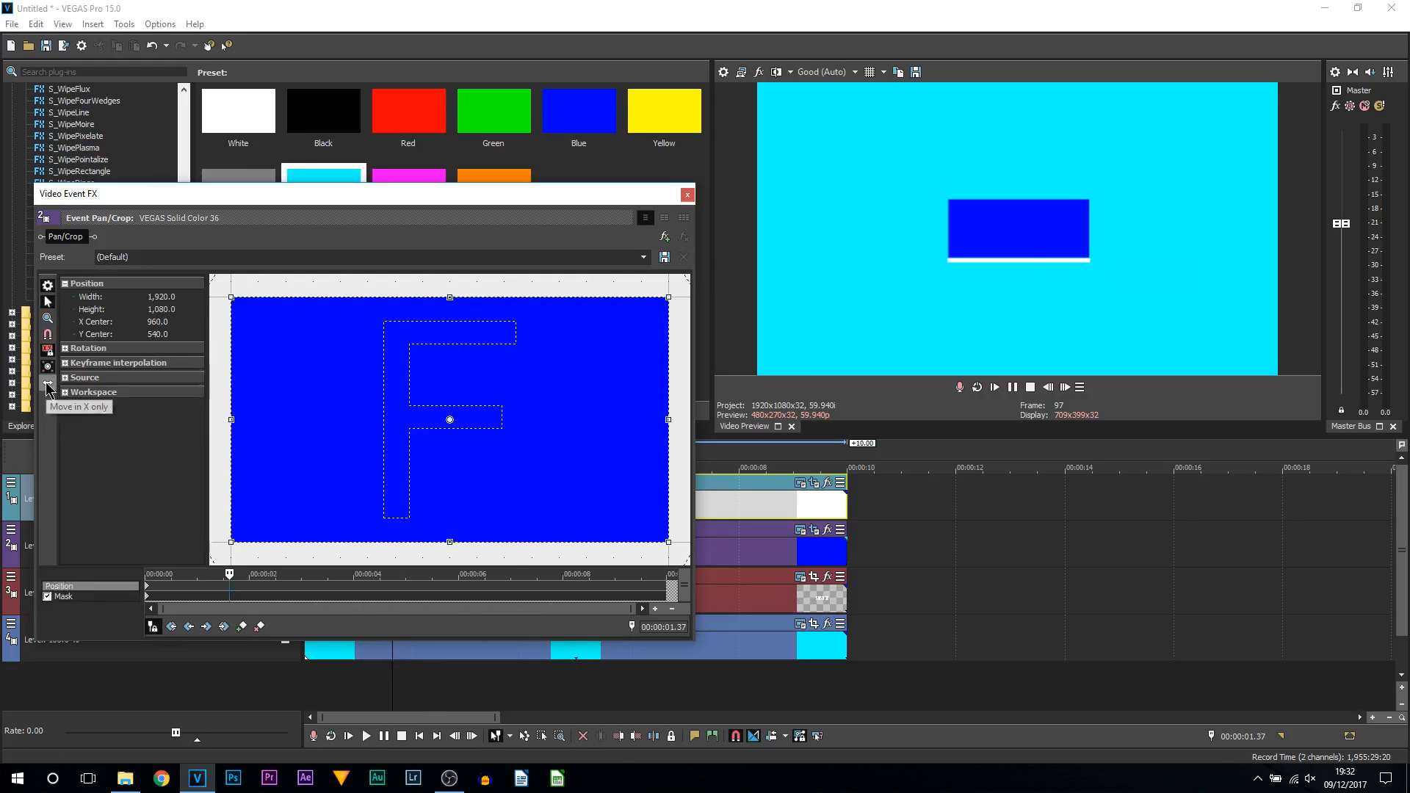
mouse_move(546, 487)
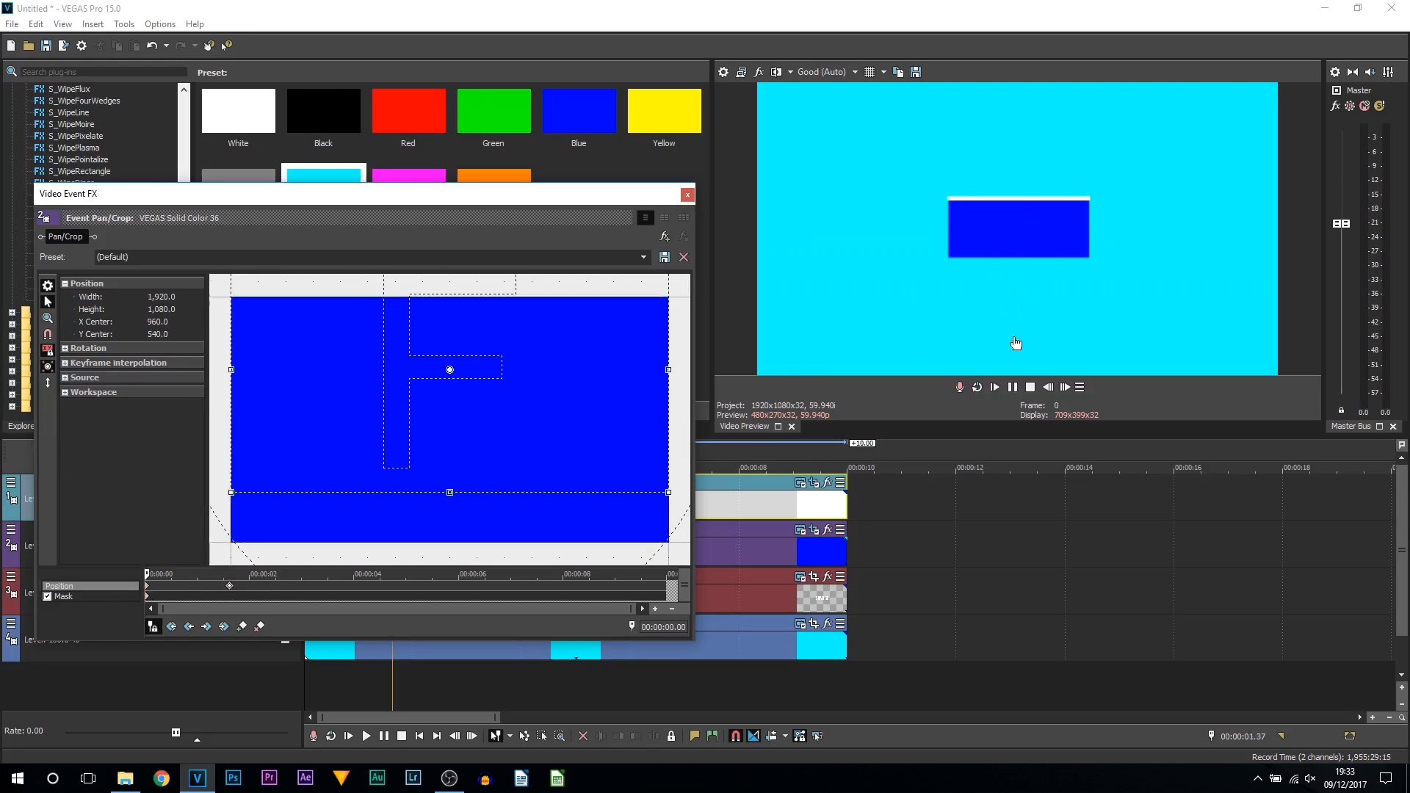
- Confirm the mask keyframes, leave Pan/Crop and play the title reveal to check the slide
left_click(686, 194)
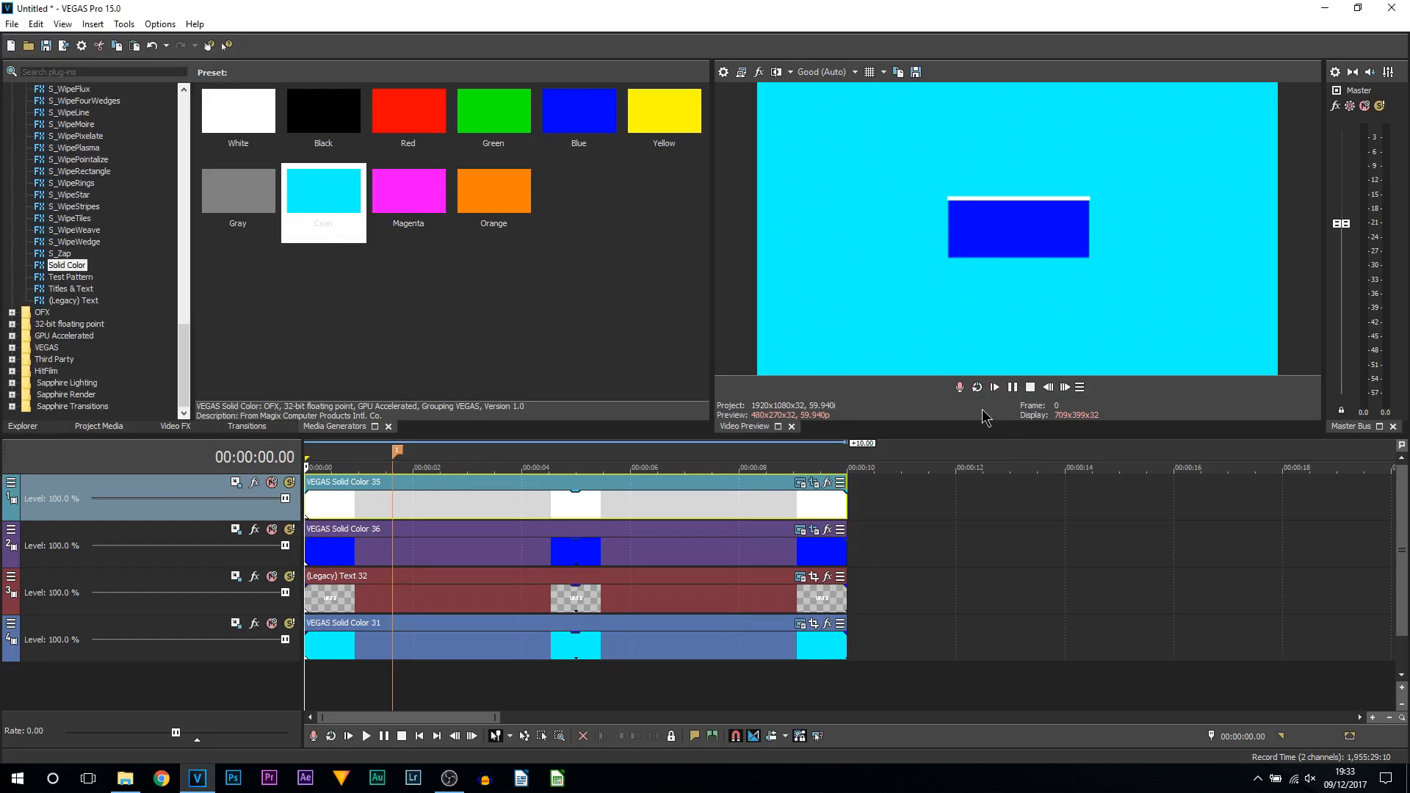
left_click(994, 387)
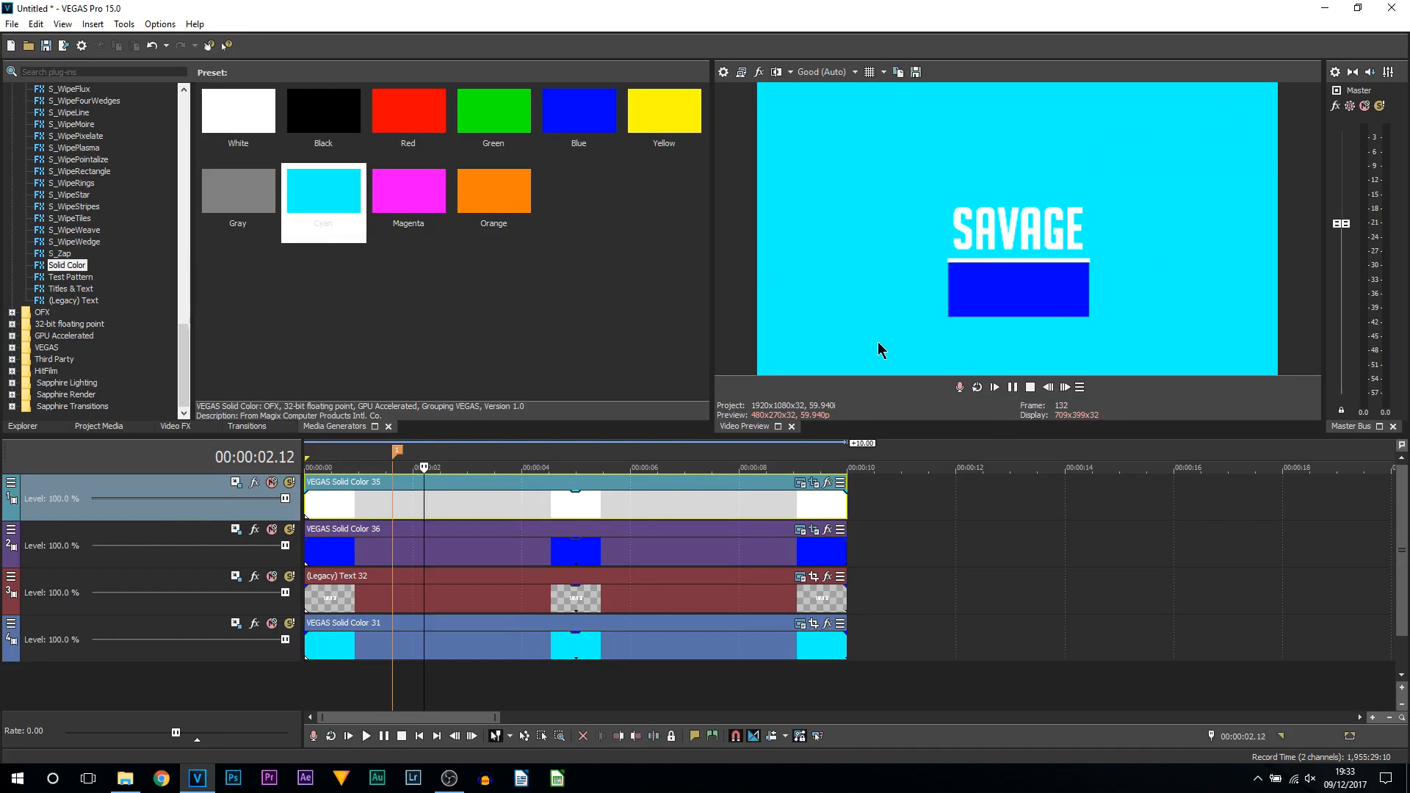
mouse_move(375, 560)
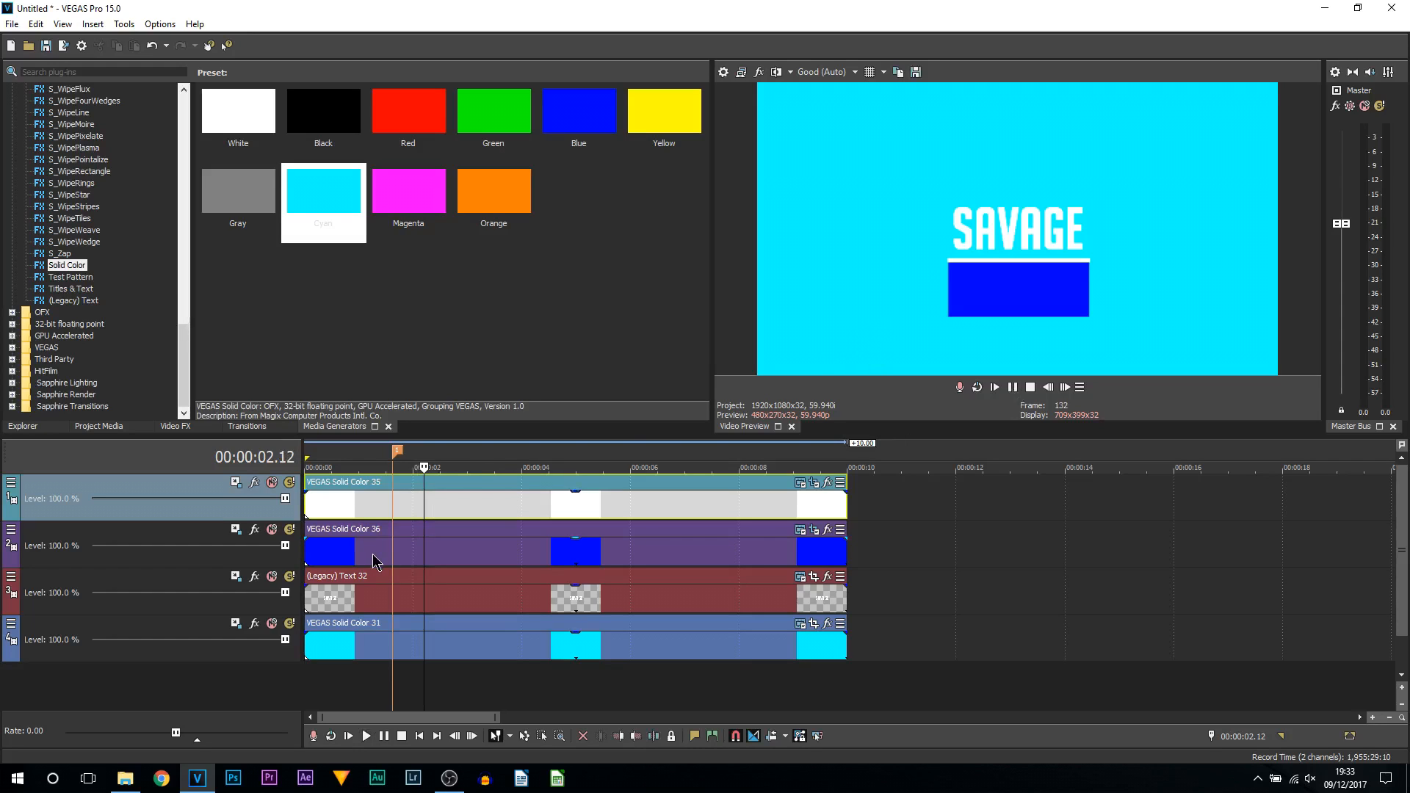
mouse_move(800, 530)
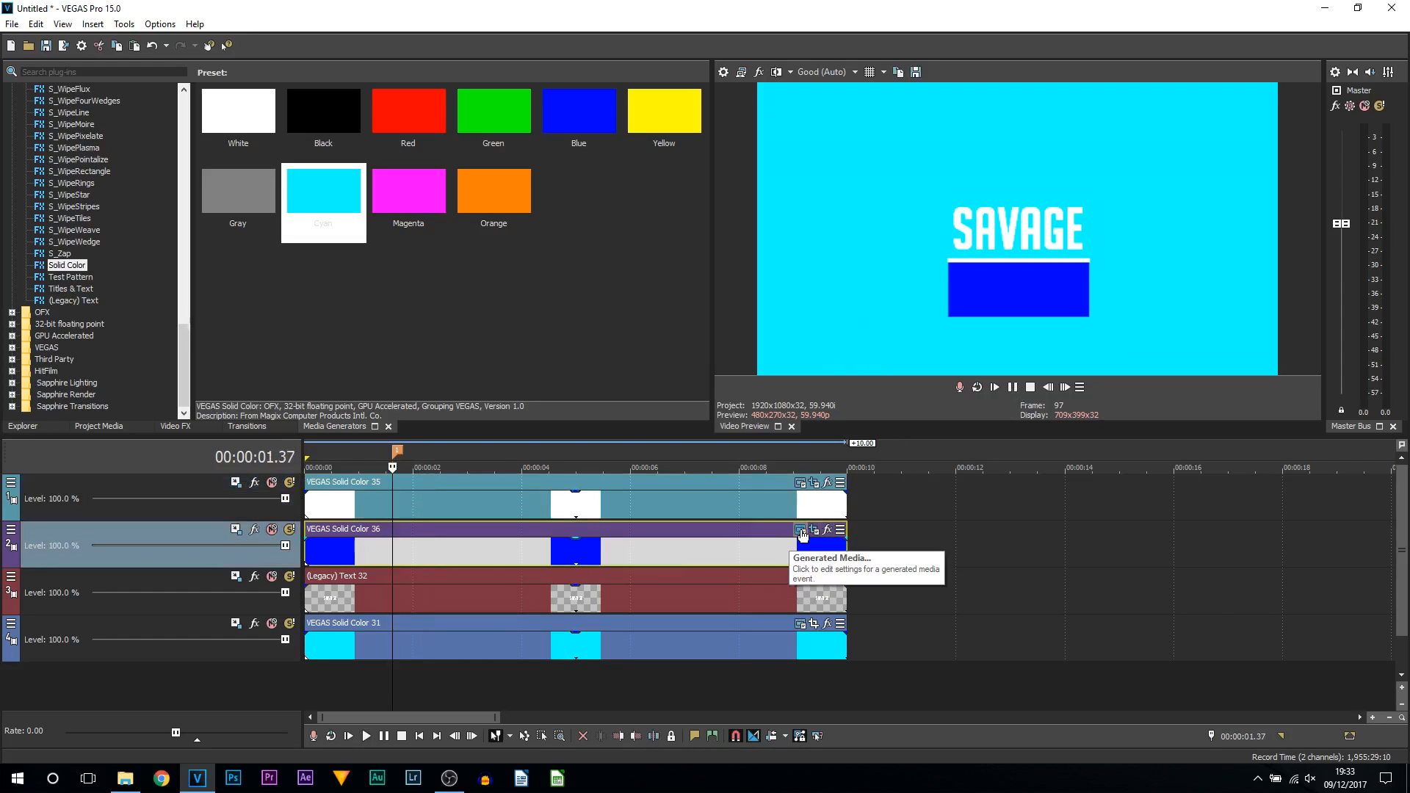
- Bring up the Generated Media settings of the VEGAS Solid Color 36 box event
left_click(798, 529)
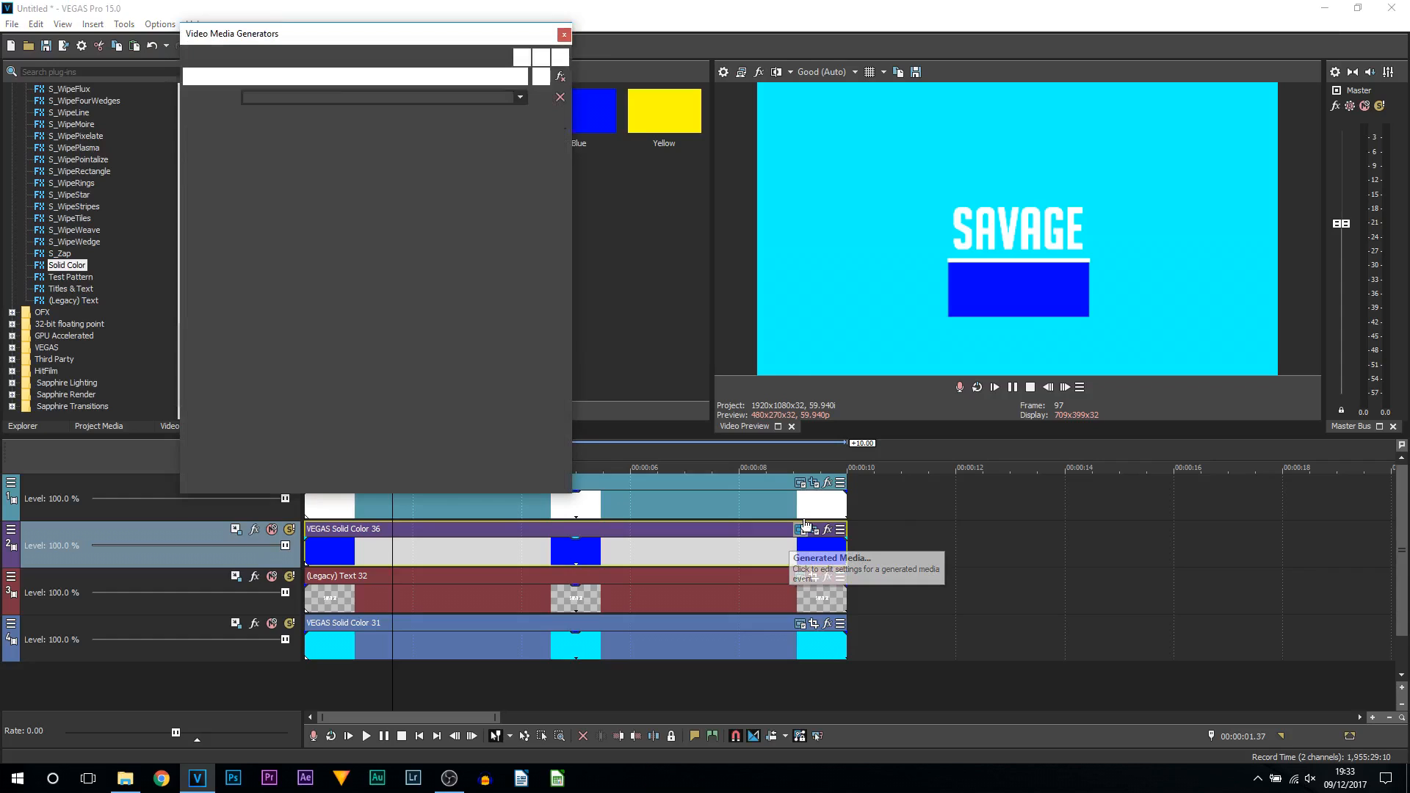
- Set the box's solid colour to cyan (0, 1, 1, 1) so it matches the background
left_click(799, 527)
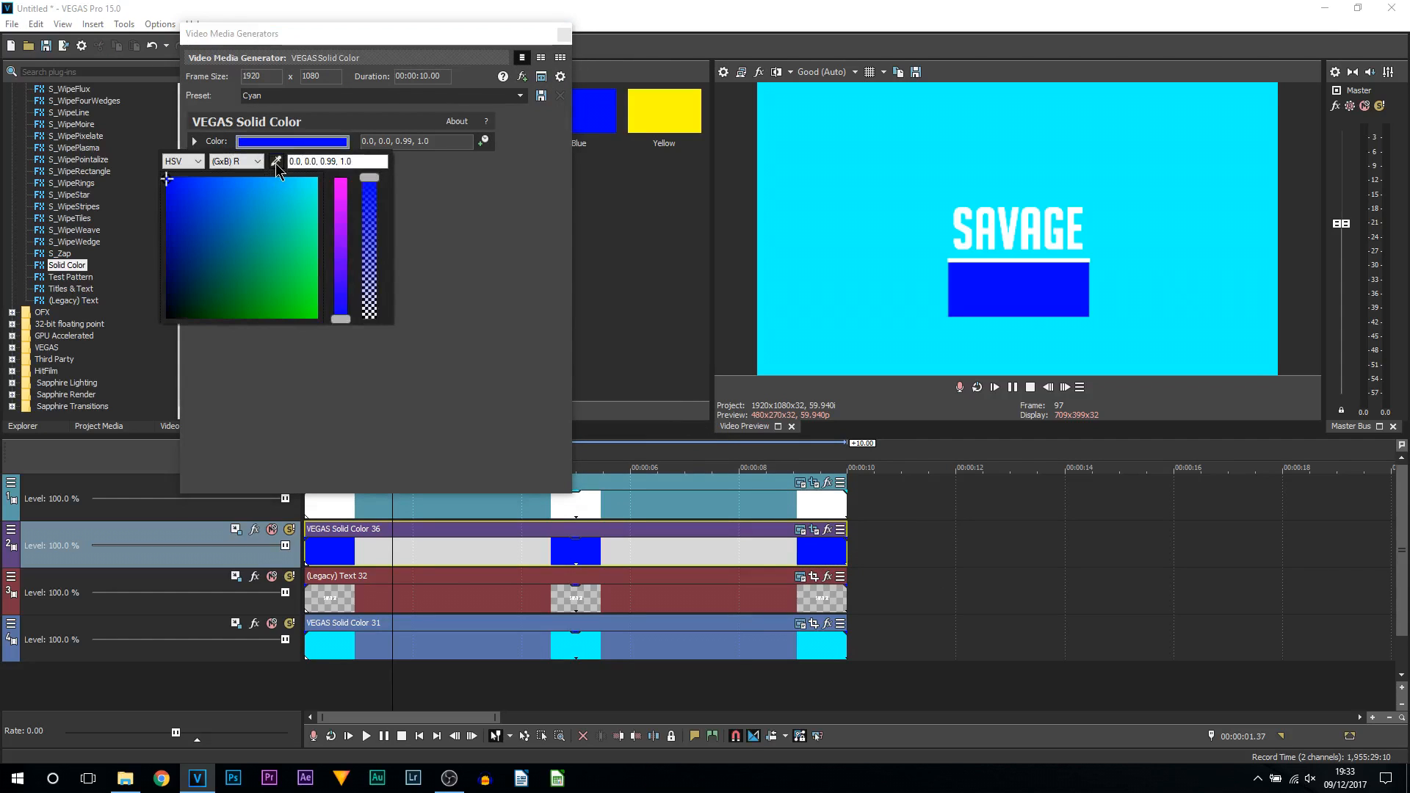
left_click(276, 161)
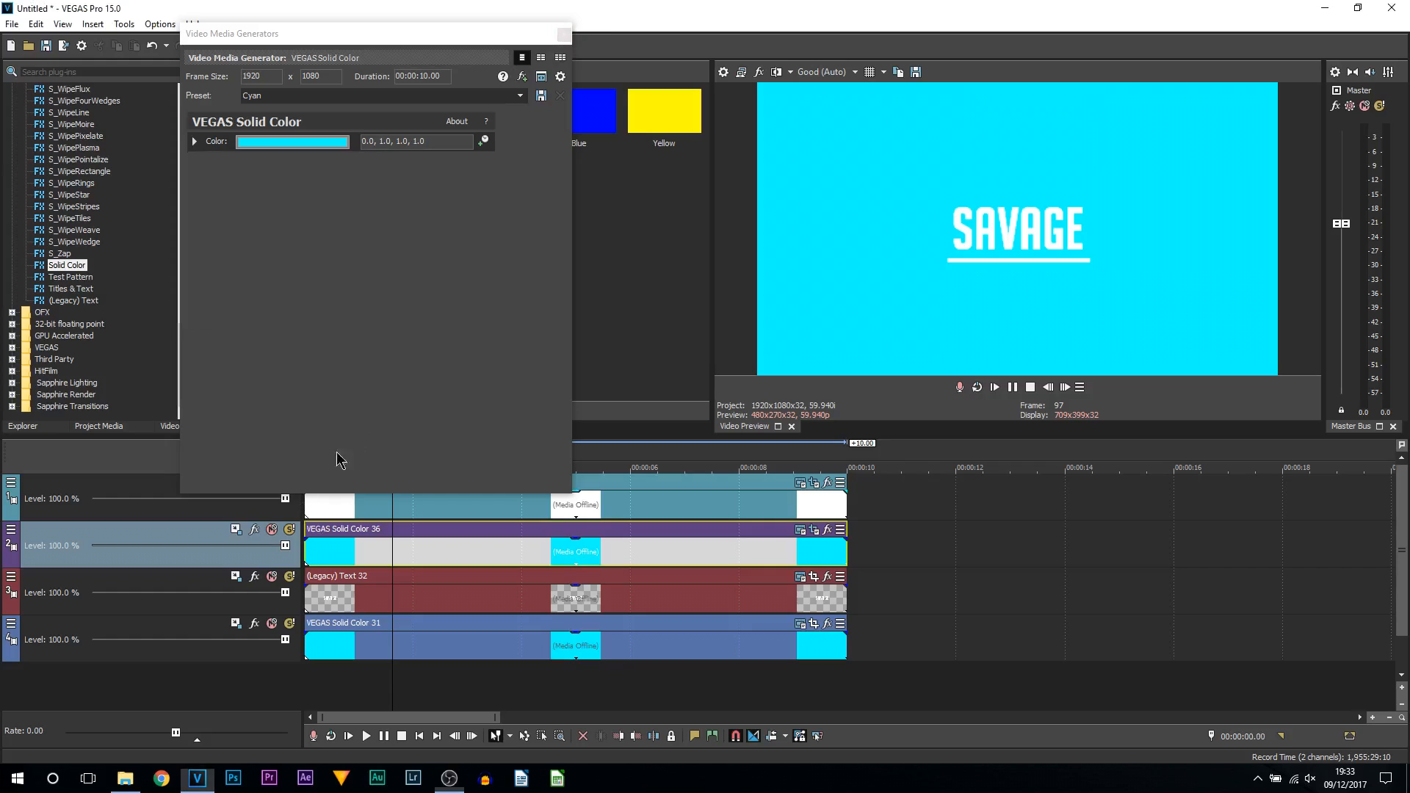
left_click(825, 71)
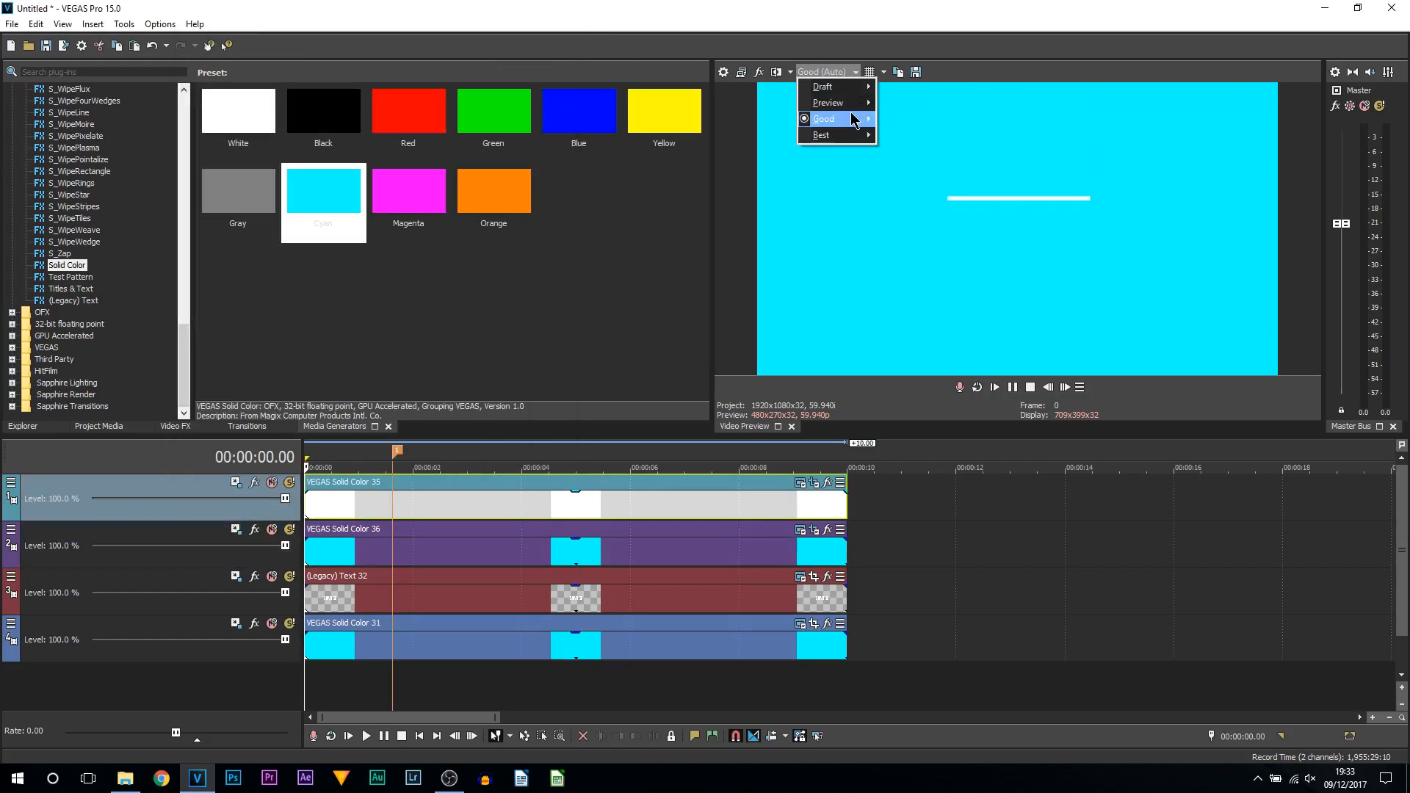
- Switch preview quality to Preview (Auto) and play/scrub the timeline reviewing the SAVAGE reveal
left_click(826, 102)
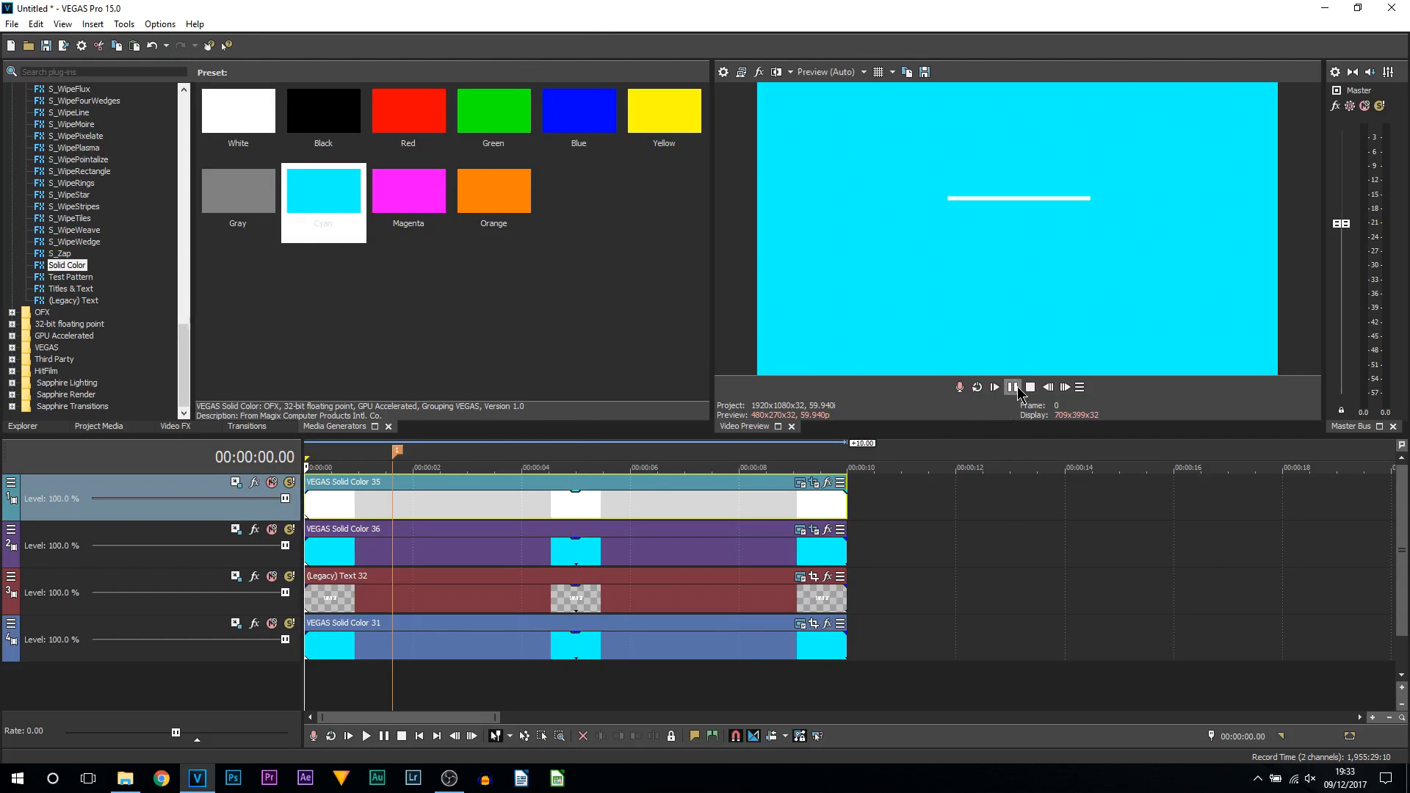
mouse_move(1013, 387)
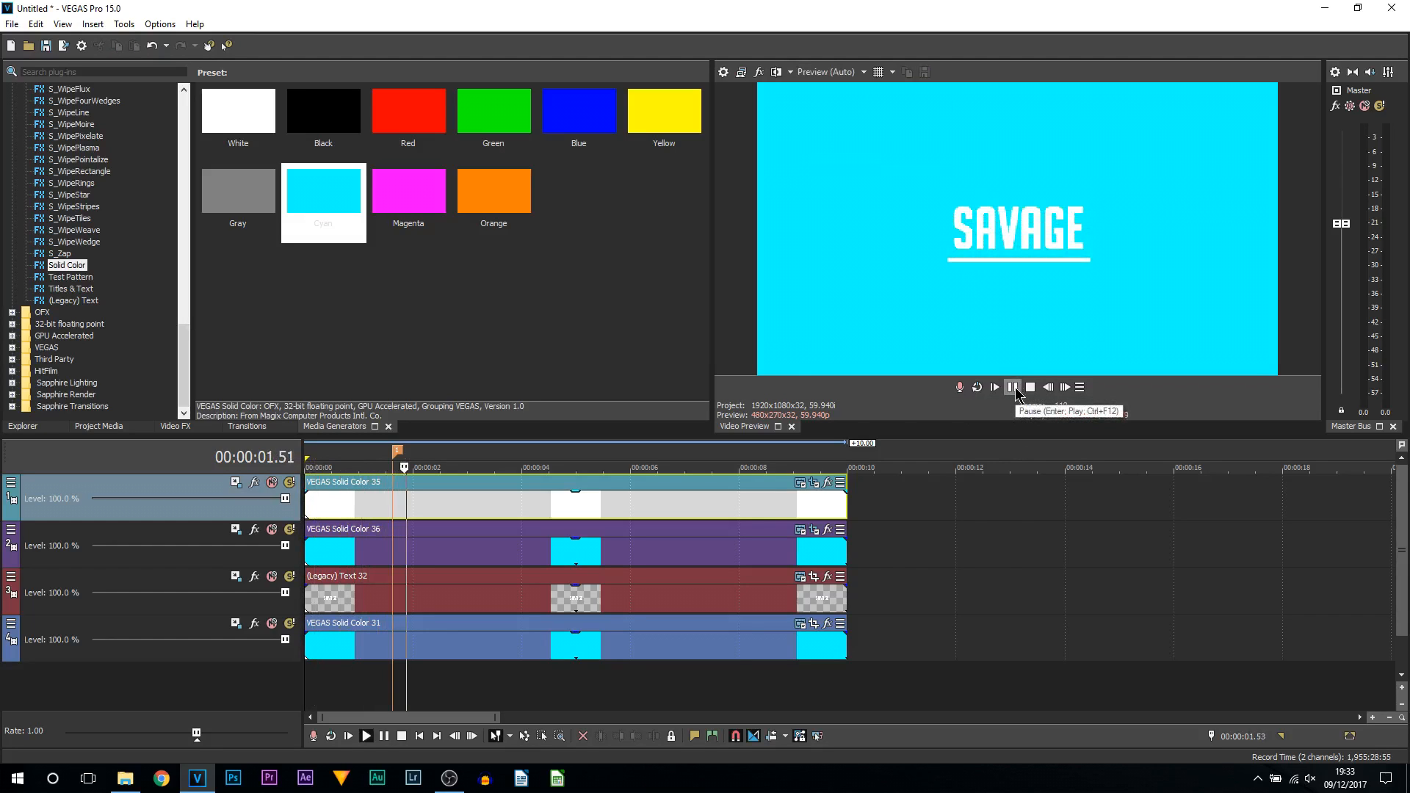
left_click(1012, 387)
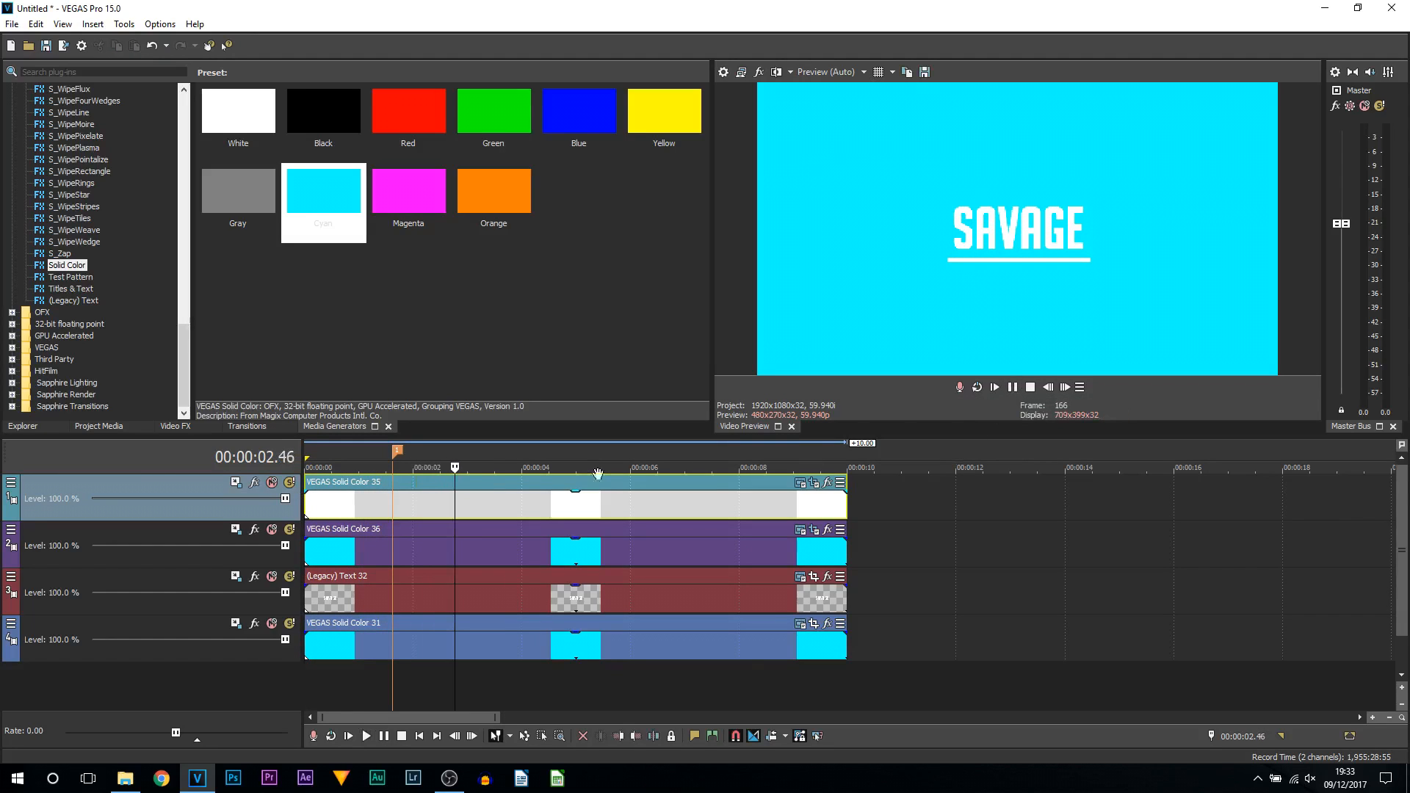
mouse_move(942, 269)
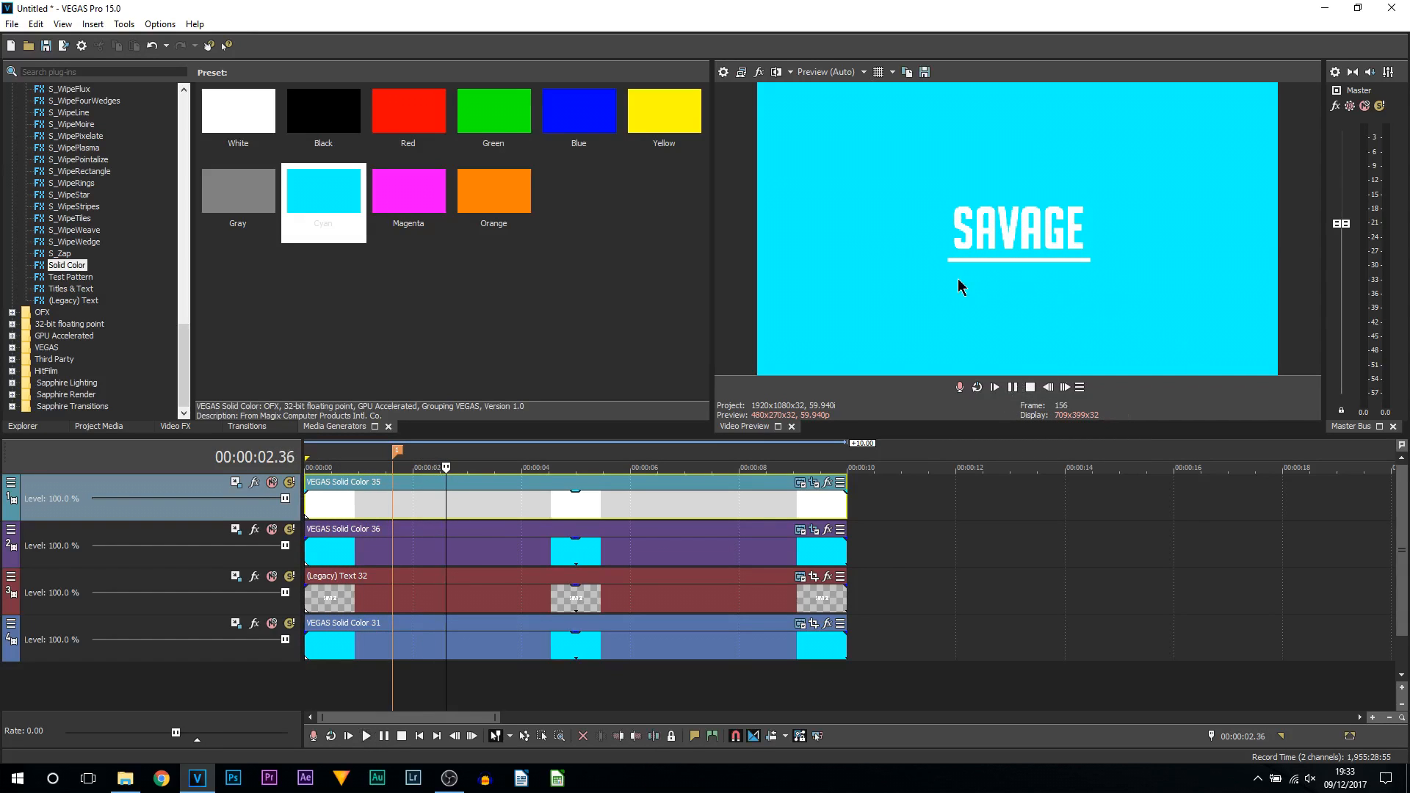
mouse_move(1115, 274)
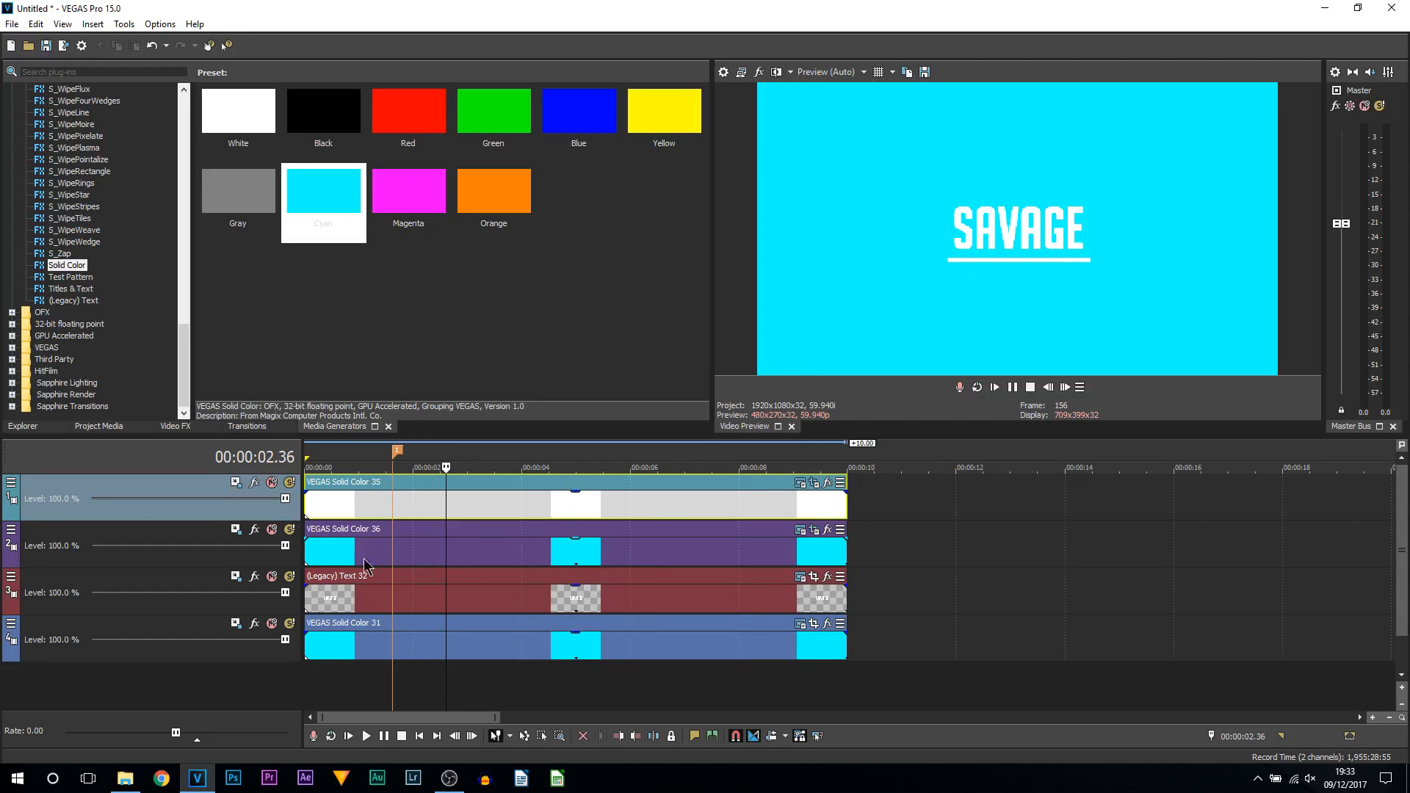
mouse_move(316, 552)
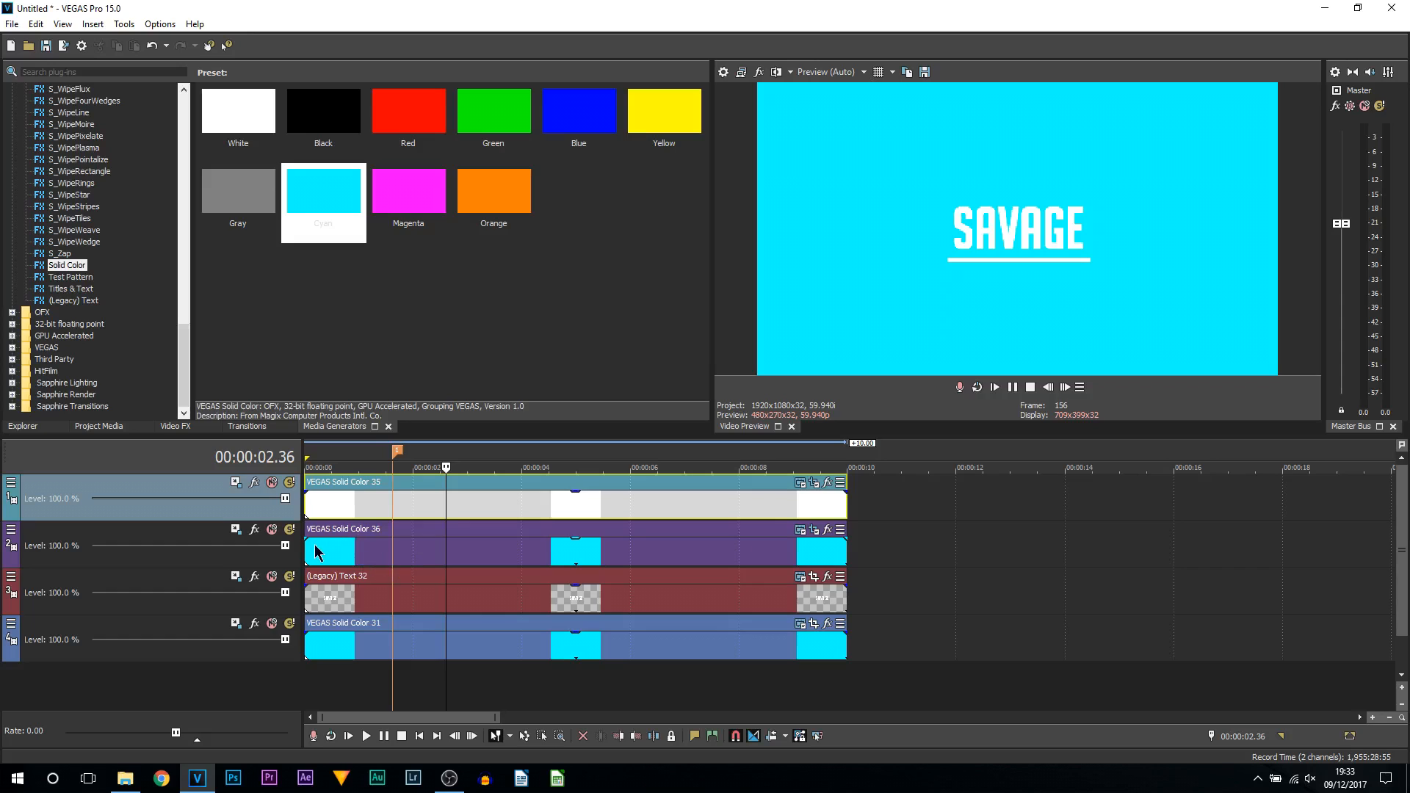
left_click(1030, 387)
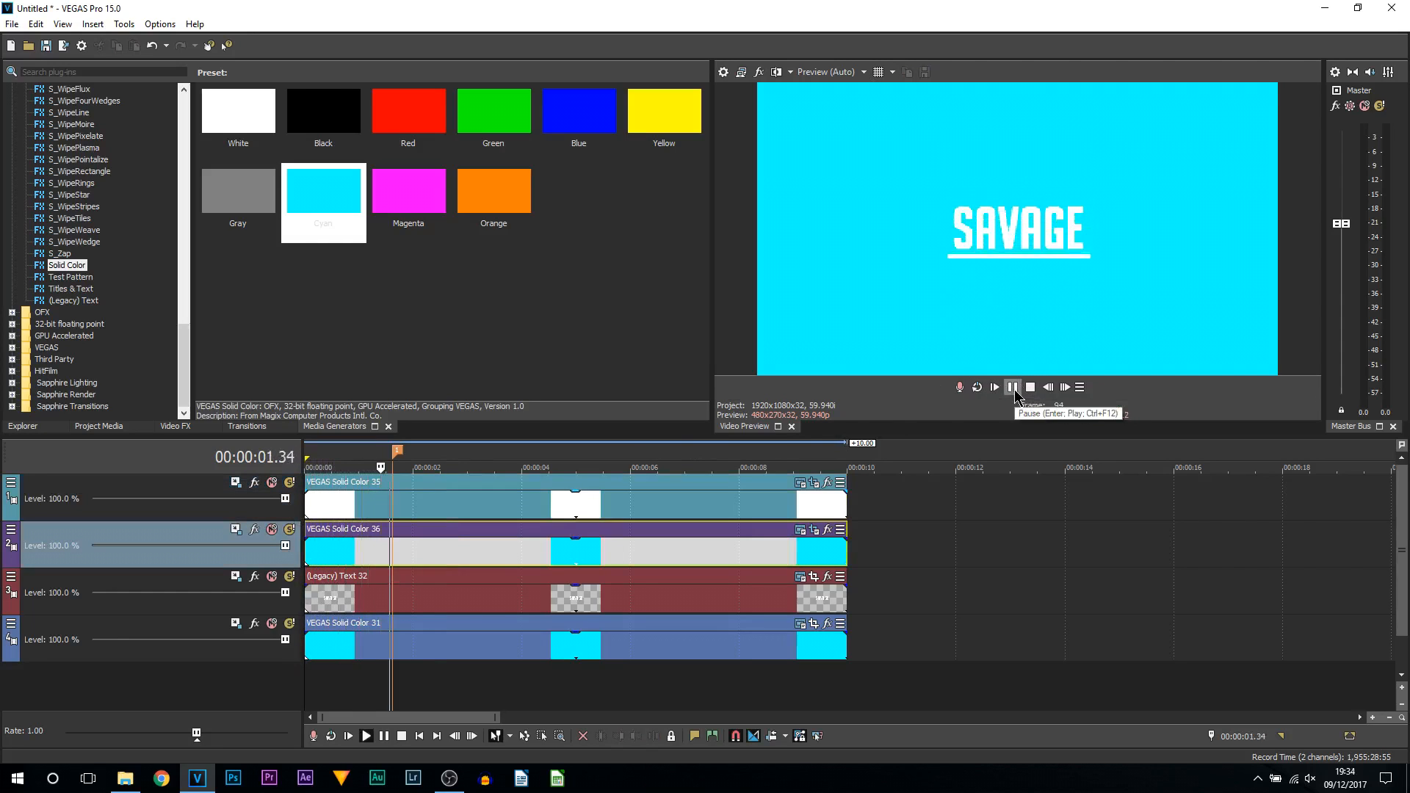
left_click(1010, 387)
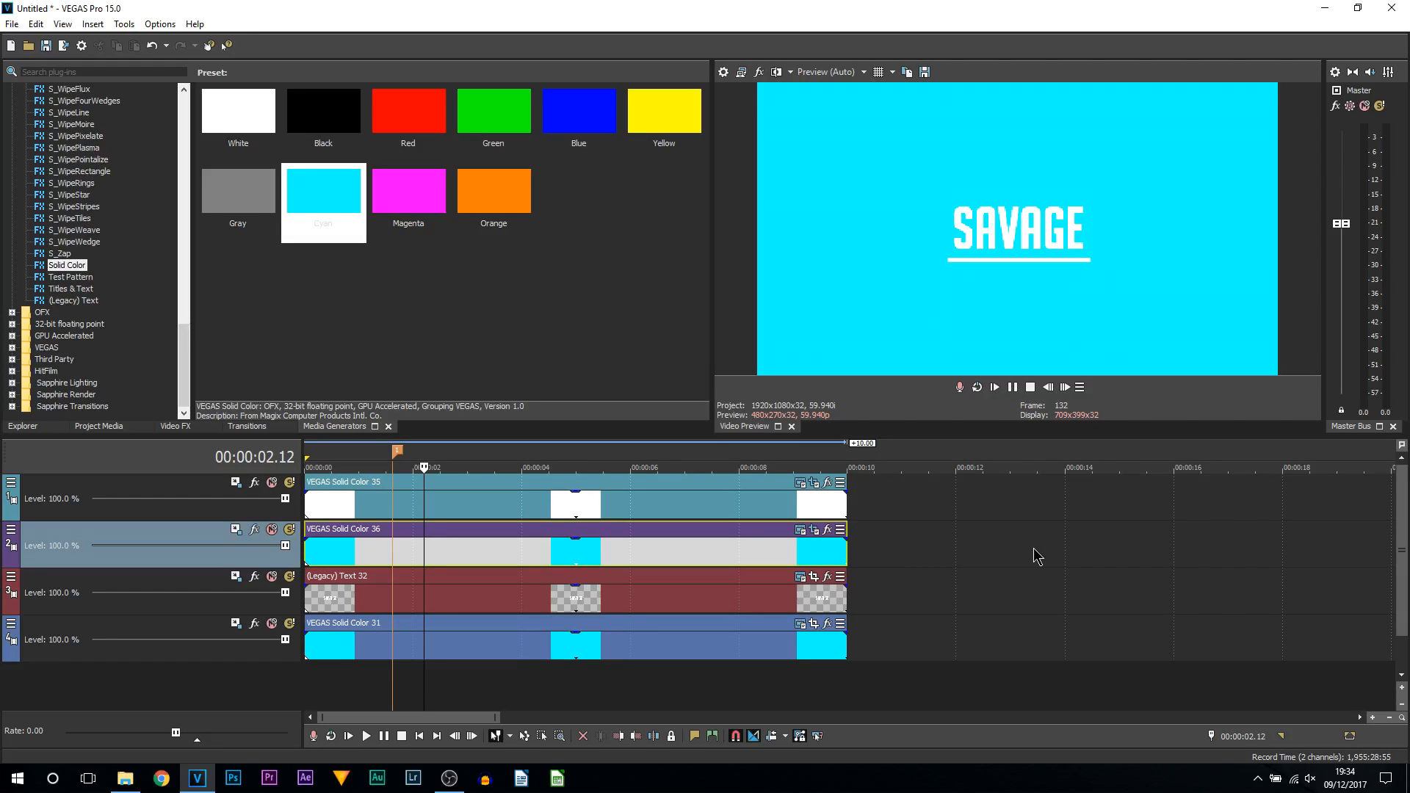
mouse_move(1008, 285)
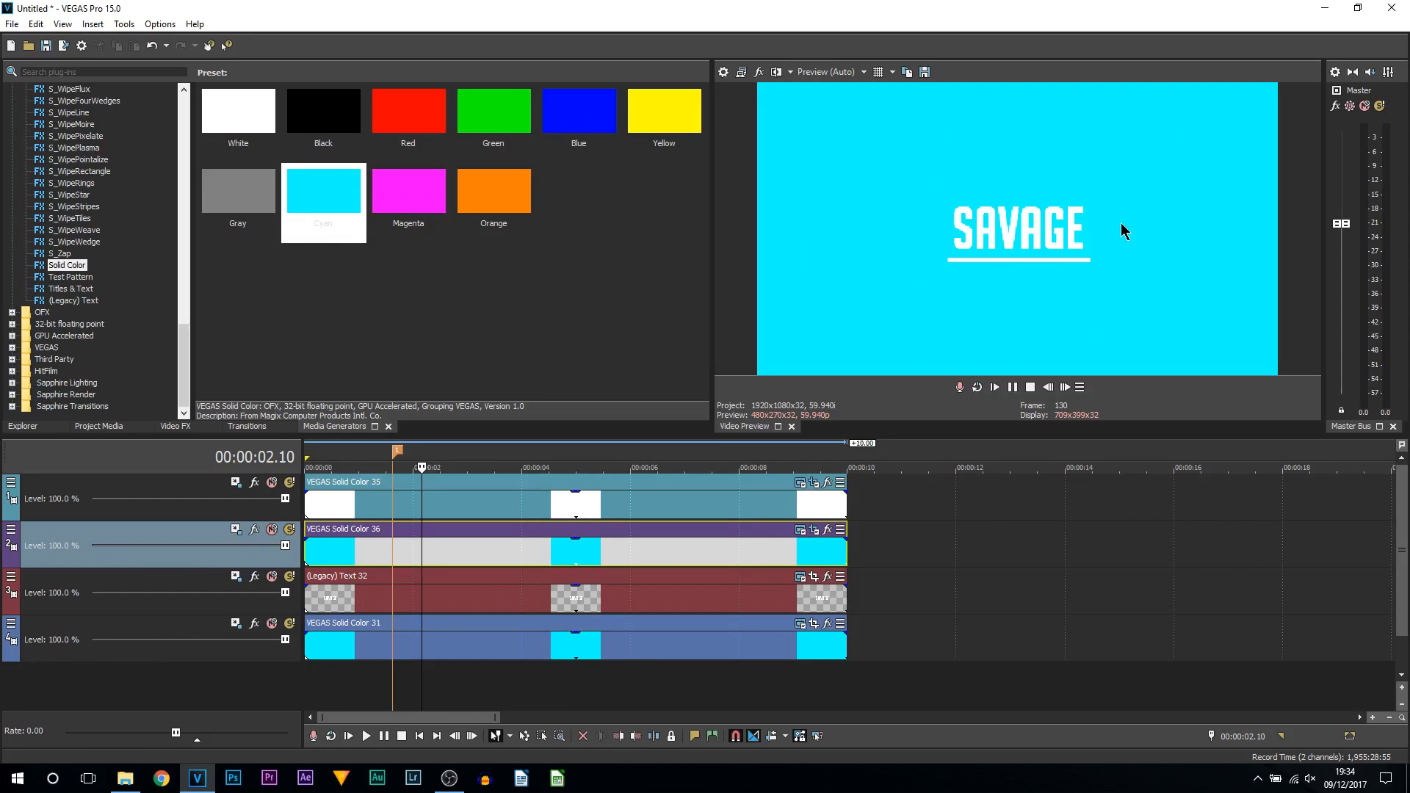
mouse_move(912, 207)
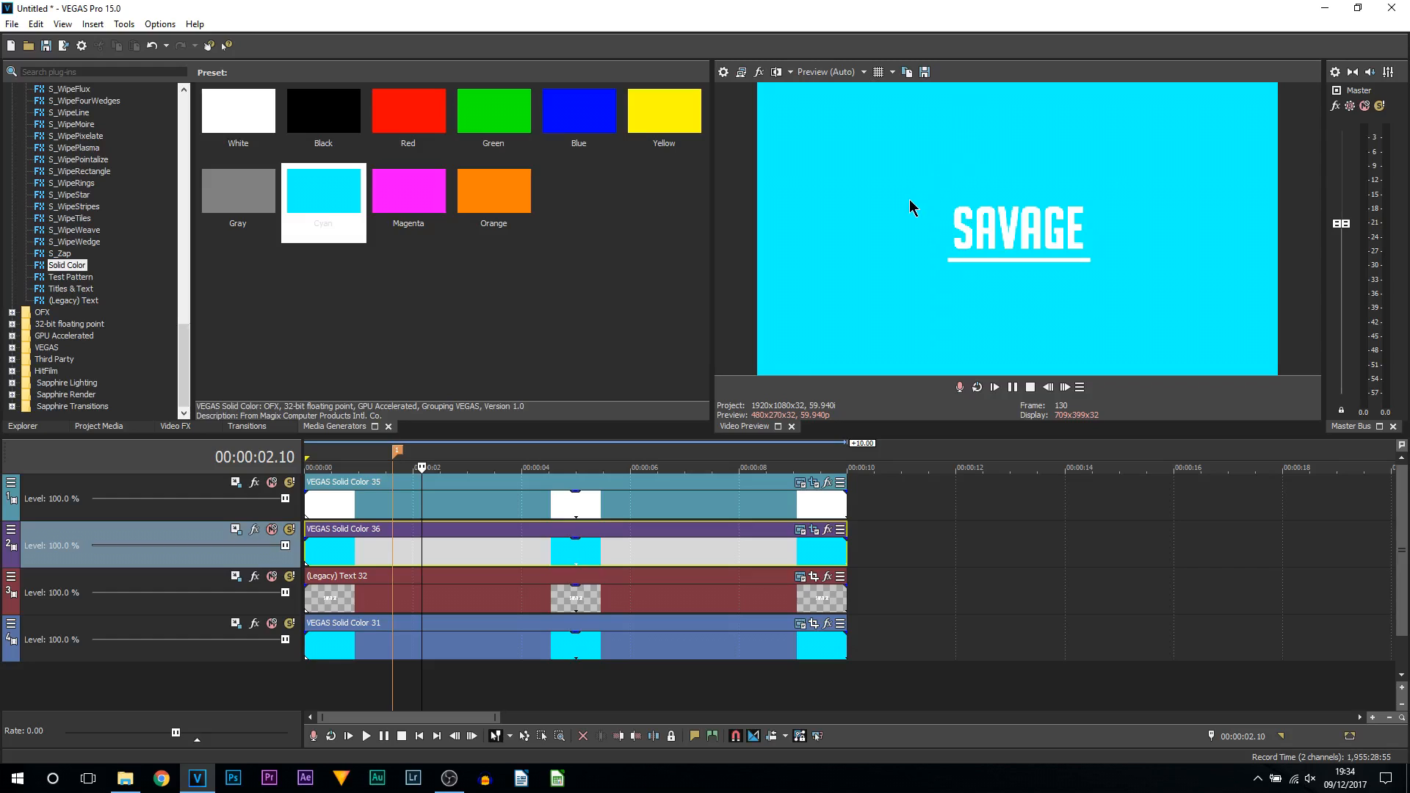
mouse_move(1282, 285)
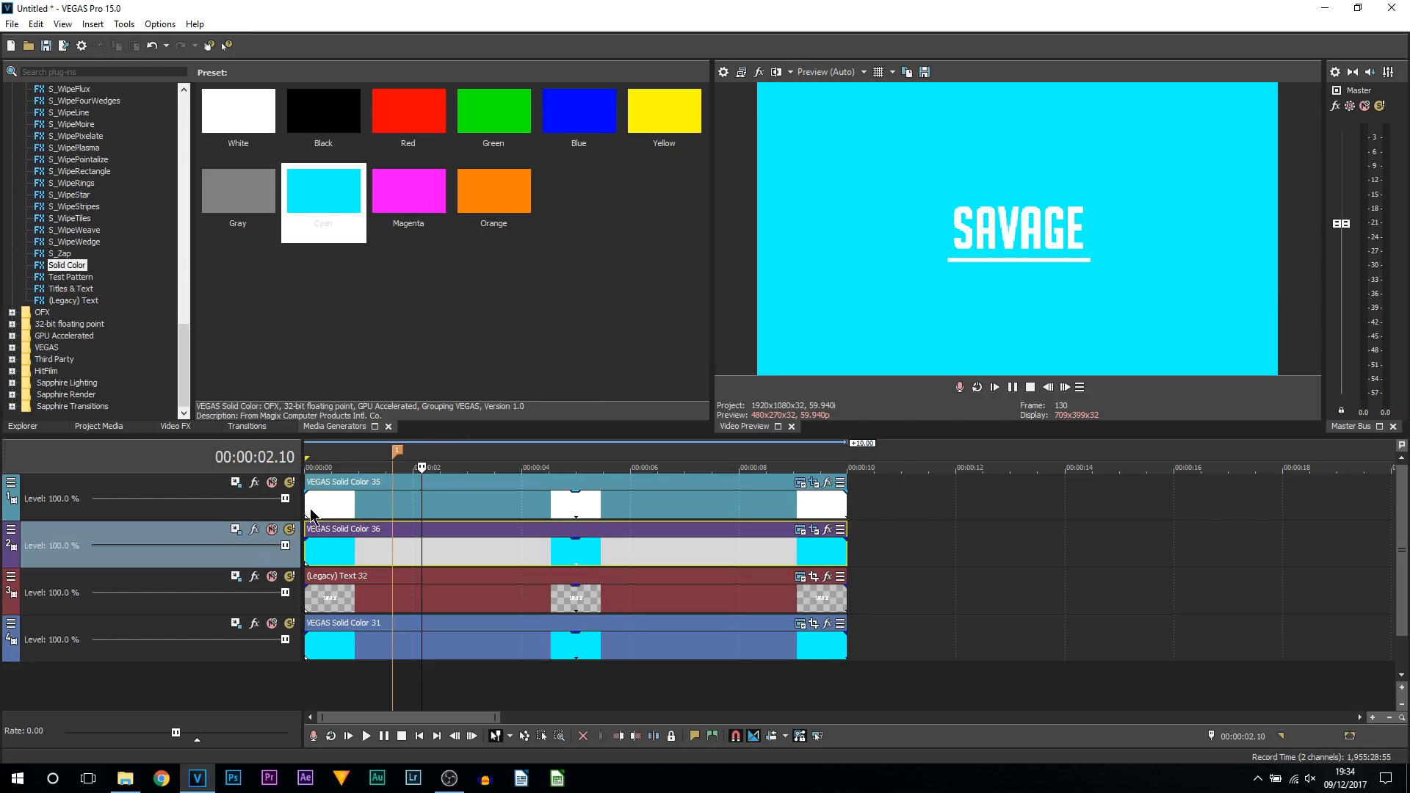
left_click(392, 467)
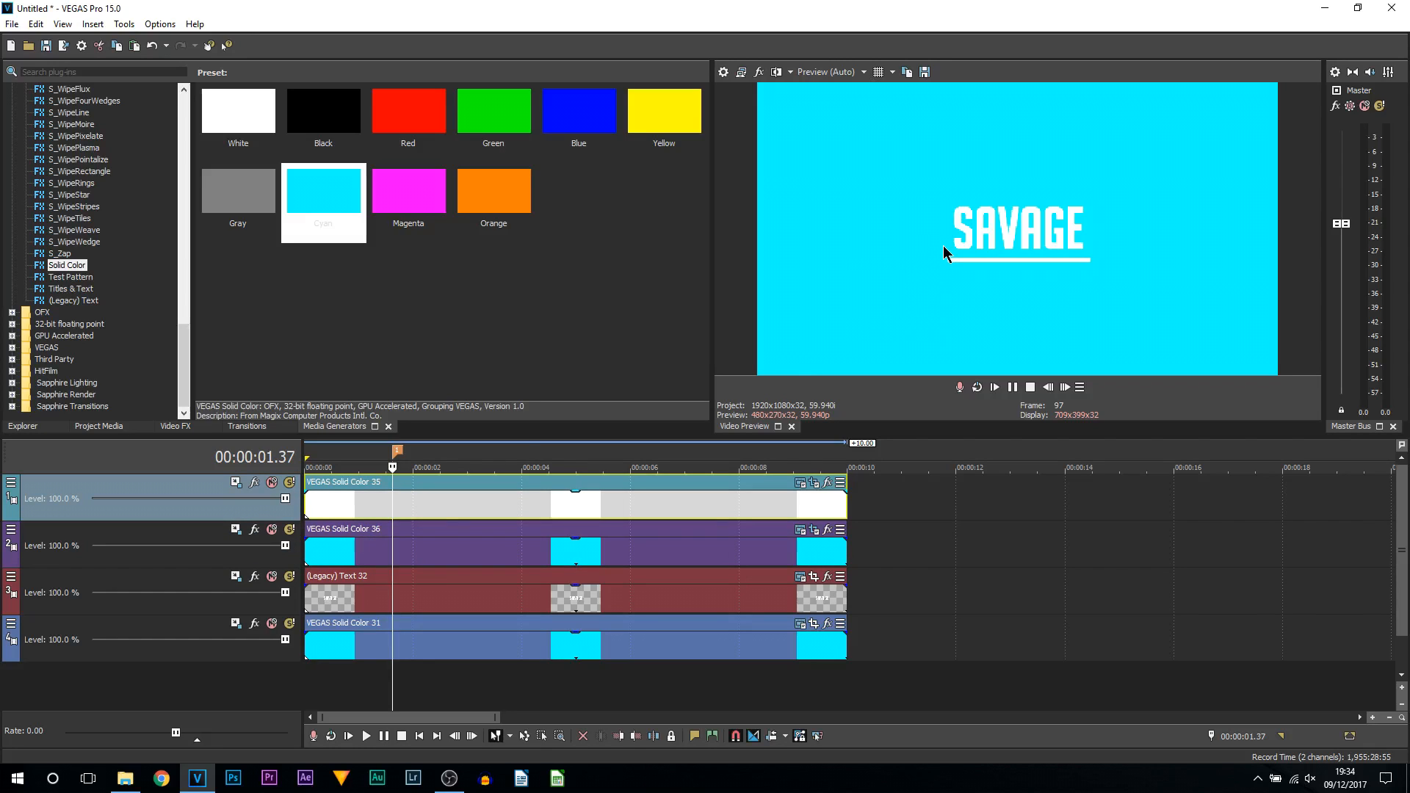
mouse_move(945, 255)
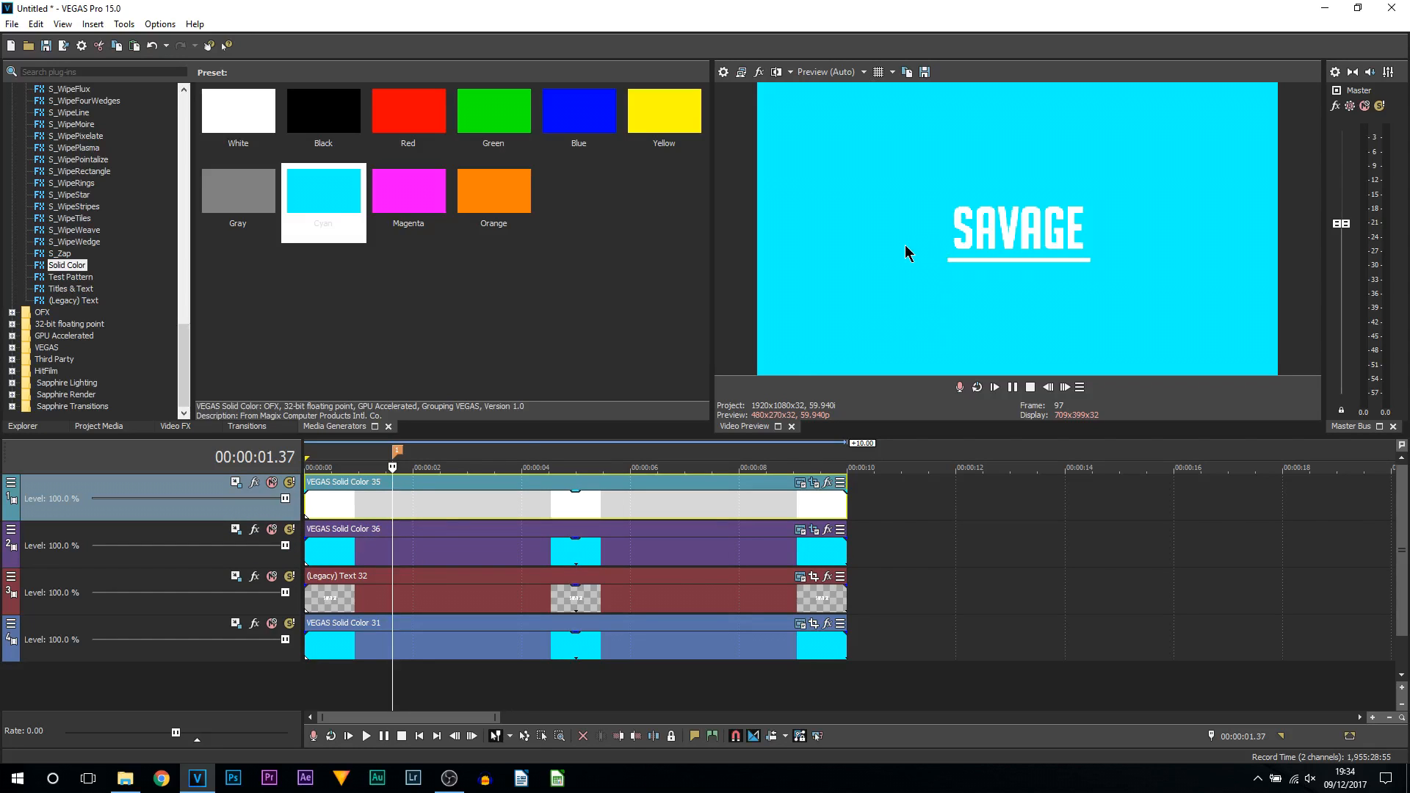